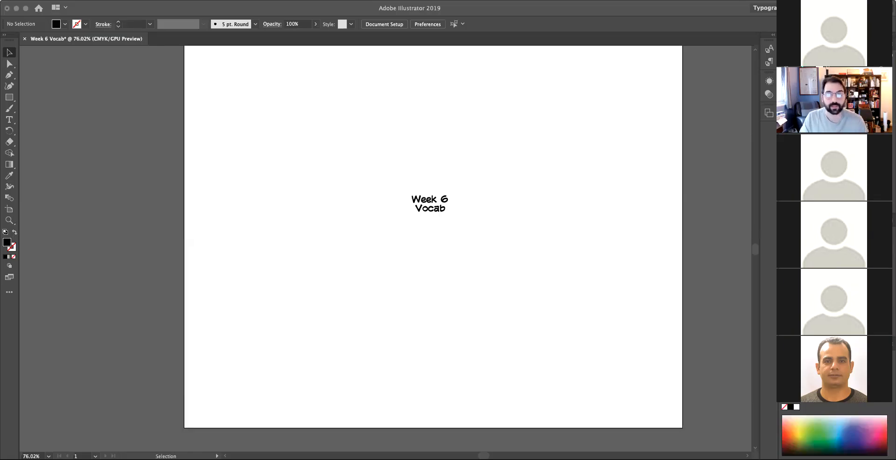
{"action": "mouse_move", "coordinate": [22, 171]}
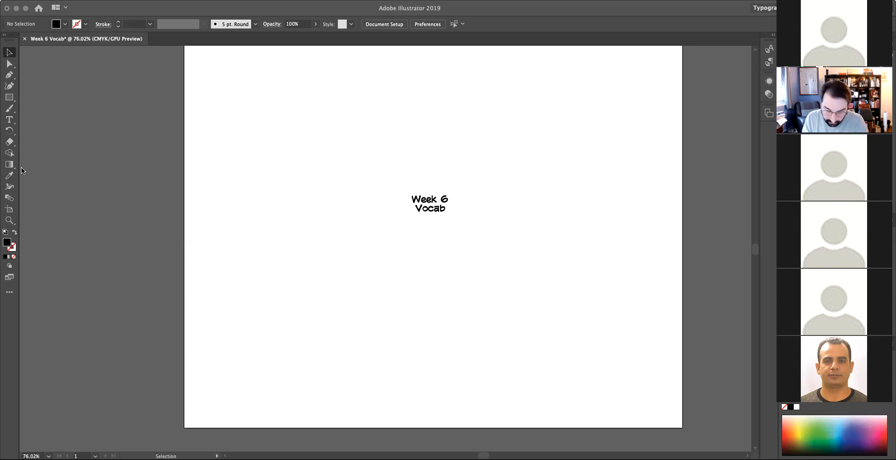
{"action": "mouse_move", "coordinate": [534, 97]}
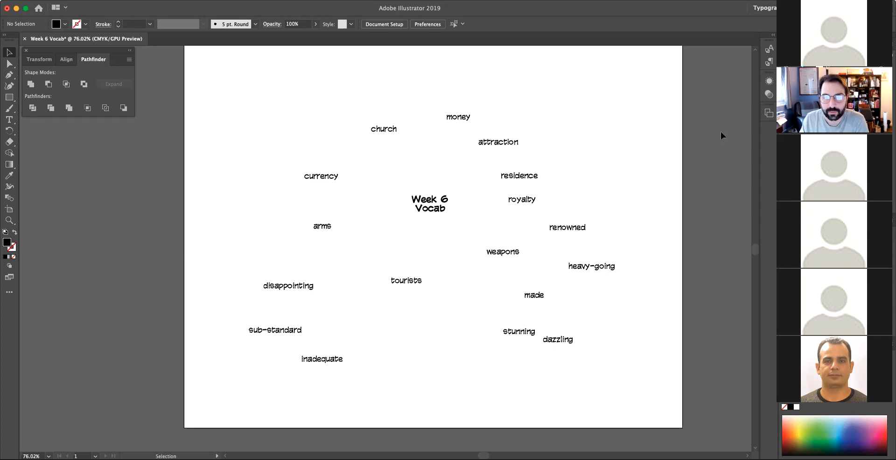
{"action": "mouse_move", "coordinate": [642, 8]}
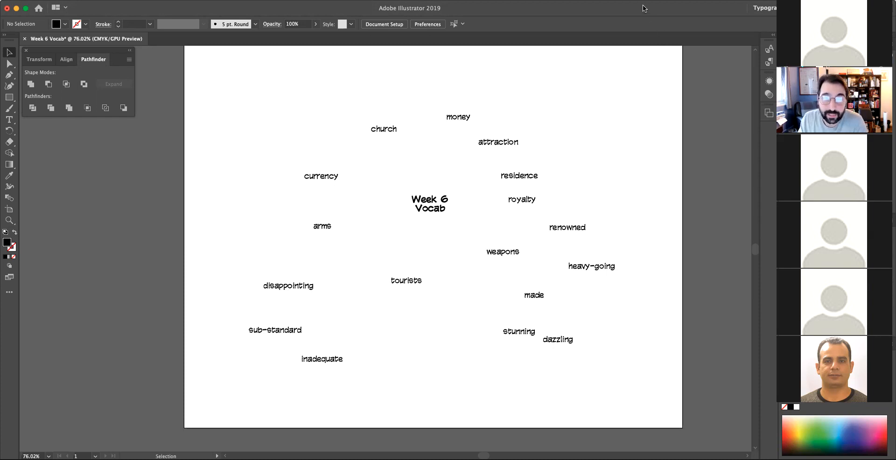
{"action": "mouse_move", "coordinate": [646, 96]}
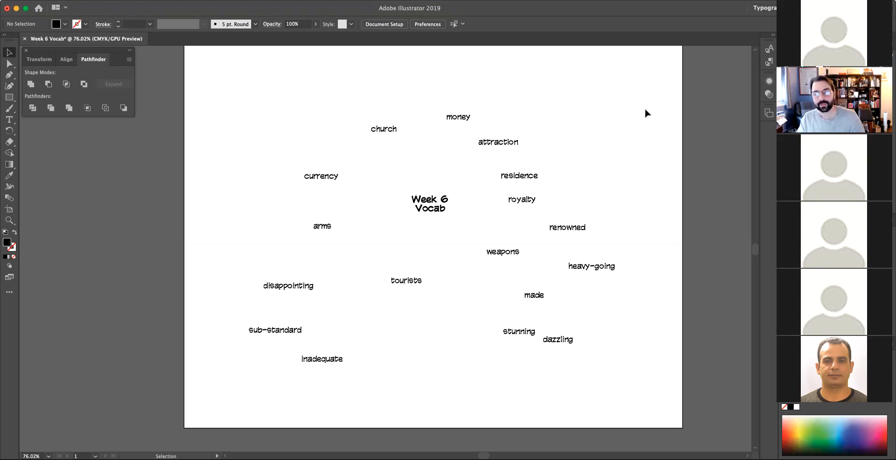
{"action": "mouse_move", "coordinate": [328, 172]}
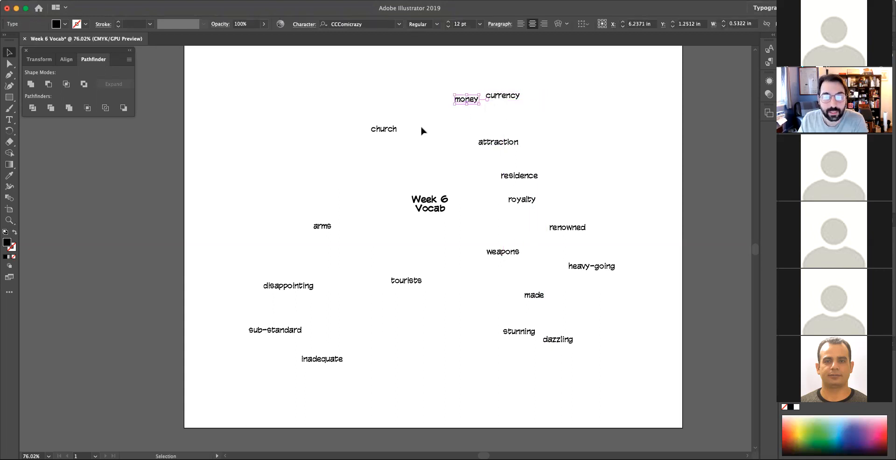
Step: Move arms under weapons, renowned under royalty, and drop dazzling just above stunning lower on the page
{"action": "left_click", "coordinate": [383, 129]}
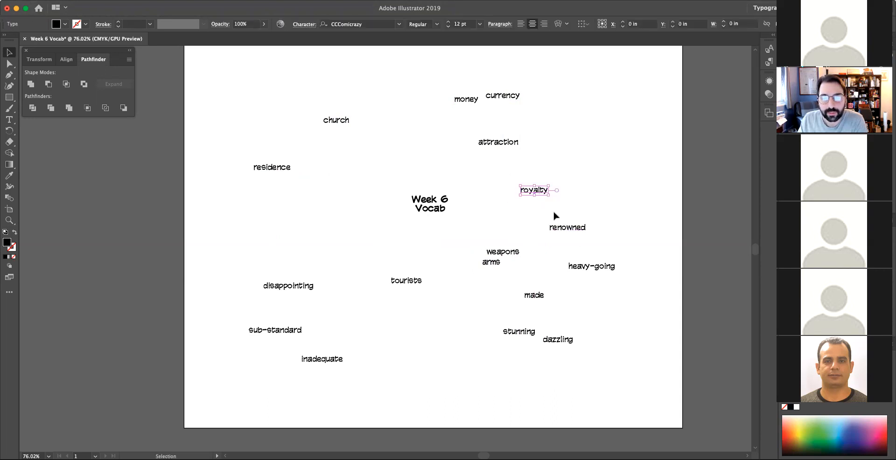
{"action": "left_click", "coordinate": [566, 227]}
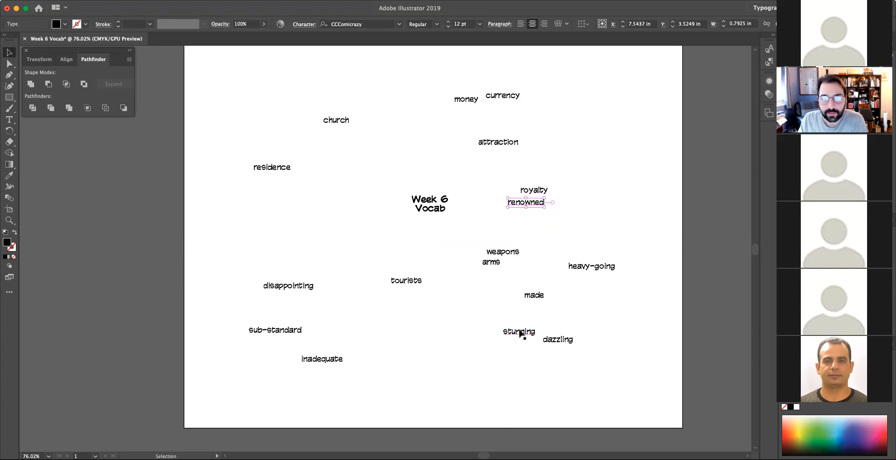
{"action": "left_click_drag", "start_coordinate": [518, 331], "coordinate": [502, 347]}
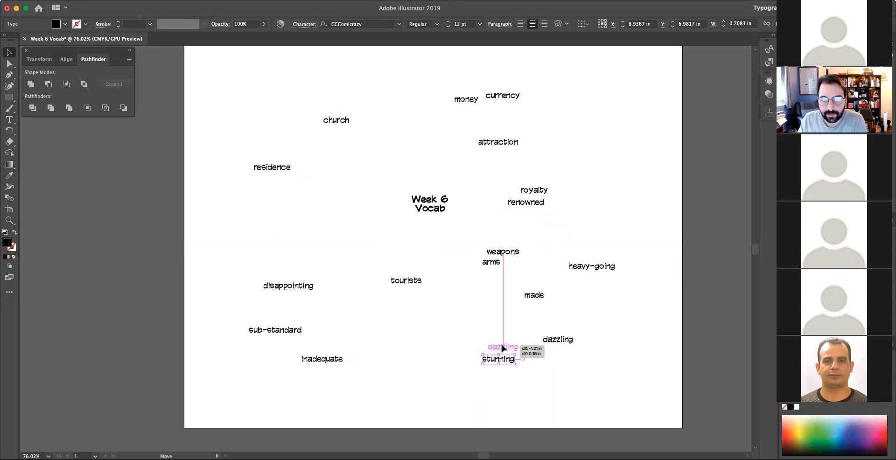
{"action": "left_click_drag", "start_coordinate": [502, 347], "coordinate": [229, 236]}
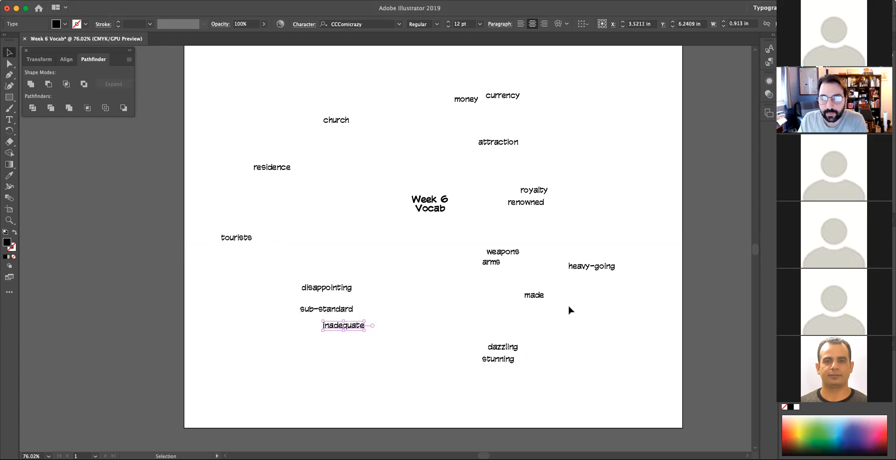
{"action": "mouse_move", "coordinate": [531, 189]}
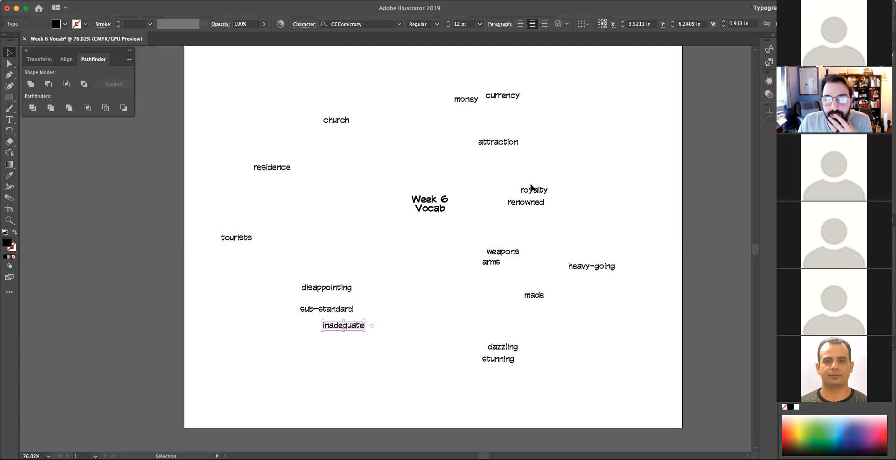
{"action": "left_click", "coordinate": [531, 196]}
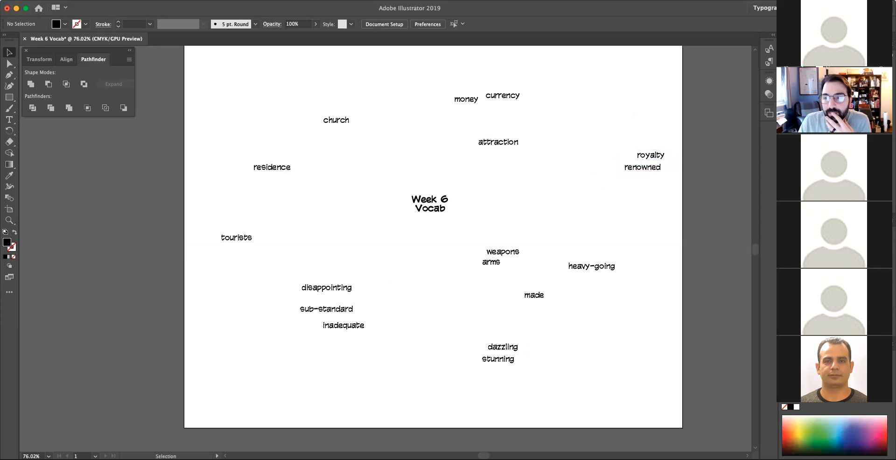
{"action": "mouse_move", "coordinate": [714, 212]}
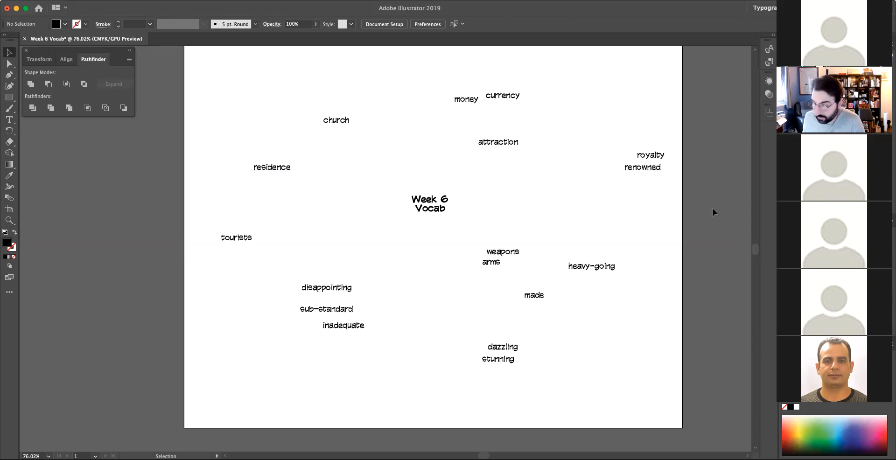
{"action": "mouse_move", "coordinate": [673, 265]}
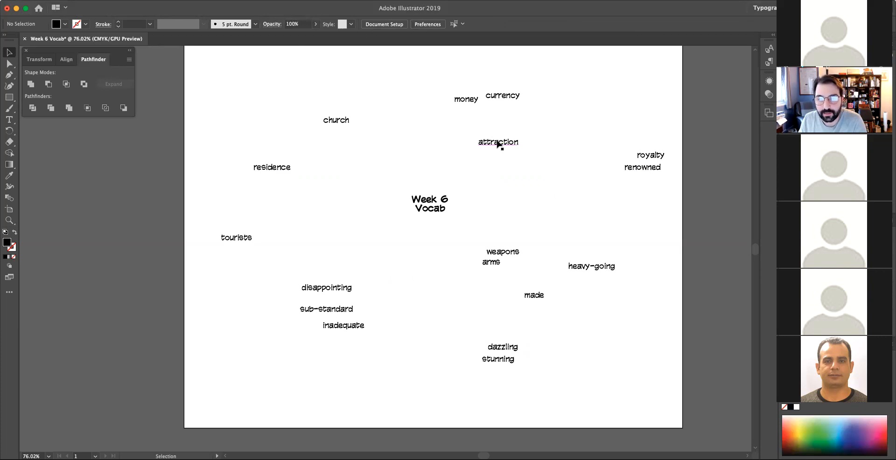
Step: Stack royalty and renowned under attraction and bring tourists beside attraction, right of the title
{"action": "left_click_drag", "start_coordinate": [498, 142], "coordinate": [528, 153]}
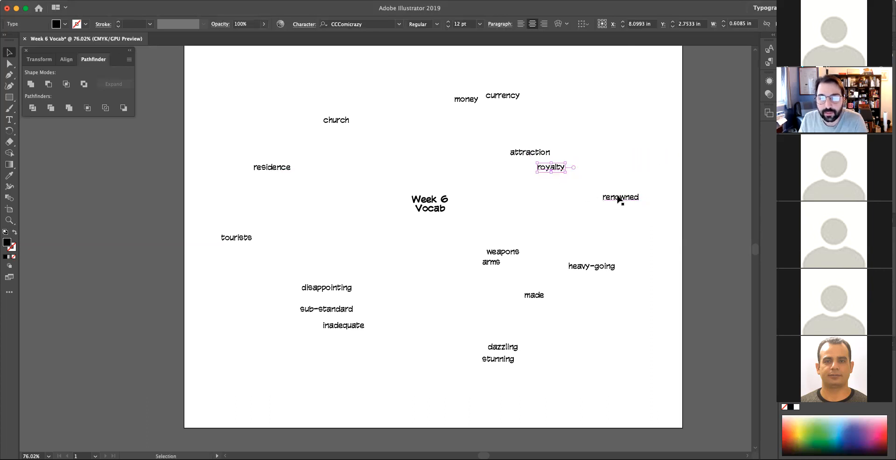
{"action": "left_click_drag", "start_coordinate": [619, 197], "coordinate": [562, 185]}
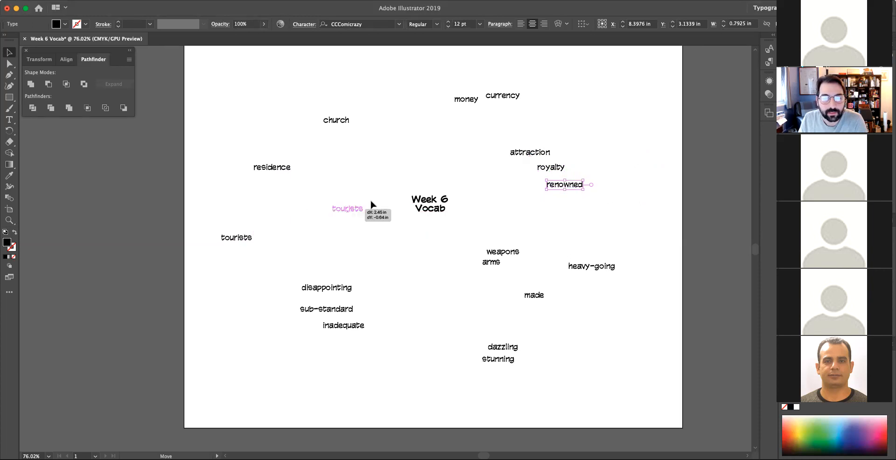
{"action": "left_click_drag", "start_coordinate": [347, 209], "coordinate": [480, 138]}
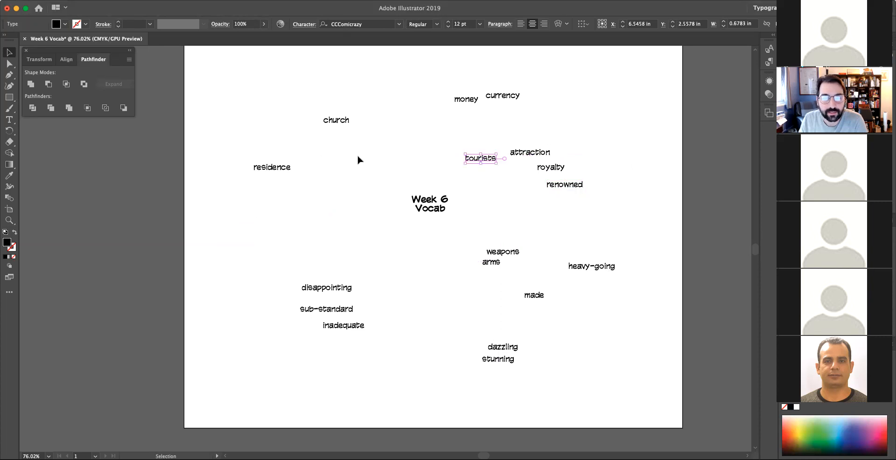
{"action": "left_click", "coordinate": [334, 126]}
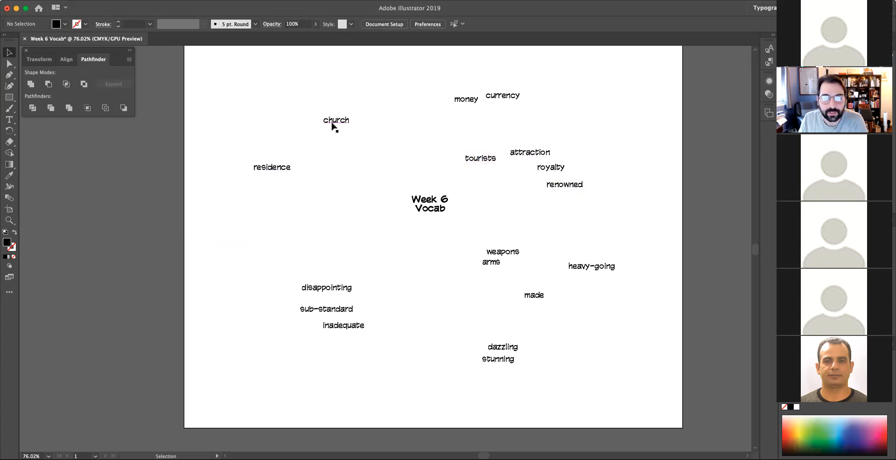
Step: Move church up beside money and currency, then shift dazzling–stunning and the negative words toward the left
{"action": "left_click_drag", "start_coordinate": [336, 120], "coordinate": [427, 84]}
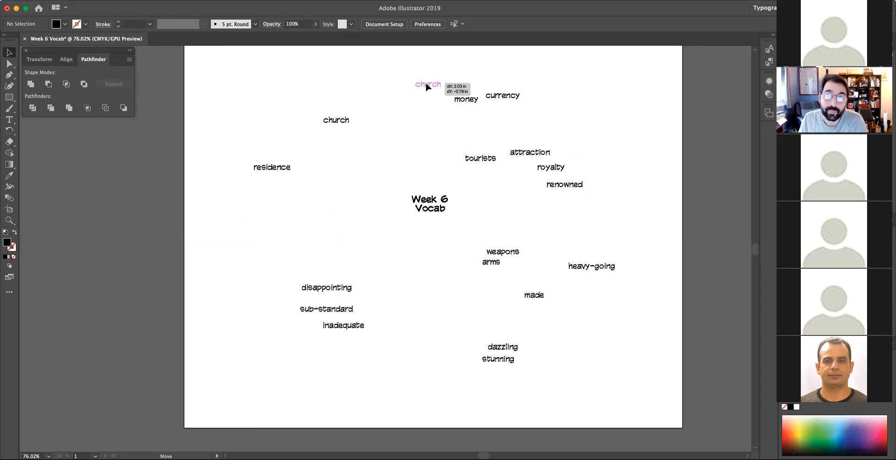
{"action": "left_click", "coordinate": [427, 83]}
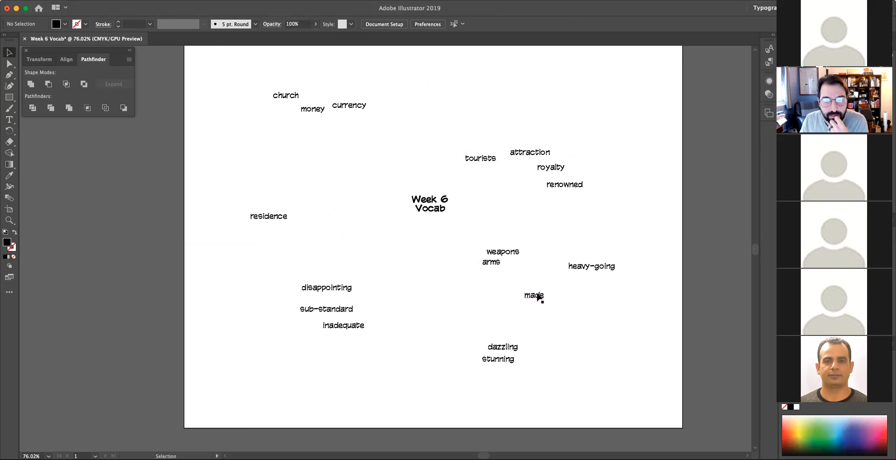
{"action": "mouse_move", "coordinate": [350, 293]}
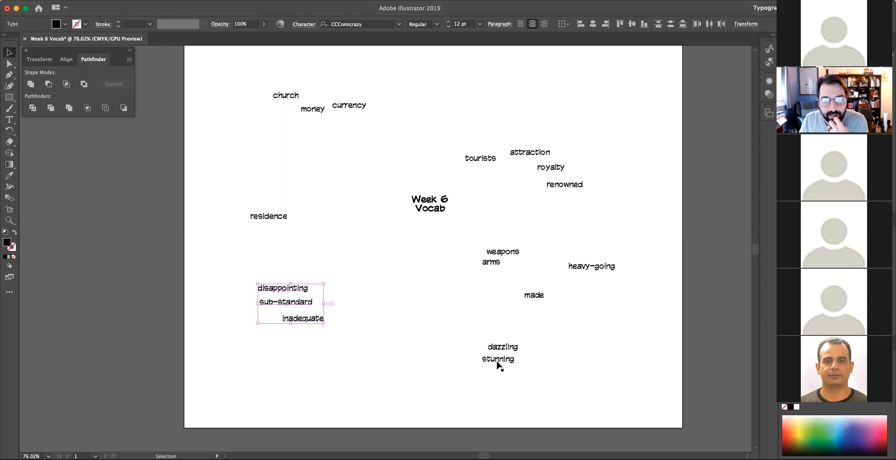
{"action": "left_click", "coordinate": [501, 347]}
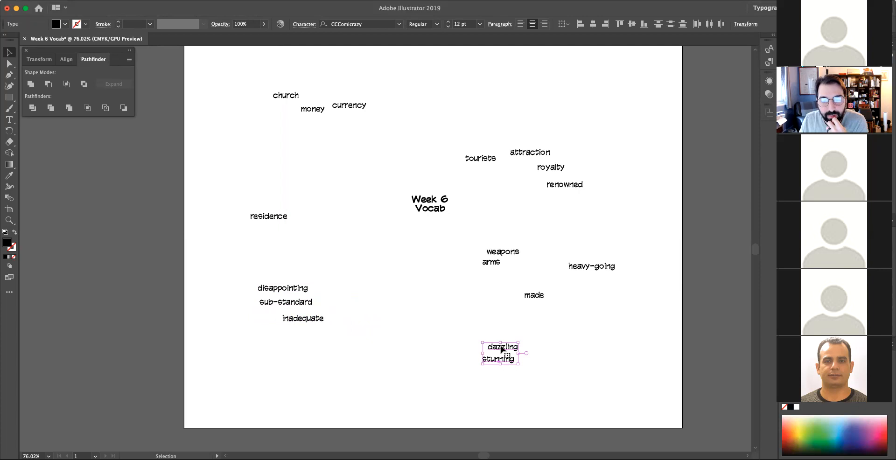
{"action": "left_click_drag", "start_coordinate": [502, 352], "coordinate": [384, 342]}
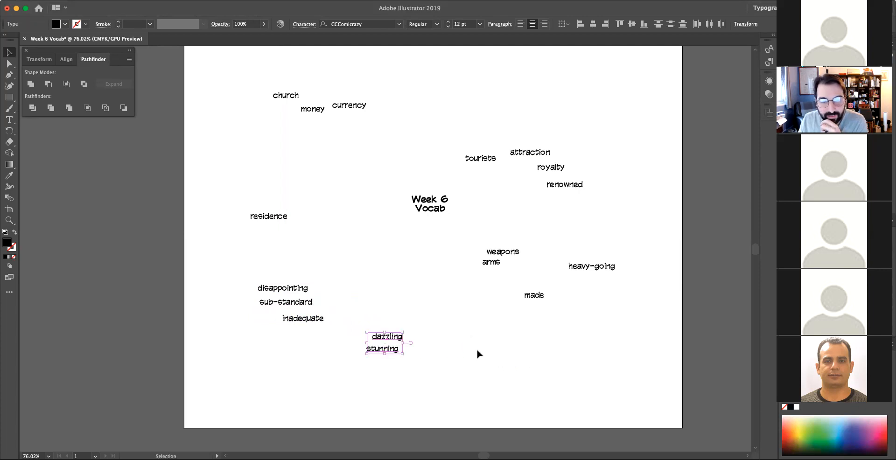
{"action": "left_click", "coordinate": [293, 314]}
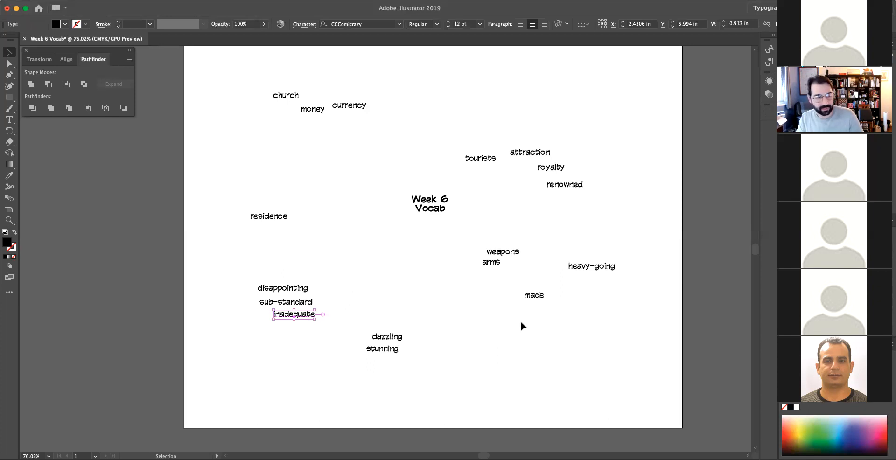
{"action": "mouse_move", "coordinate": [388, 293]}
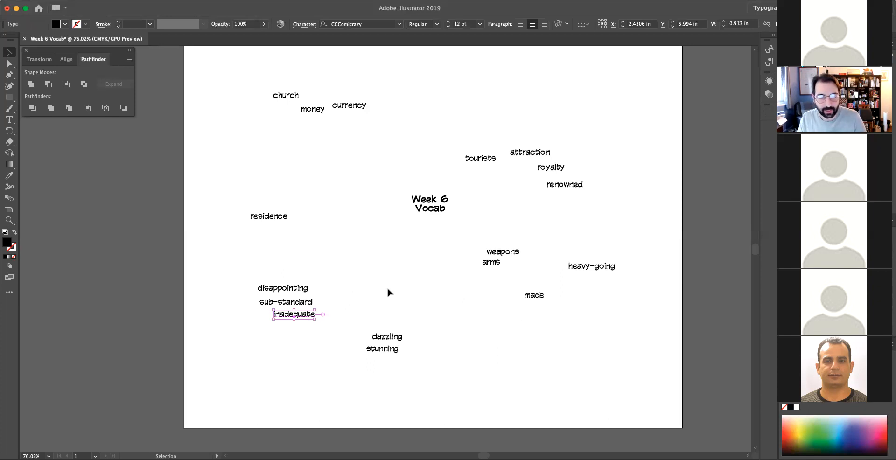
{"action": "mouse_move", "coordinate": [348, 315]}
{"action": "type", "text": "QU"}
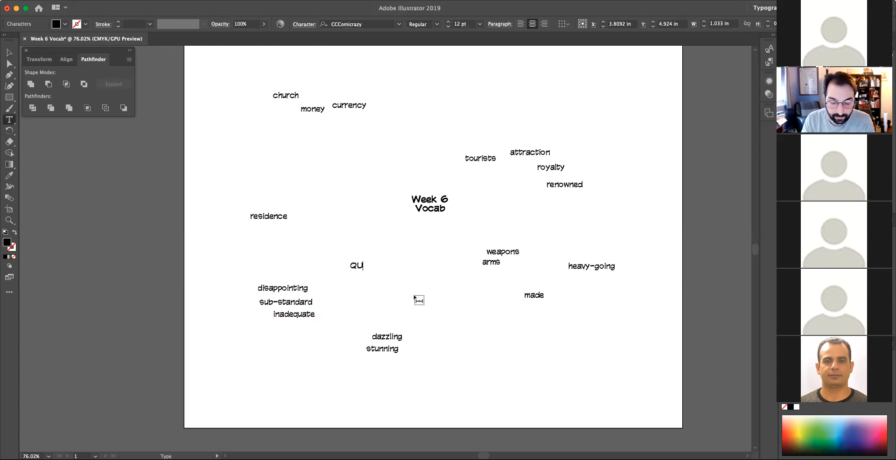
Step: Finish the QUALITIES label and place it just below the Week 6 Vocab title
{"action": "type", "text": "ALITIES"}
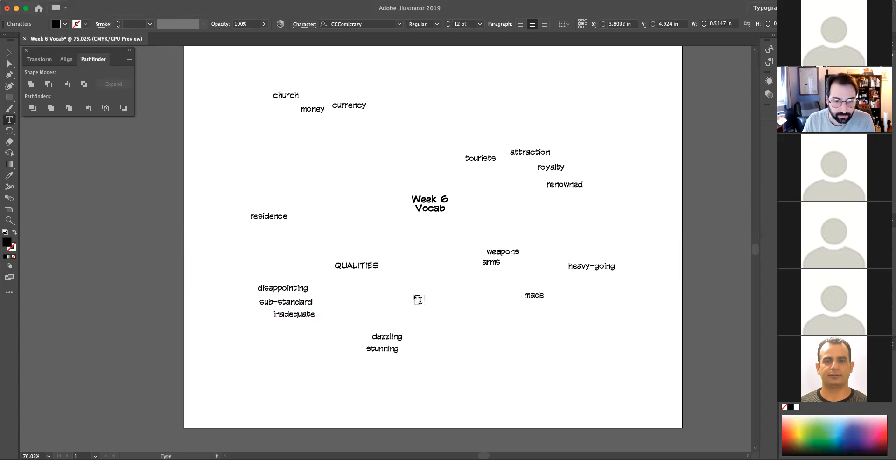
{"action": "left_click", "coordinate": [355, 265]}
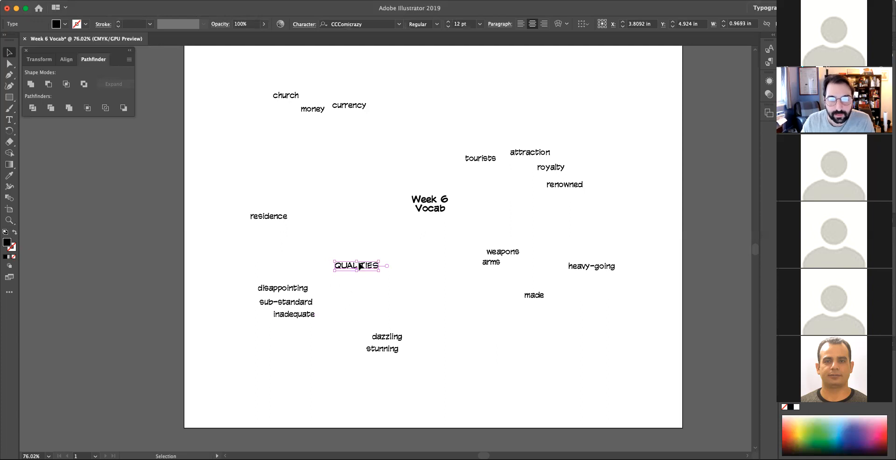
{"action": "left_click_drag", "start_coordinate": [357, 265], "coordinate": [386, 244]}
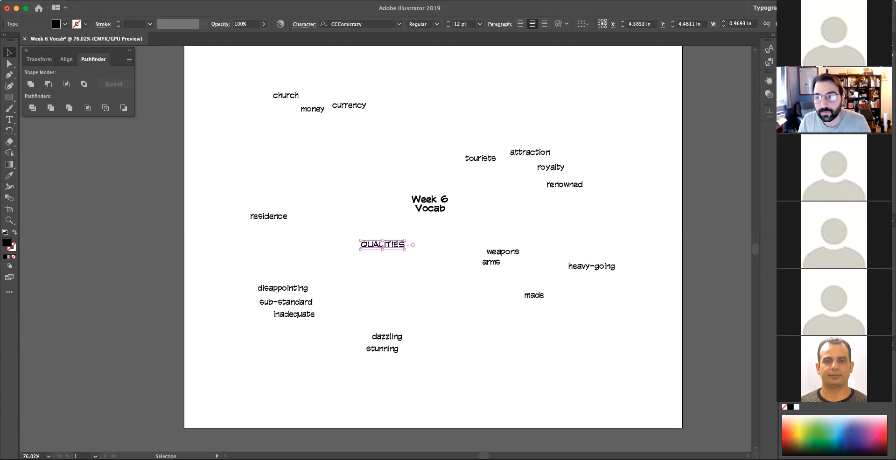
{"action": "left_click", "coordinate": [429, 203]}
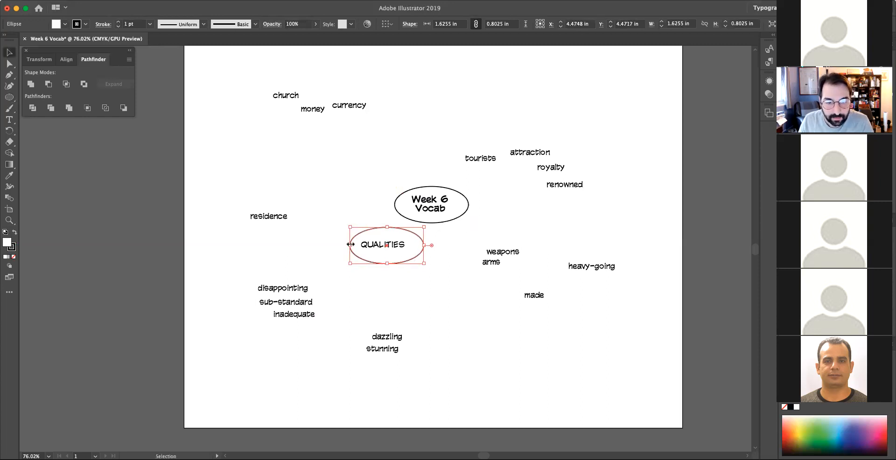
Step: Narrow and flatten the oval so it fits snugly around QUALITIES
{"action": "left_click_drag", "start_coordinate": [350, 244], "coordinate": [352, 245]}
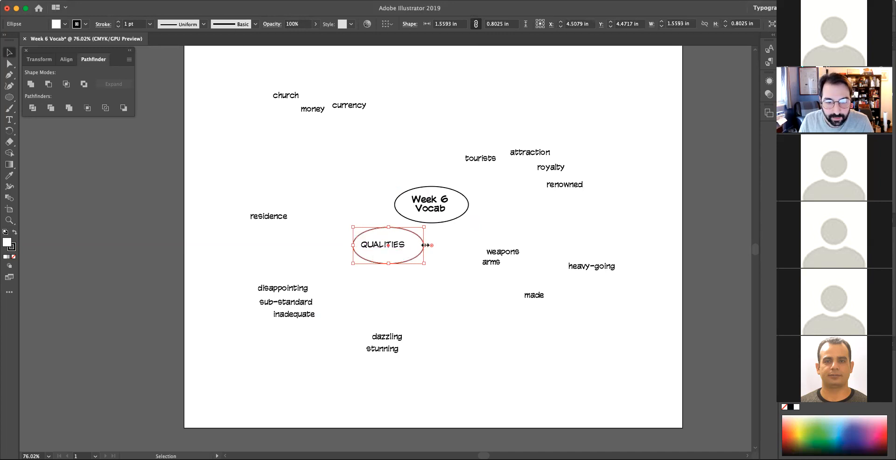
{"action": "left_click_drag", "start_coordinate": [431, 245], "coordinate": [422, 245]}
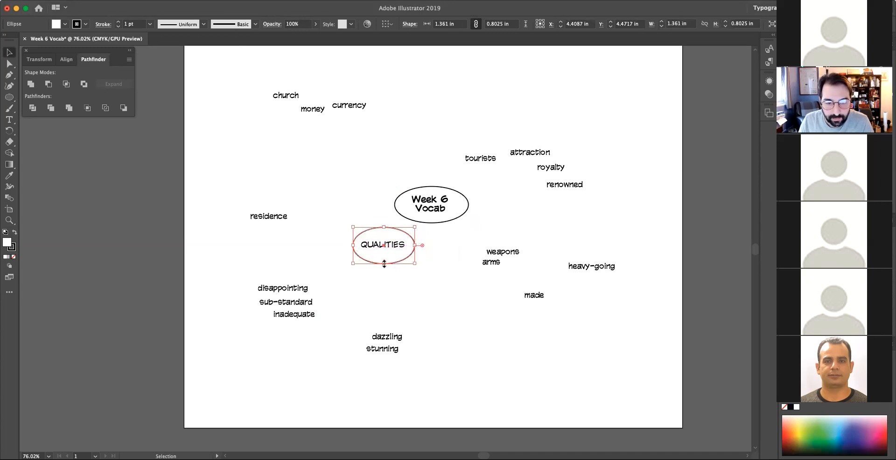
{"action": "left_click_drag", "start_coordinate": [384, 263], "coordinate": [384, 258]}
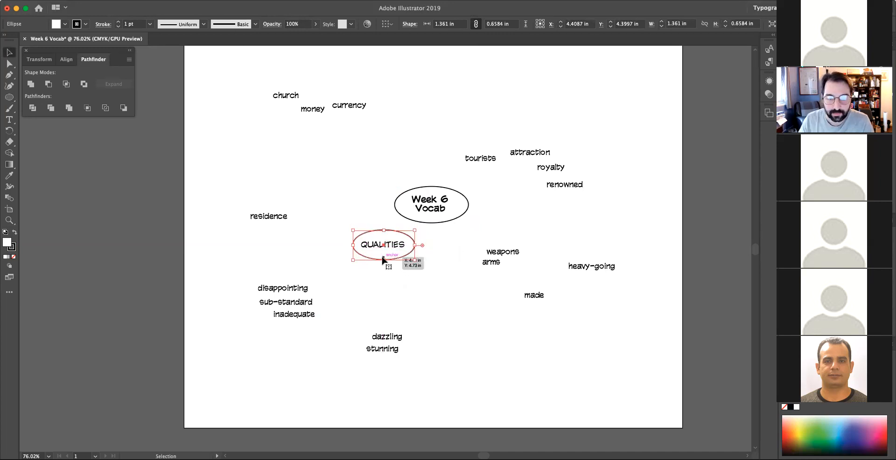
{"action": "left_click", "coordinate": [296, 291]}
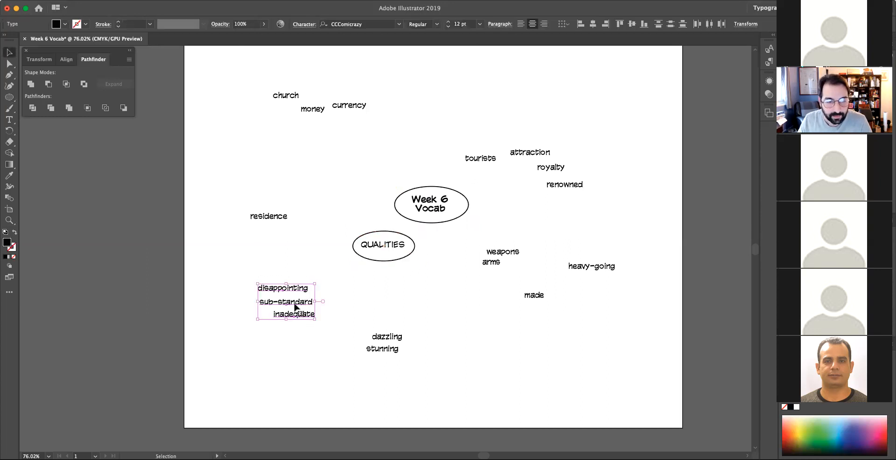
Step: Pull the disappointing words, dazzling–stunning and the tourists group in toward QUALITIES and the centre
{"action": "left_click_drag", "start_coordinate": [286, 301], "coordinate": [291, 285]}
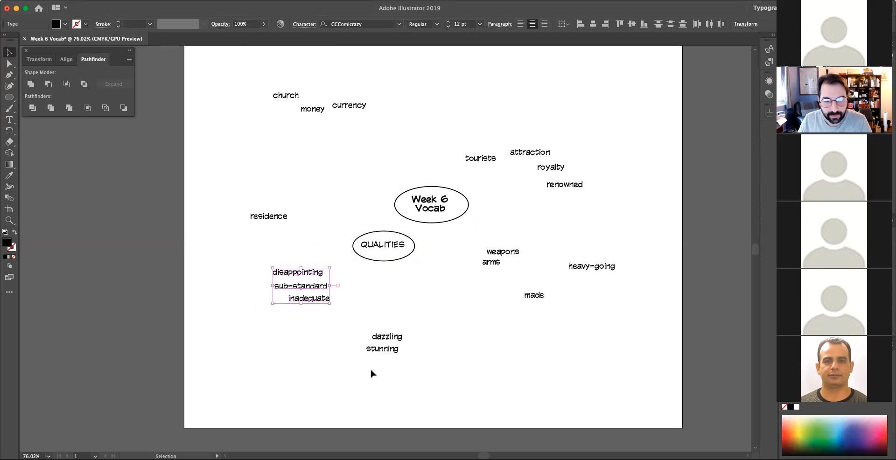
{"action": "left_click", "coordinate": [380, 335]}
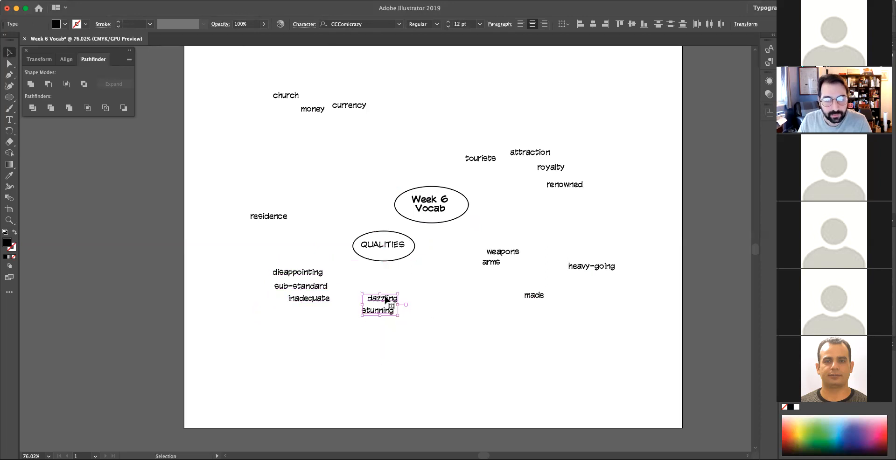
{"action": "left_click", "coordinate": [431, 186]}
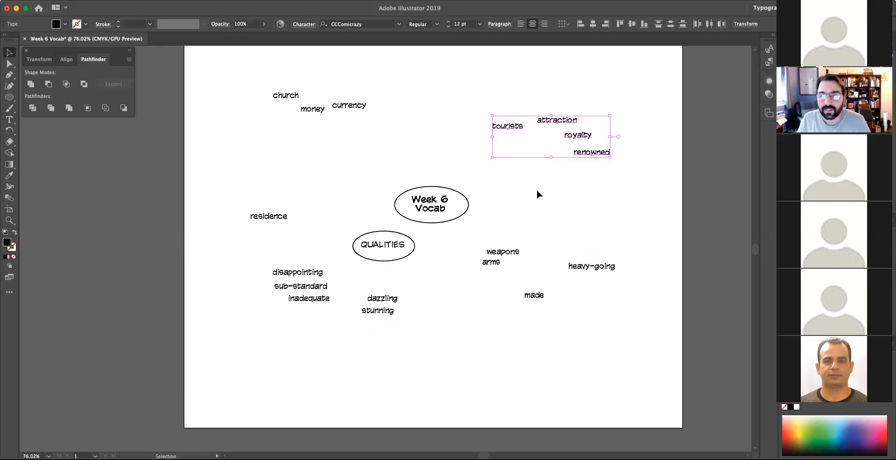
{"action": "left_click", "coordinate": [383, 245]}
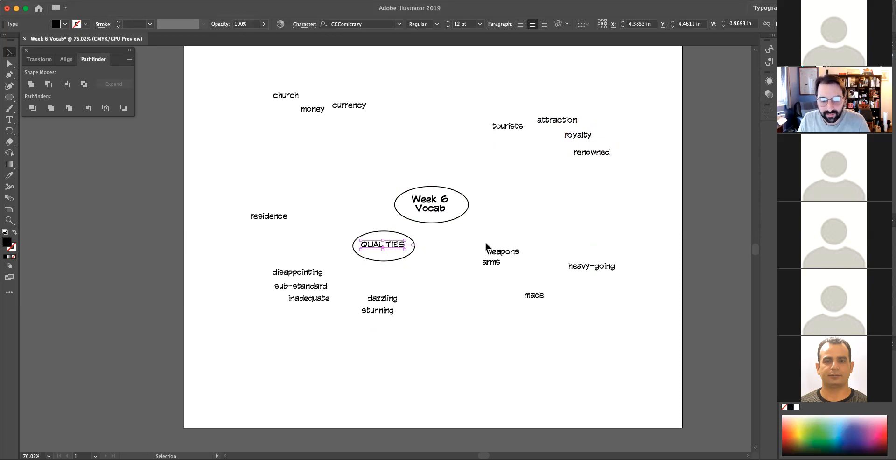
Step: Add a FAMOUS label above the central oval and nudge it up and left
{"action": "left_click", "coordinate": [509, 177]}
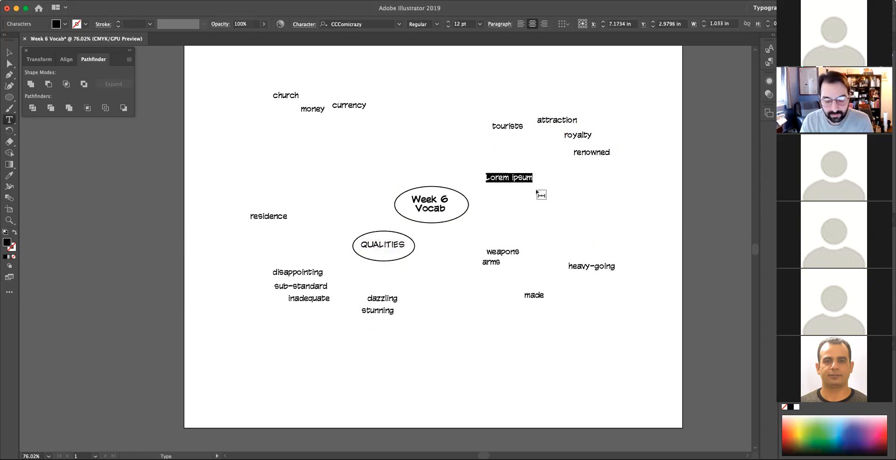
{"action": "type", "text": "FAME"}
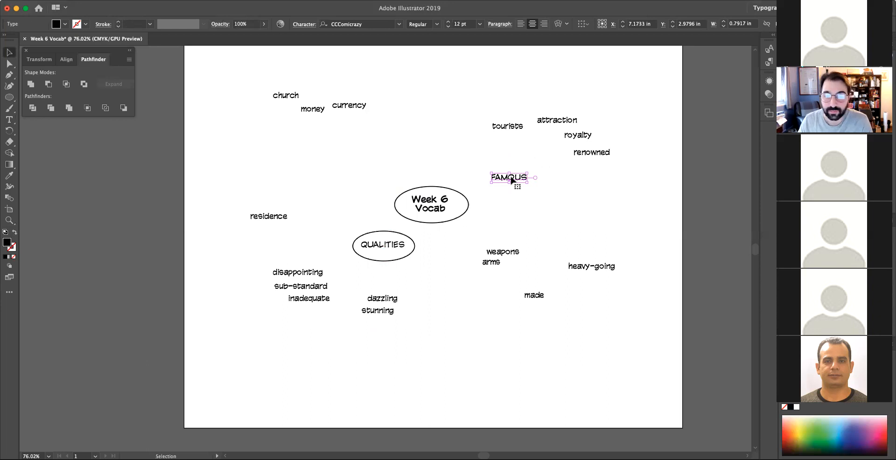
{"action": "left_click_drag", "start_coordinate": [509, 177], "coordinate": [485, 164]}
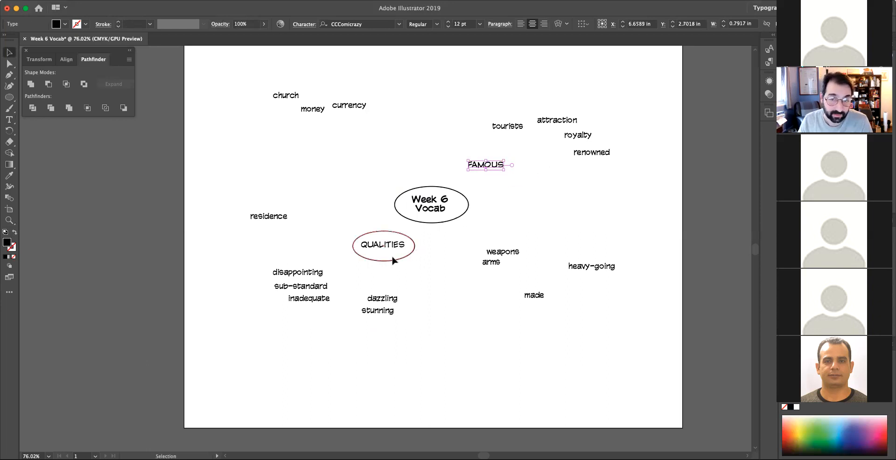
{"action": "left_click", "coordinate": [382, 244]}
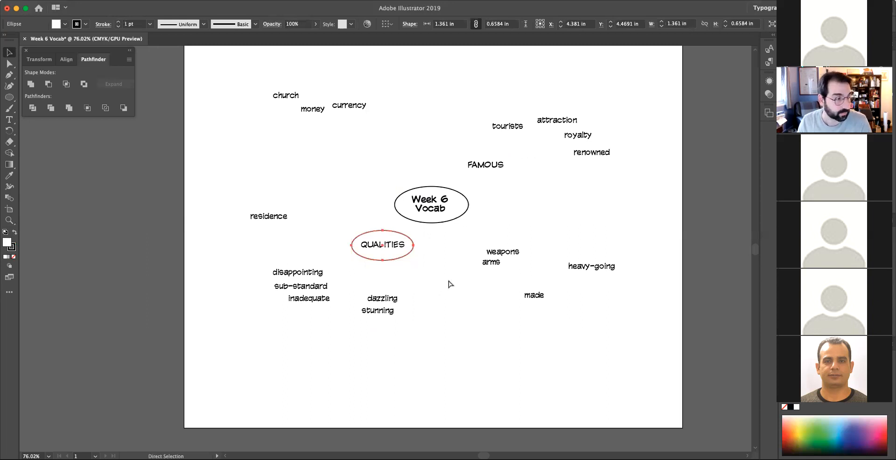
Step: Copy the QUALITIES oval onto FAMOUS, shorten it to fit, and centre the word and oval on each other
{"action": "left_click", "coordinate": [381, 244]}
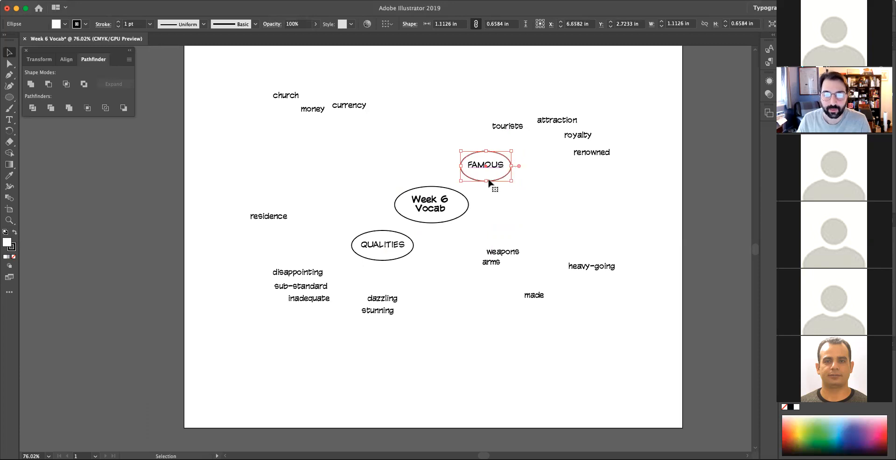
{"action": "left_click_drag", "start_coordinate": [495, 190], "coordinate": [486, 179]}
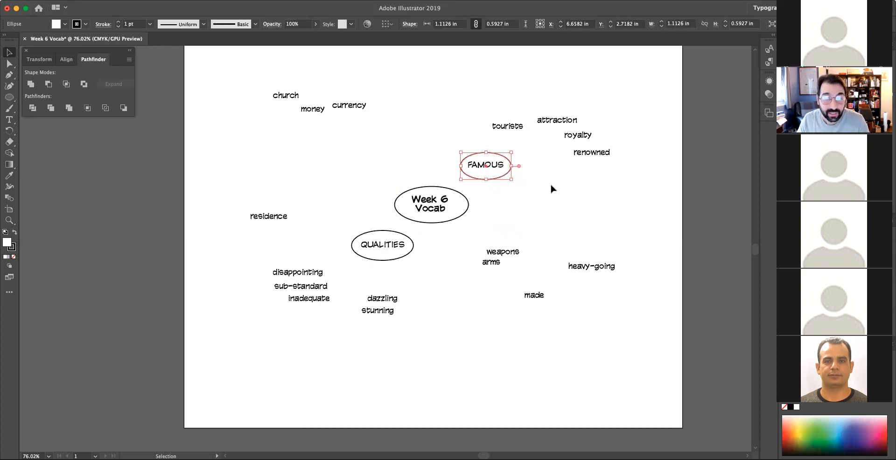
{"action": "left_click", "coordinate": [484, 165]}
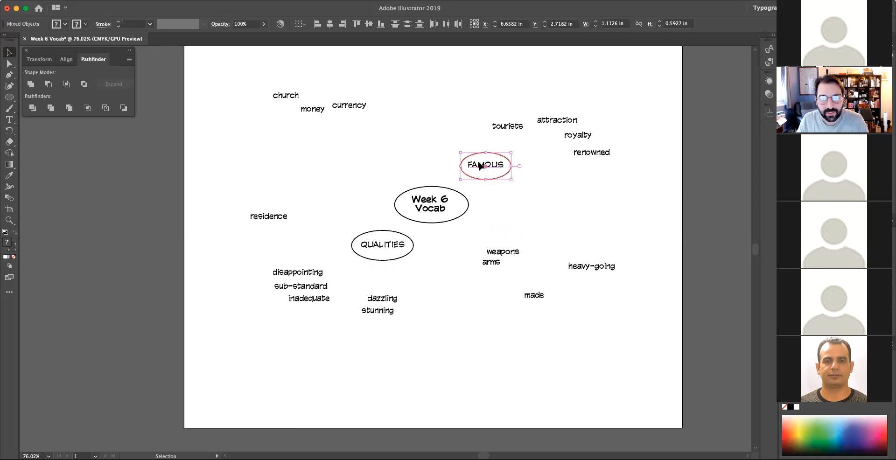
{"action": "left_click", "coordinate": [528, 201]}
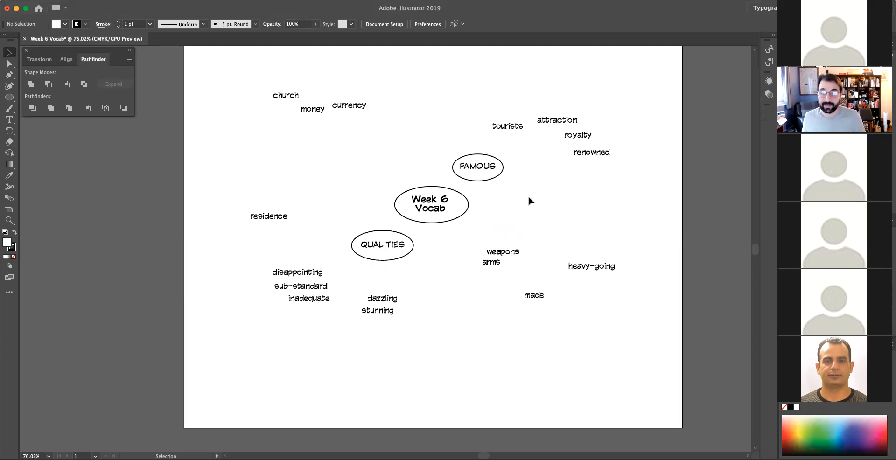
{"action": "mouse_move", "coordinate": [598, 270]}
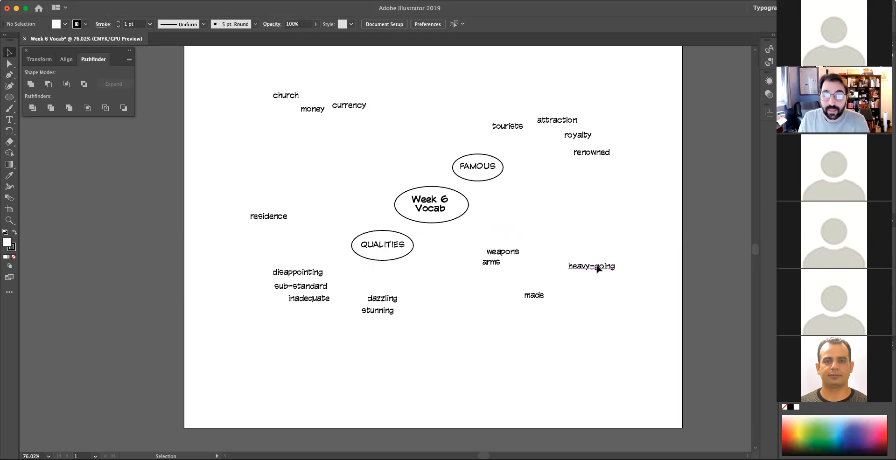
Step: Move heavy-going to the upper left below money and currency, raise residence beneath it, and zoom in there
{"action": "left_click_drag", "start_coordinate": [592, 266], "coordinate": [292, 143]}
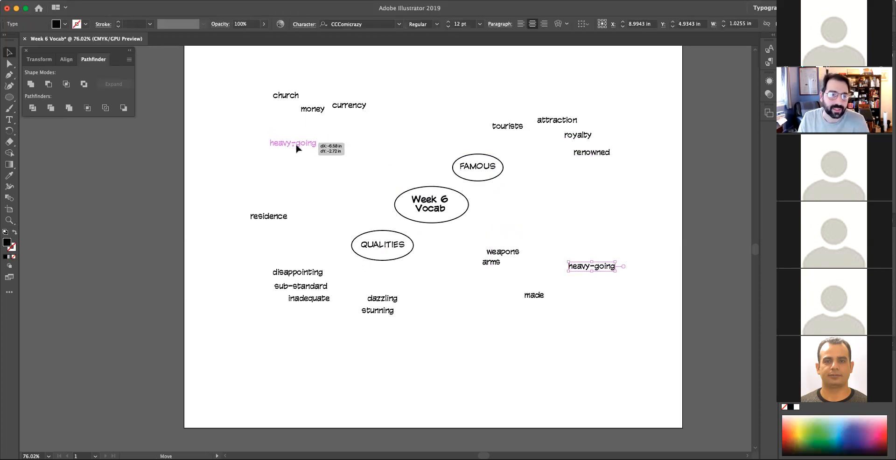
{"action": "left_click_drag", "start_coordinate": [592, 266], "coordinate": [284, 151]}
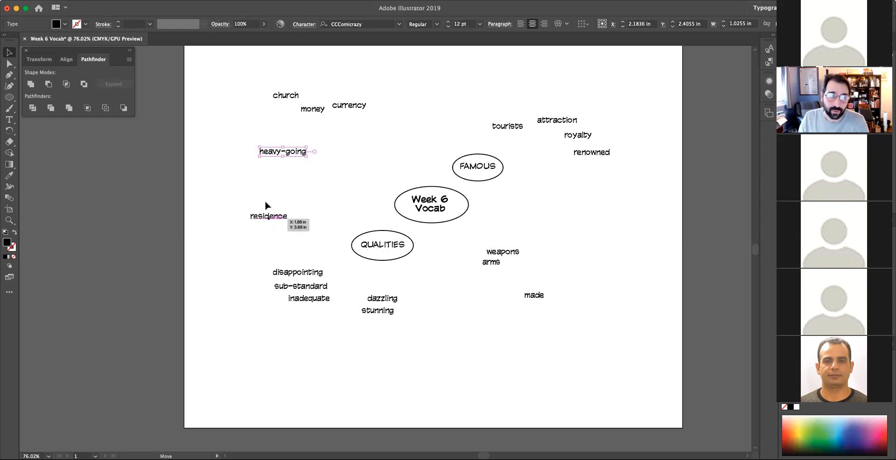
{"action": "left_click_drag", "start_coordinate": [269, 215], "coordinate": [253, 184]}
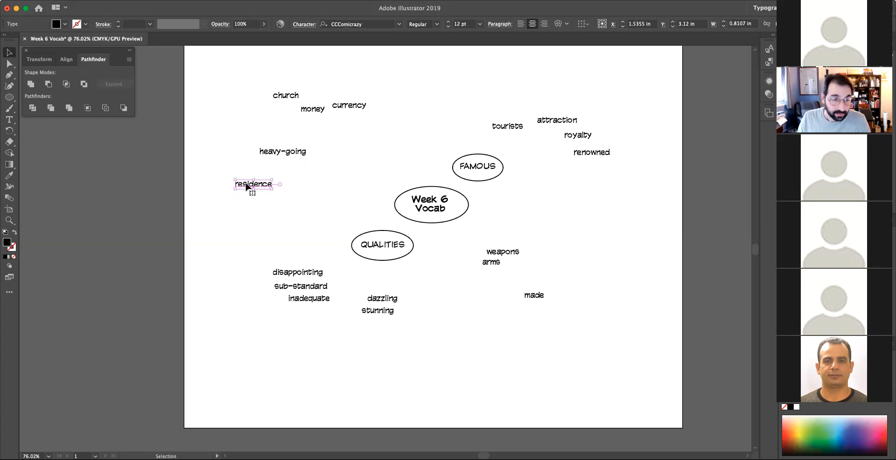
{"action": "left_click_drag", "start_coordinate": [252, 184], "coordinate": [246, 200]}
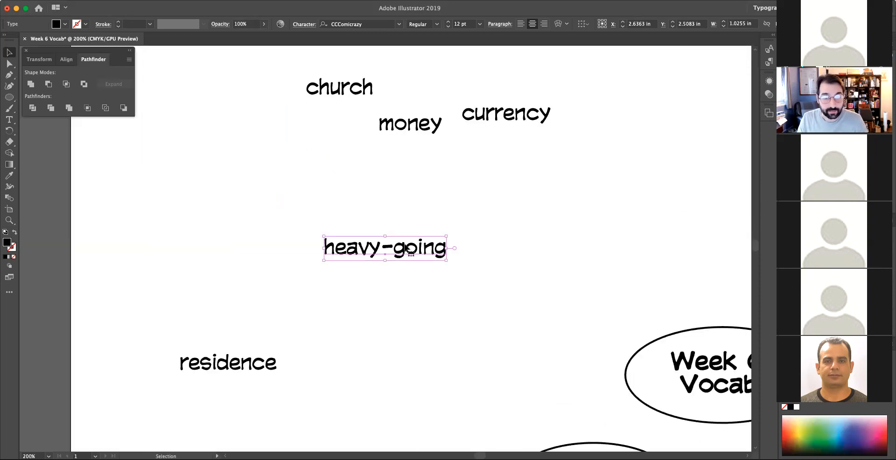
Step: Add a two-line note 'opposite: easygoing' tucked beneath heavy-going
{"action": "left_click", "coordinate": [420, 281]}
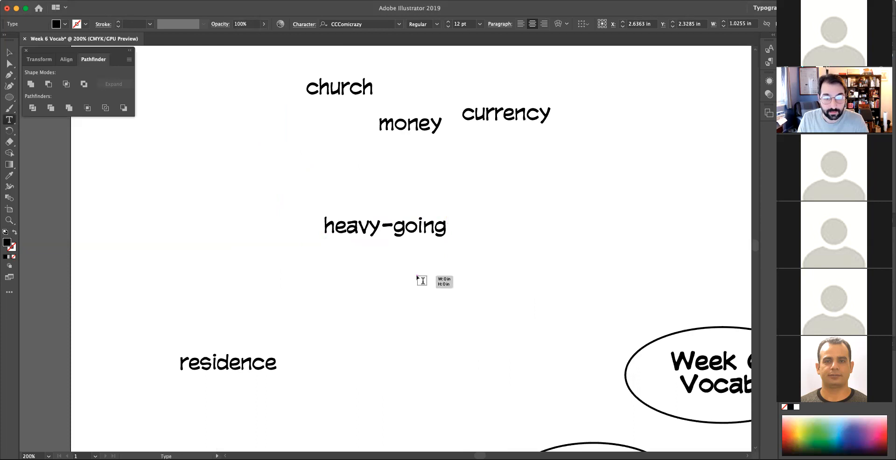
{"action": "type", "text": "easygoing"}
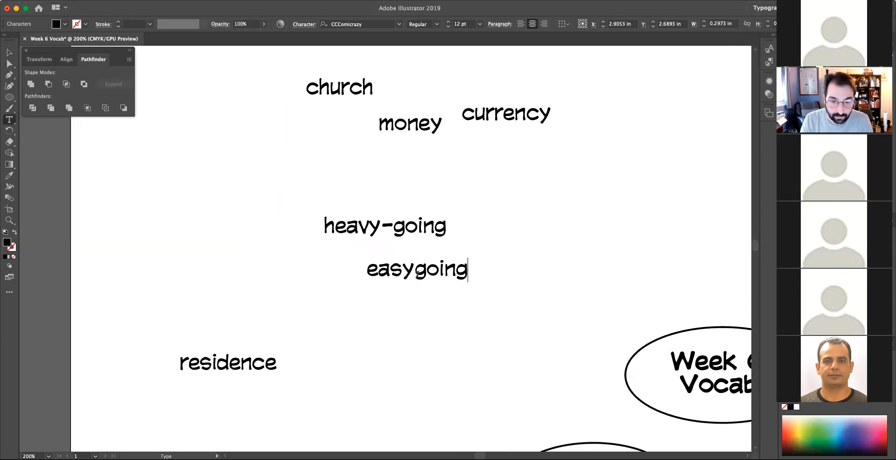
{"action": "left_click_drag", "start_coordinate": [417, 269], "coordinate": [420, 265]}
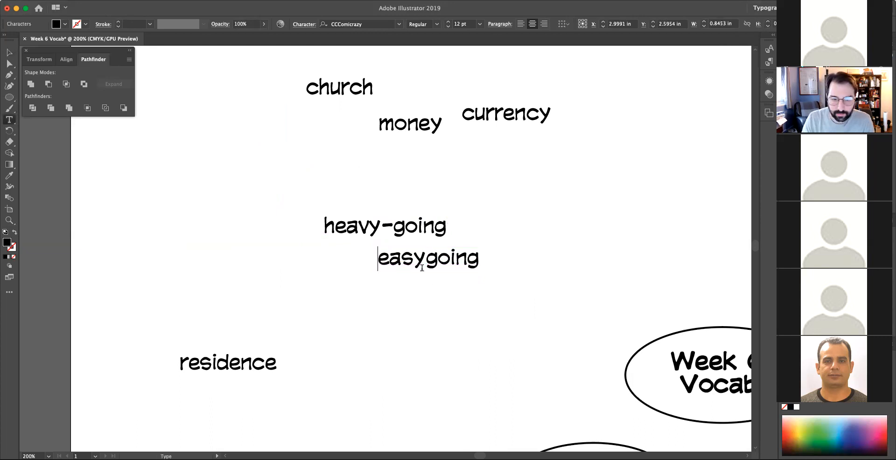
{"action": "type", "text": "ope"}
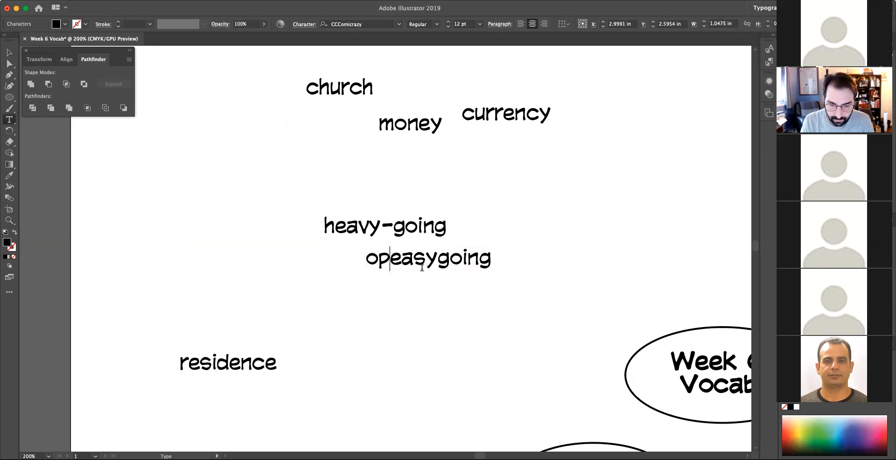
{"action": "type", "text": "pposite:"}
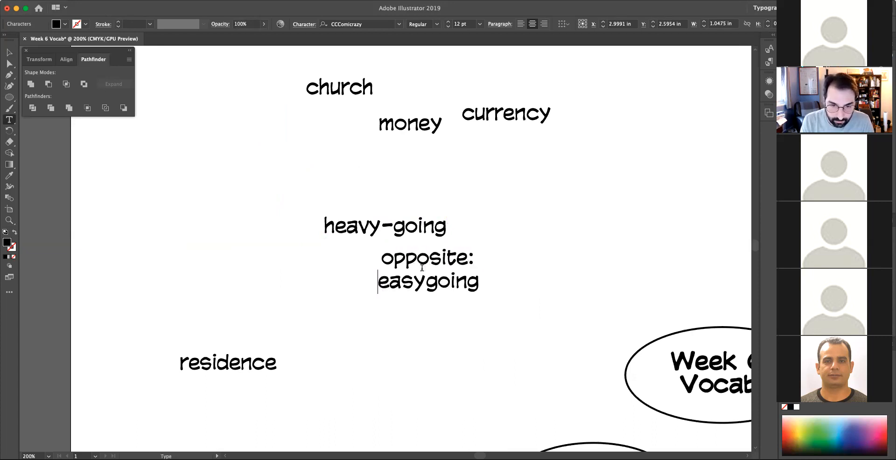
{"action": "left_click", "coordinate": [428, 269]}
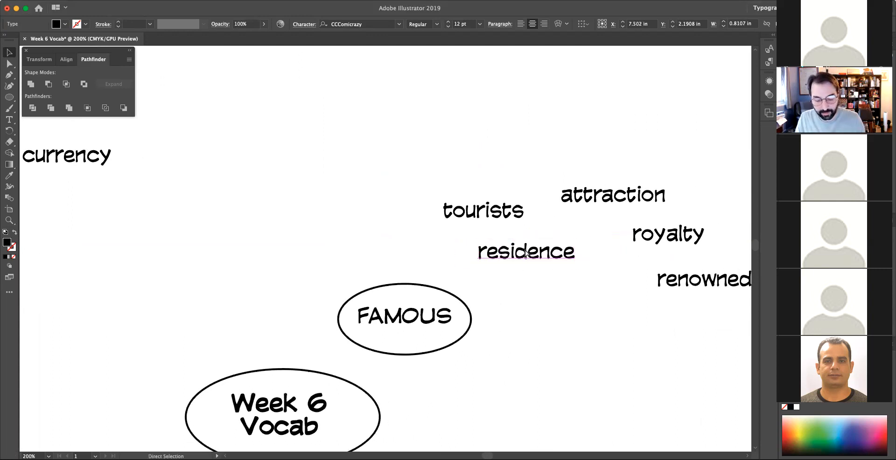
Step: Copy residence above the FAMOUS cluster and set its ce ending in bold italic
{"action": "left_click_drag", "start_coordinate": [524, 251], "coordinate": [358, 167]}
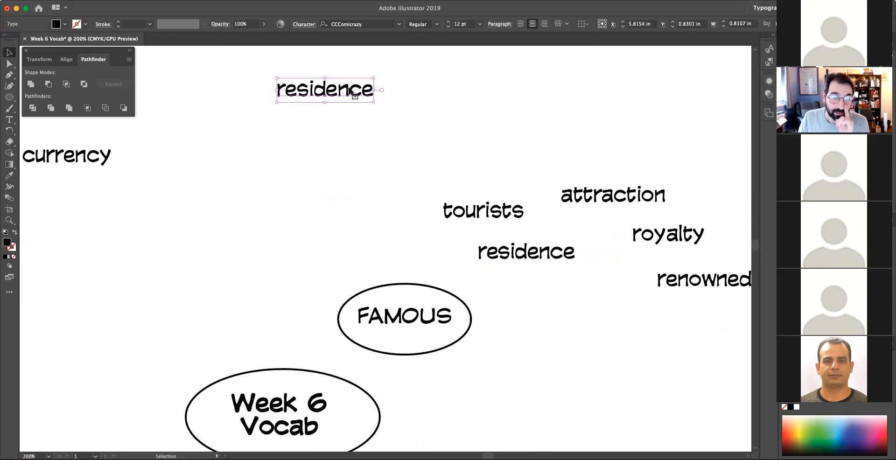
{"action": "double_click", "coordinate": [325, 90]}
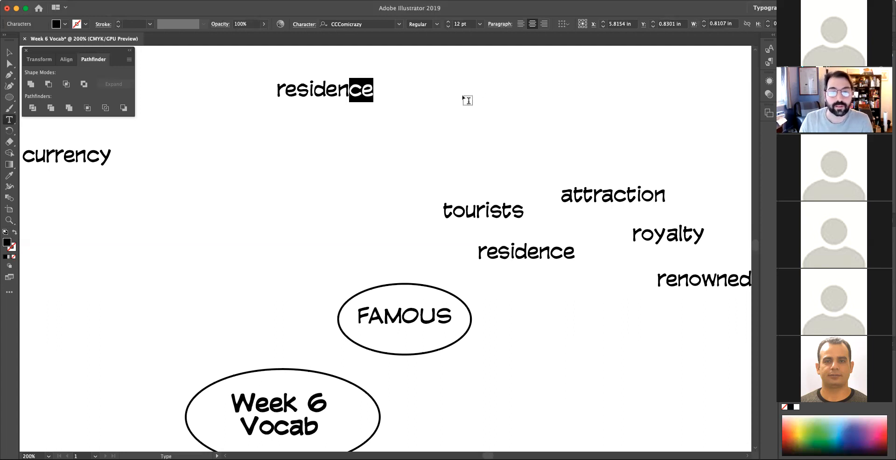
{"action": "left_click", "coordinate": [421, 24]}
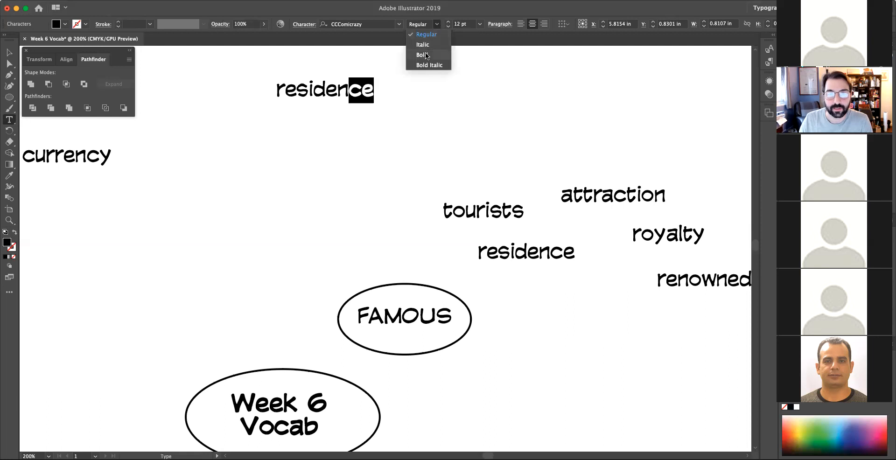
{"action": "left_click", "coordinate": [421, 55]}
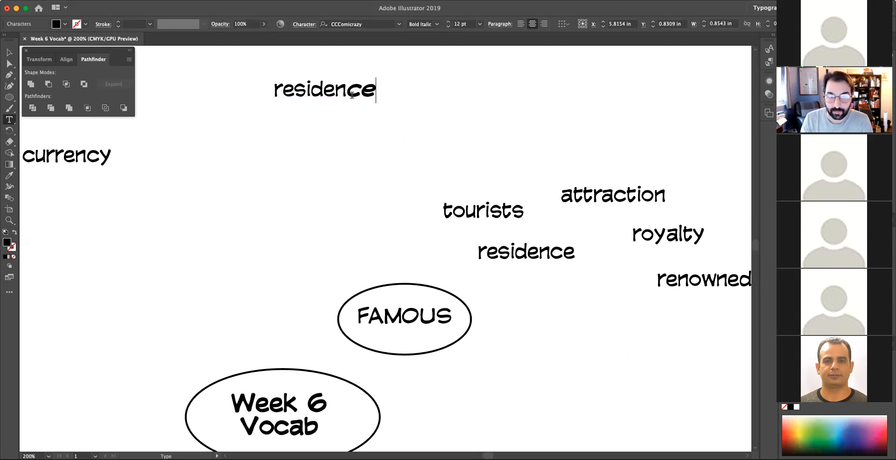
Step: Add a vs. line under residence and set it to plain italic
{"action": "type", "text": "vs"}
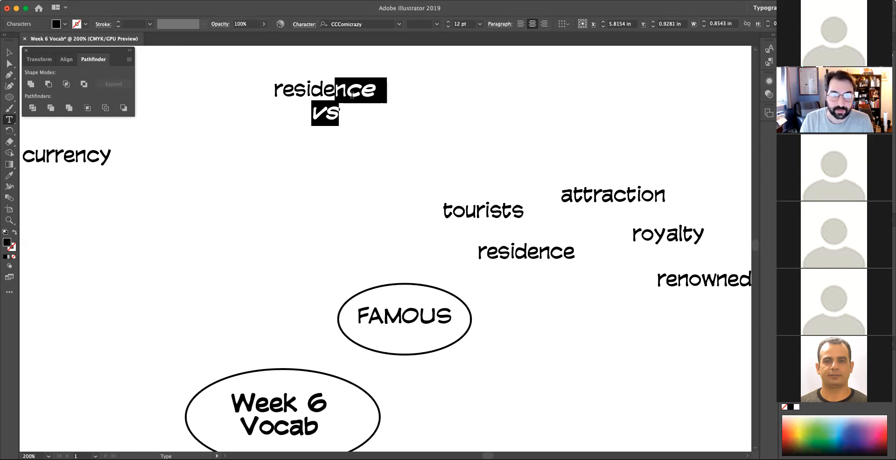
{"action": "left_click", "coordinate": [422, 24]}
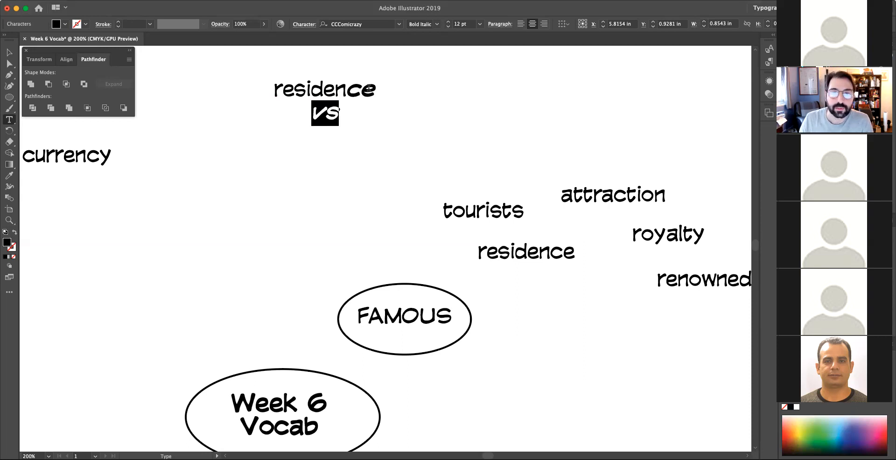
{"action": "left_click", "coordinate": [325, 113]}
{"action": "type", "text": "."}
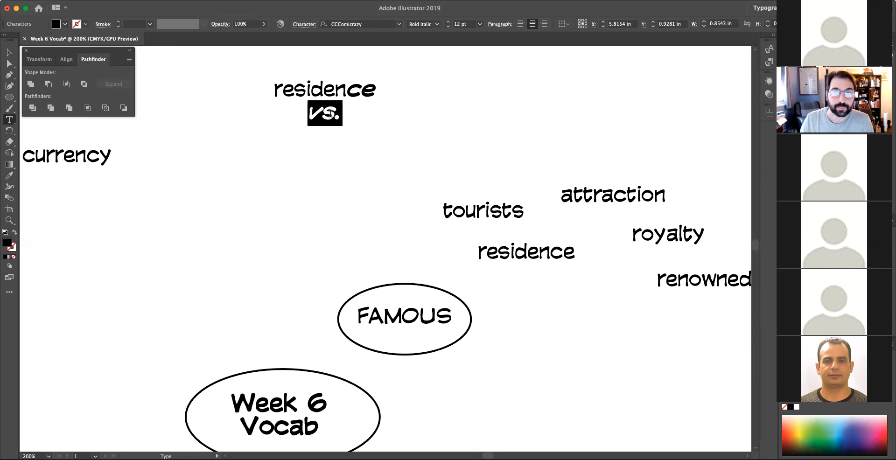
{"action": "left_click", "coordinate": [436, 24]}
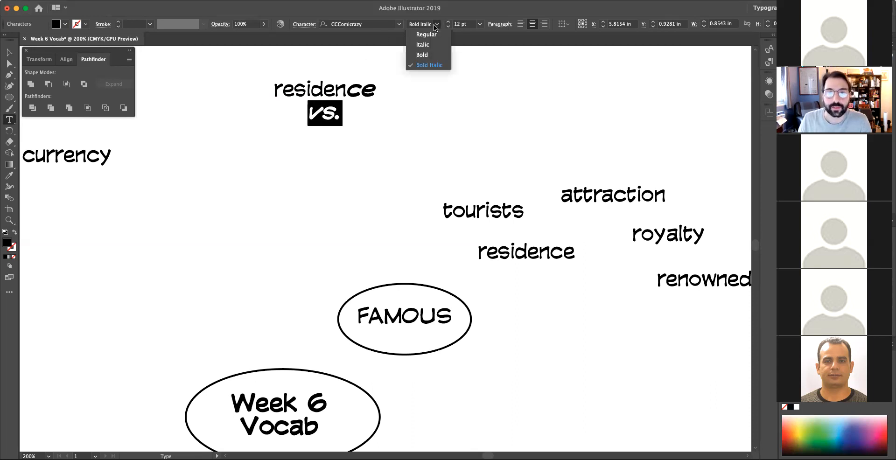
{"action": "left_click", "coordinate": [423, 43]}
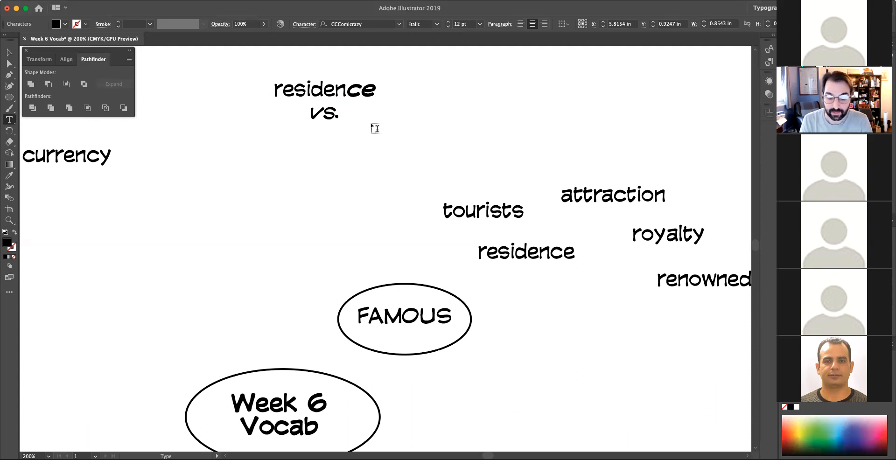
{"action": "type", "text": "- versus"}
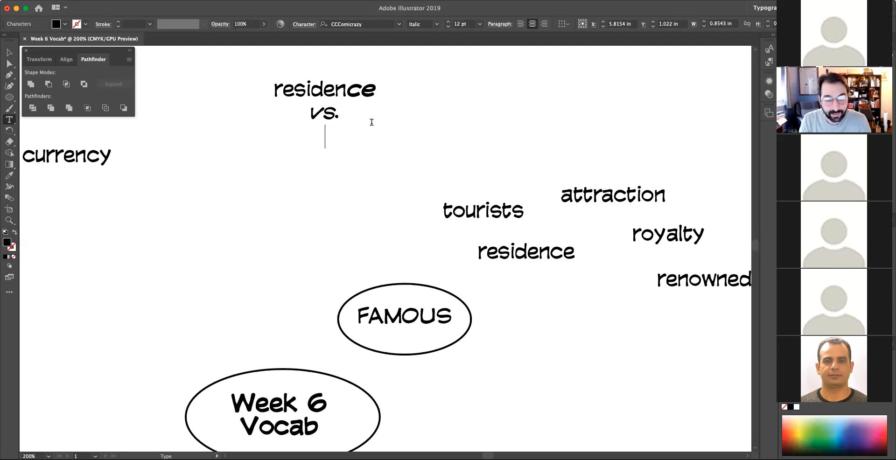
Step: Add a residents line in Regular with its ts ending in bold italic
{"action": "type", "text": "residents"}
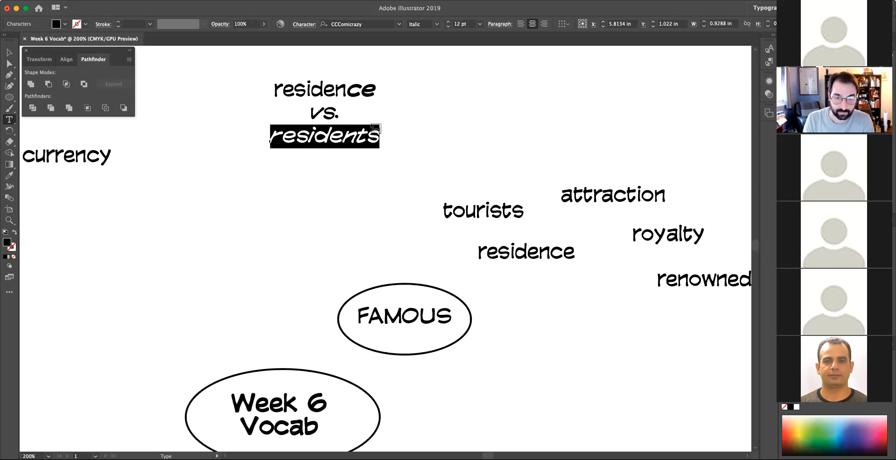
{"action": "left_click", "coordinate": [423, 24]}
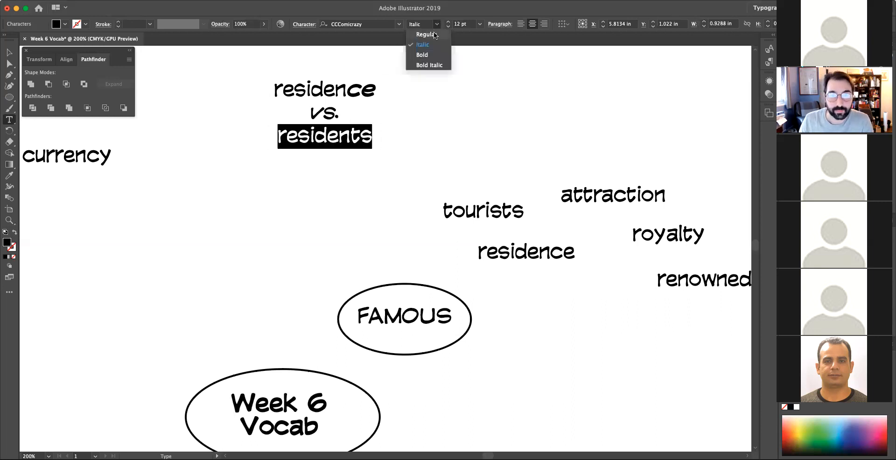
{"action": "left_click", "coordinate": [424, 35]}
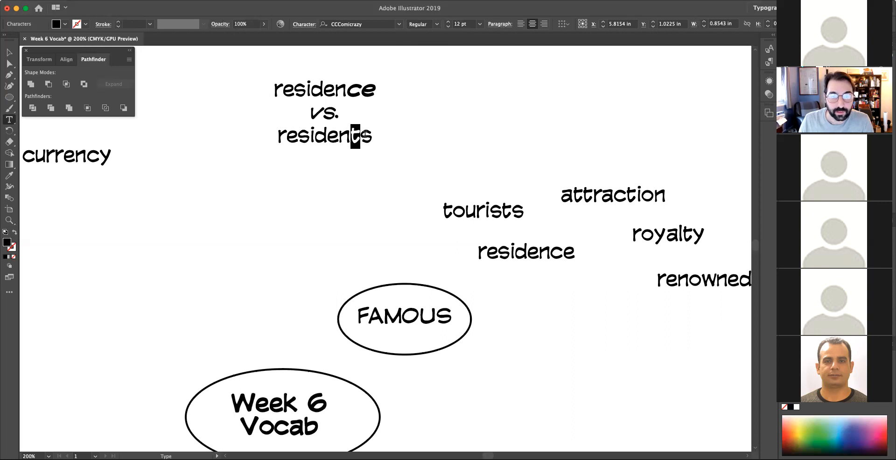
{"action": "left_click", "coordinate": [421, 24]}
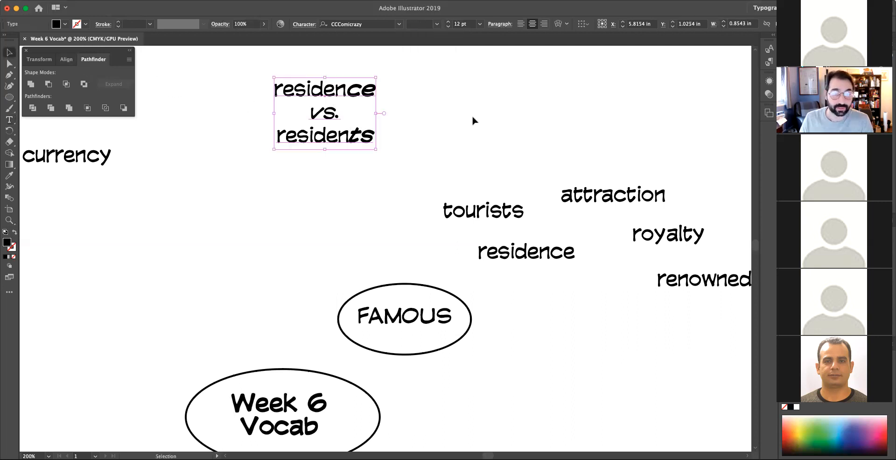
{"action": "left_click", "coordinate": [474, 121]}
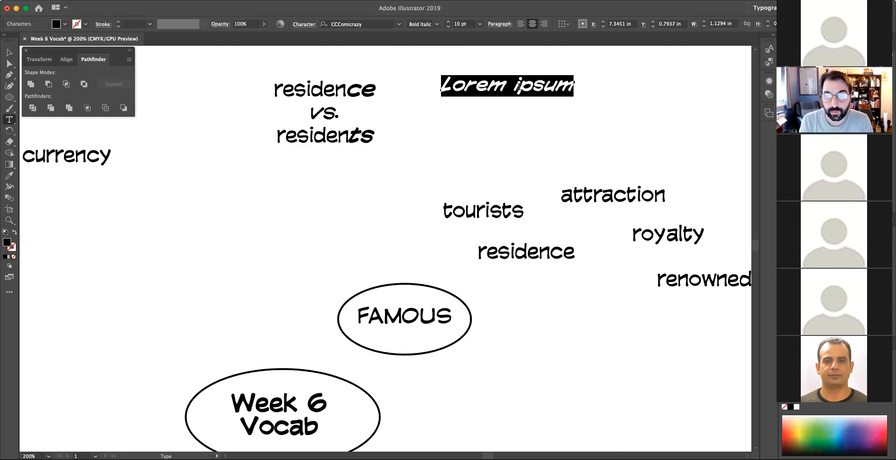
Step: Write 'a place where people live' beside residence and set it to Regular
{"action": "type", "text": "a"}
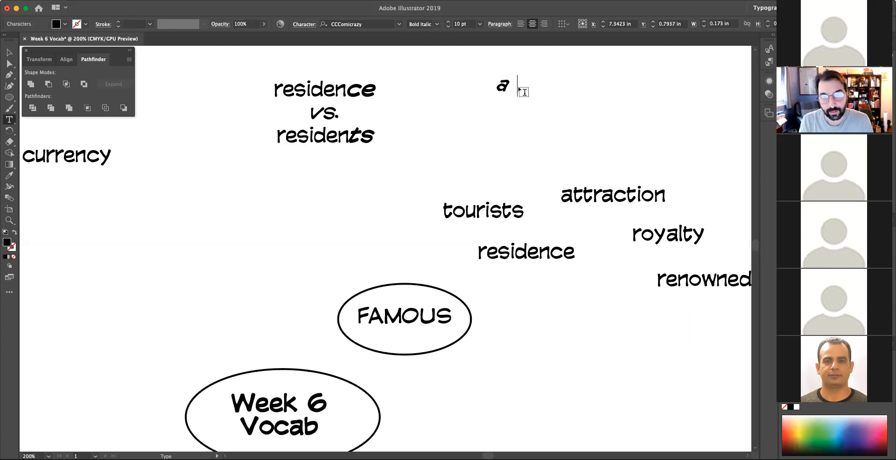
{"action": "type", "text": "place"}
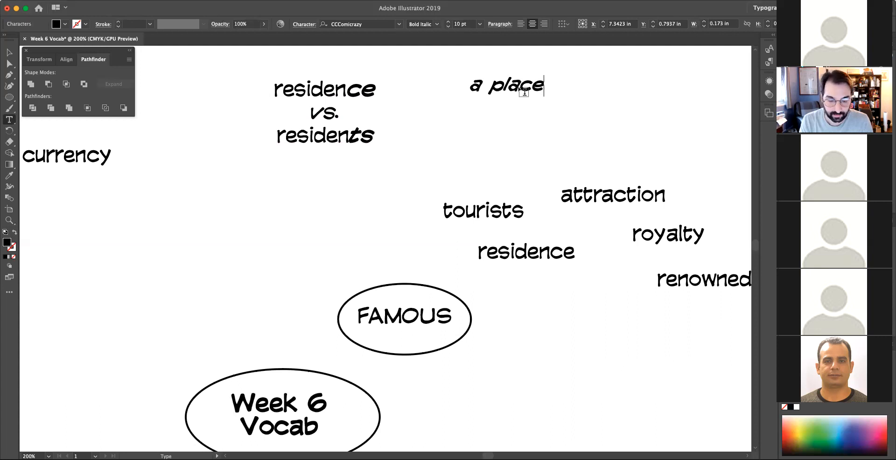
{"action": "type", "text": "where"}
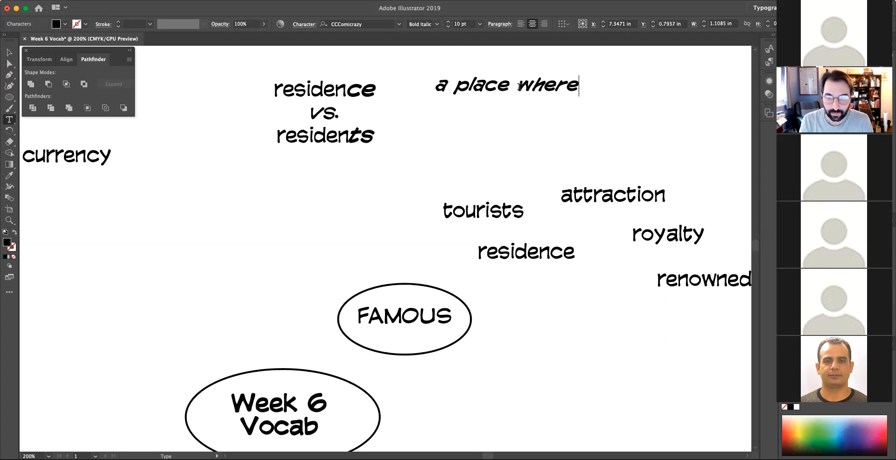
{"action": "type", "text": "people live"}
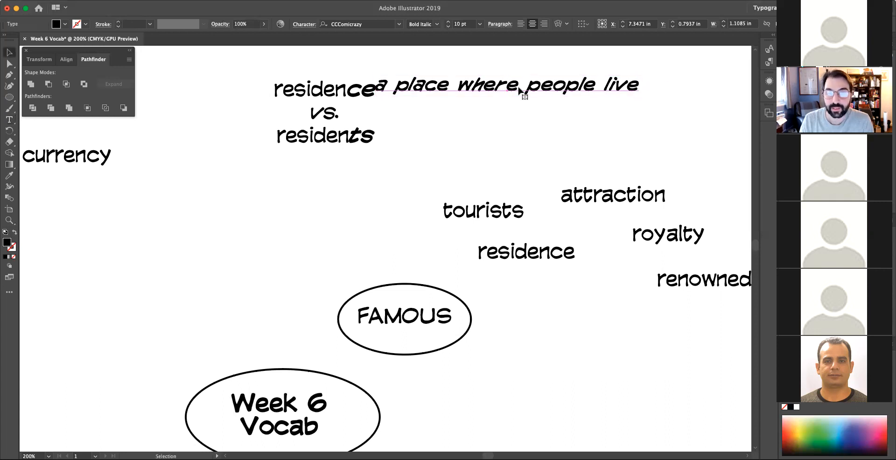
{"action": "left_click", "coordinate": [506, 83]}
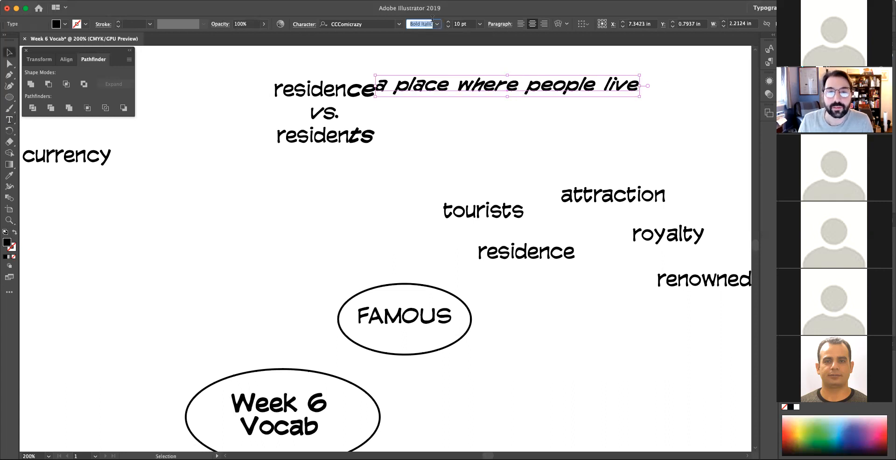
{"action": "left_click", "coordinate": [421, 24]}
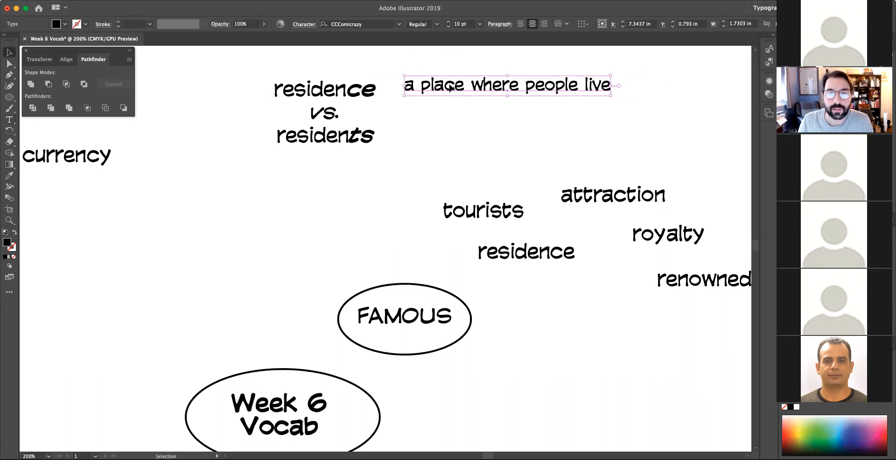
Step: Write 'people who live in a place' beside residents and space the two definitions to match the label lines
{"action": "left_click", "coordinate": [516, 91]}
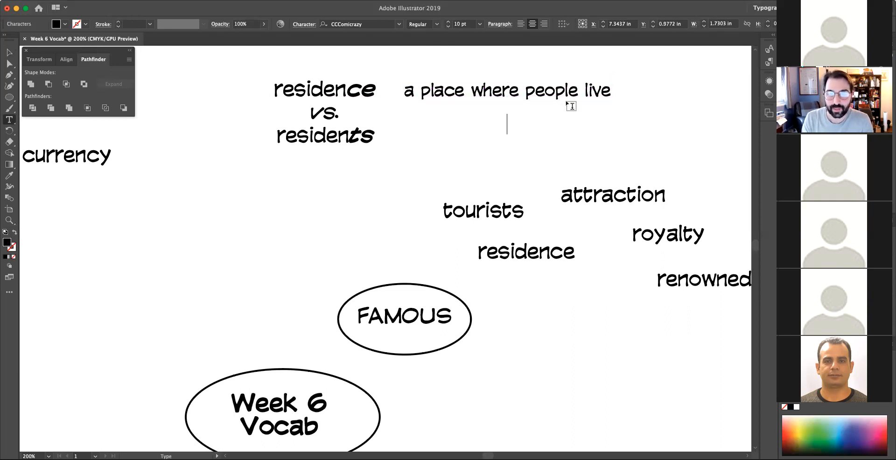
{"action": "type", "text": "p"}
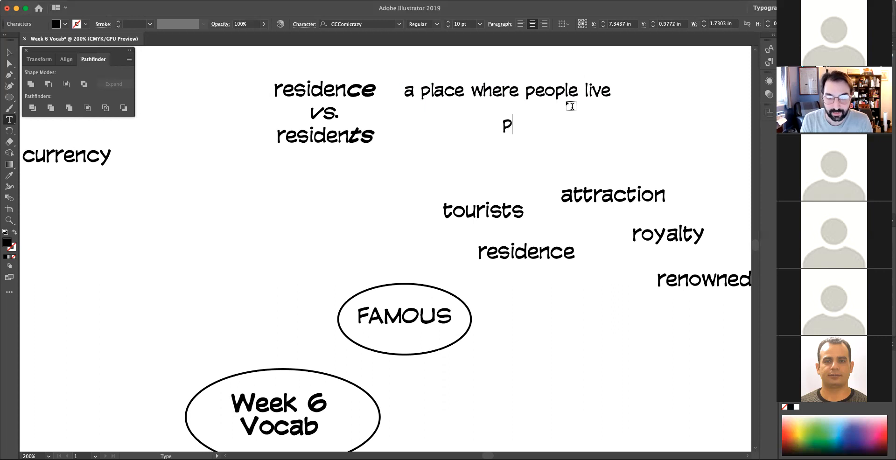
{"action": "type", "text": "eople wyho"}
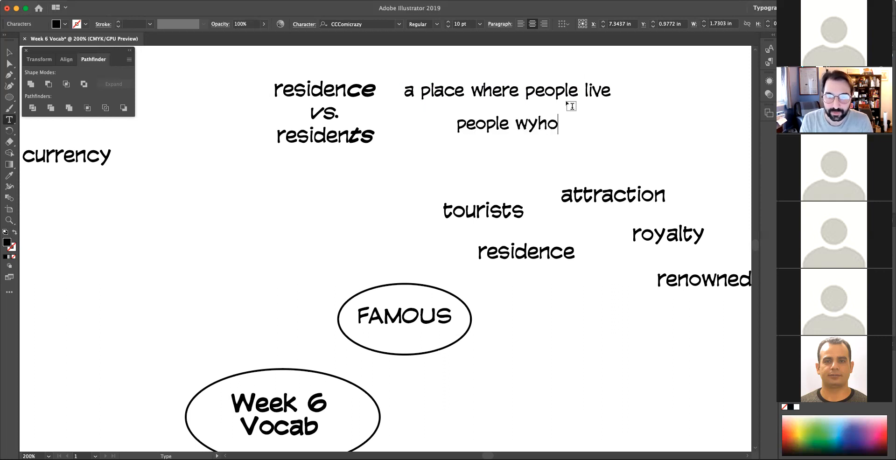
{"action": "type", "text": "who li"}
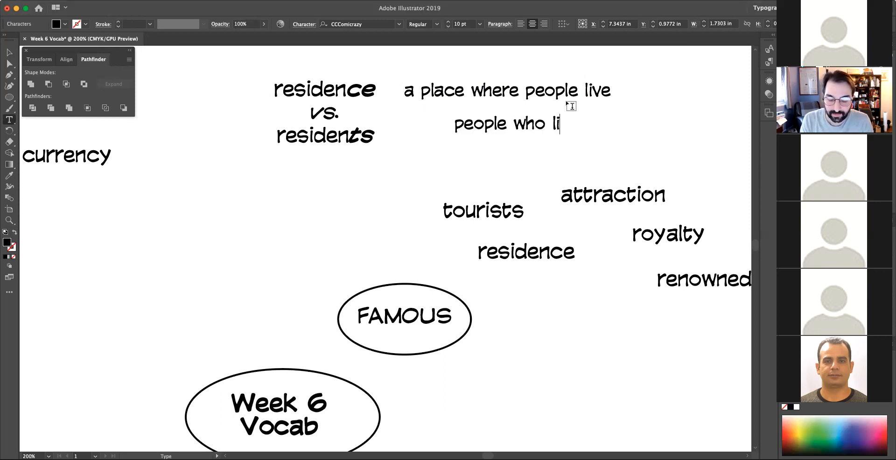
{"action": "type", "text": "ve in a place"}
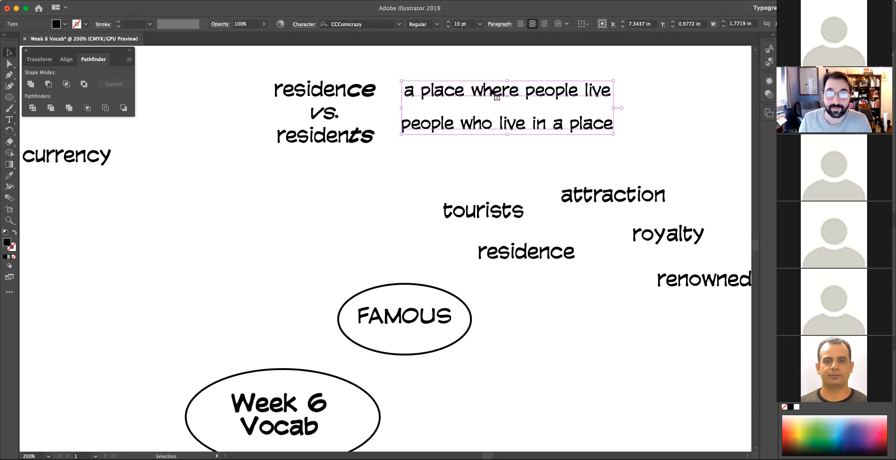
{"action": "mouse_move", "coordinate": [479, 104]}
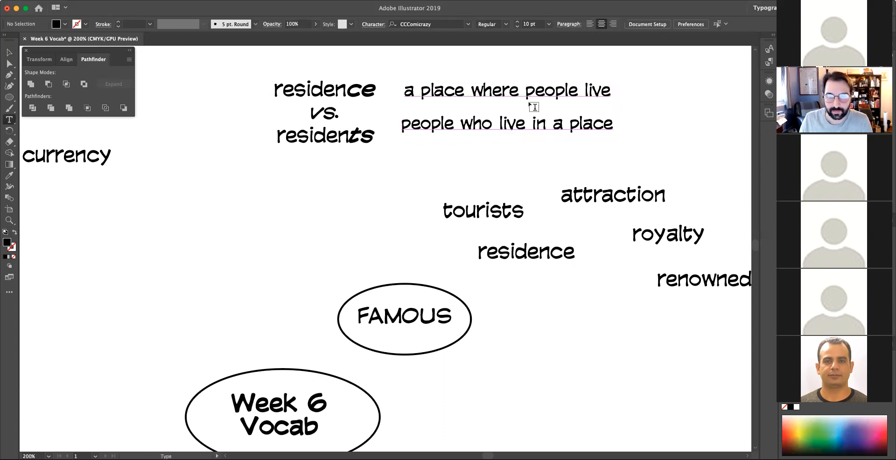
{"action": "left_click", "coordinate": [565, 91]}
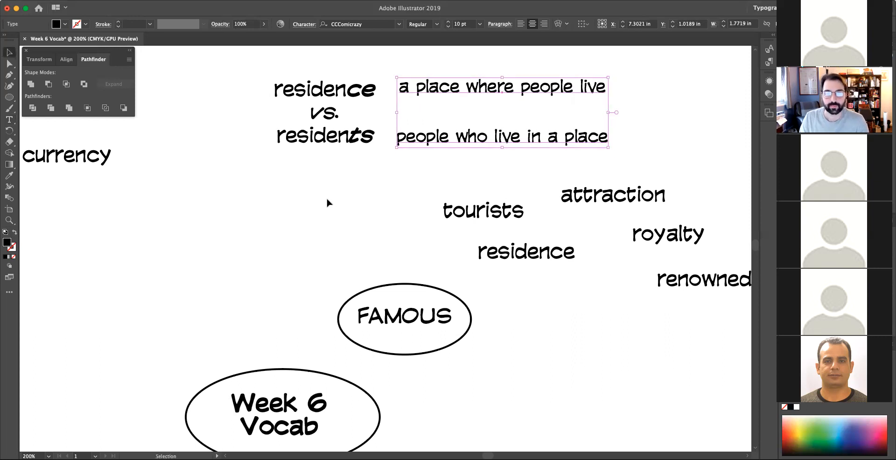
{"action": "left_click", "coordinate": [329, 203]}
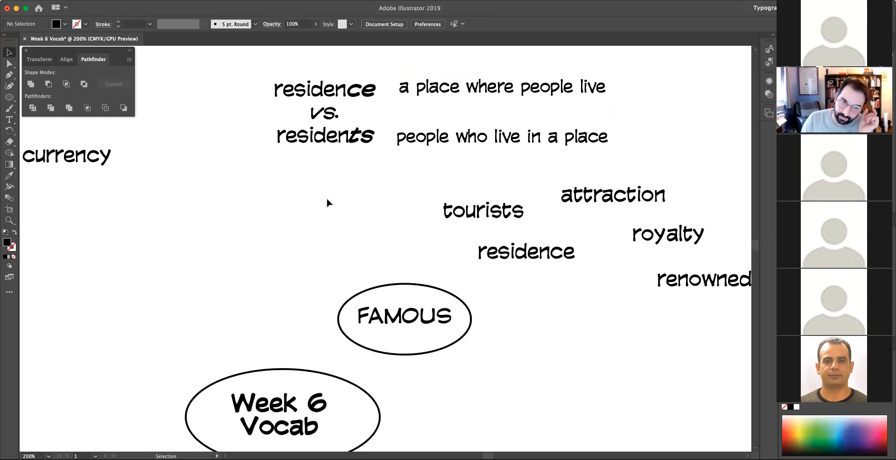
{"action": "mouse_move", "coordinate": [328, 194]}
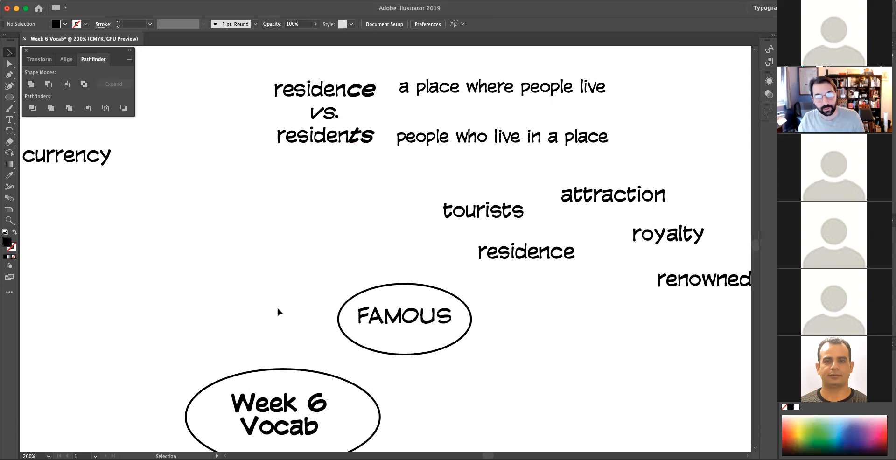
{"action": "mouse_move", "coordinate": [336, 165]}
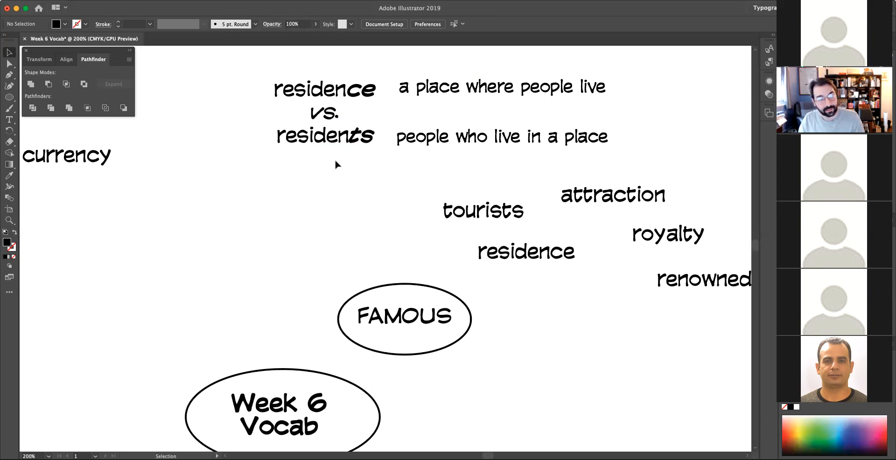
{"action": "mouse_move", "coordinate": [317, 148]}
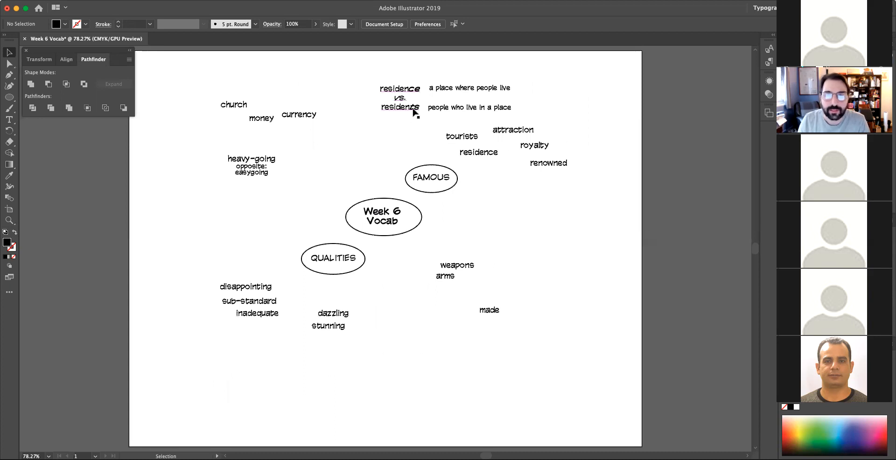
Step: Zoom to 300% on the FAMOUS cluster with tourists, attraction, residence, royalty and renowned
{"action": "left_click", "coordinate": [400, 97]}
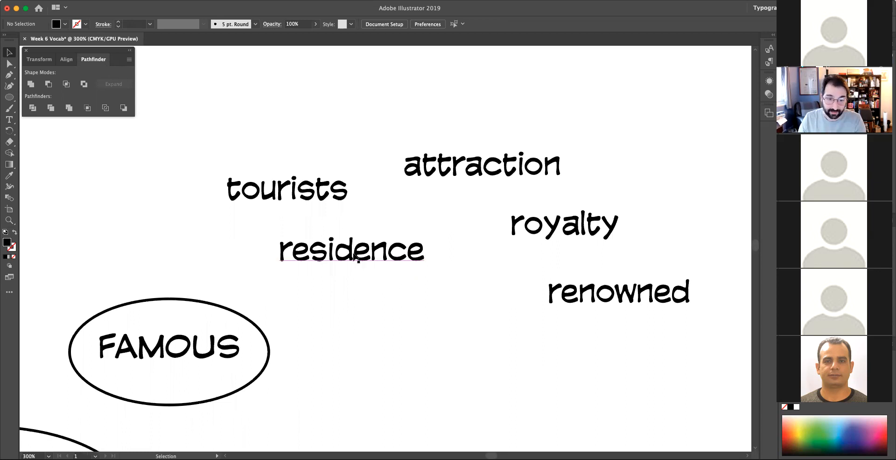
Step: Move tourists lower left and place attraction above it, spreading the cluster
{"action": "left_click_drag", "start_coordinate": [352, 250], "coordinate": [355, 293]}
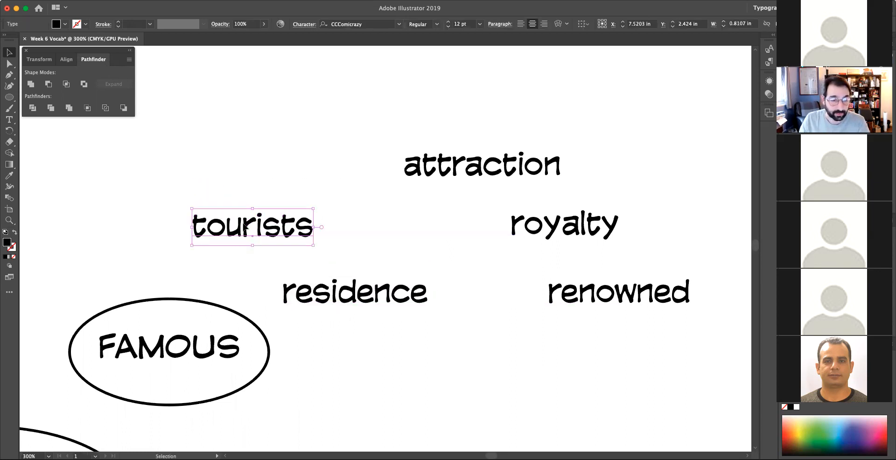
{"action": "left_click_drag", "start_coordinate": [482, 164], "coordinate": [241, 126]}
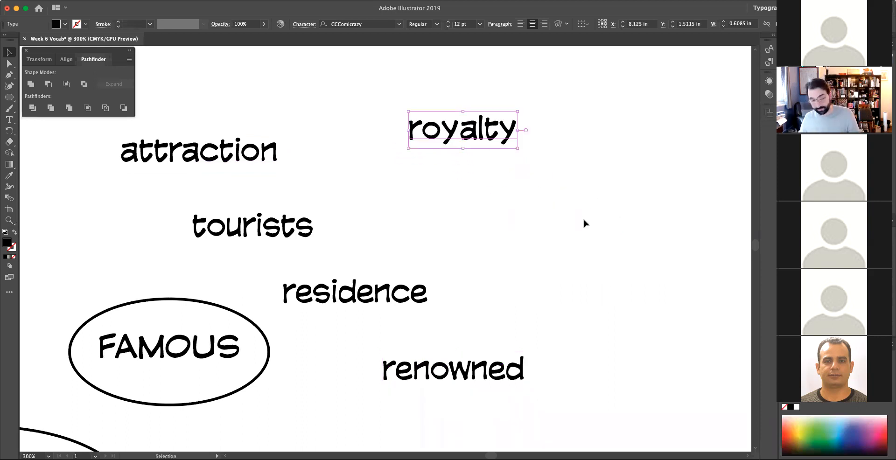
{"action": "mouse_move", "coordinate": [515, 259]}
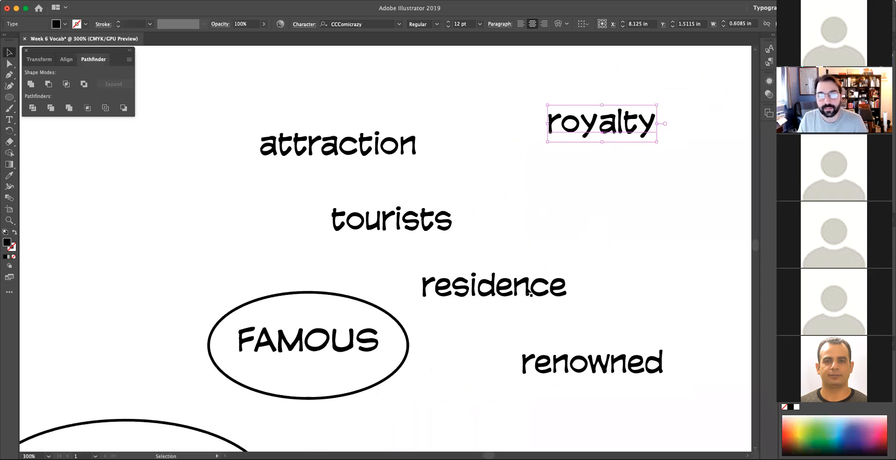
Step: Add the definition 'a place where people live' and move it just below residence
{"action": "left_click", "coordinate": [494, 285]}
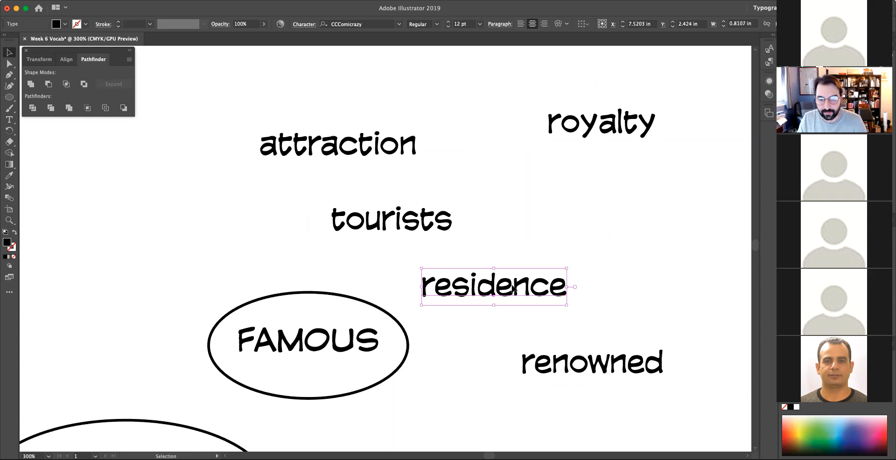
{"action": "mouse_move", "coordinate": [540, 291]}
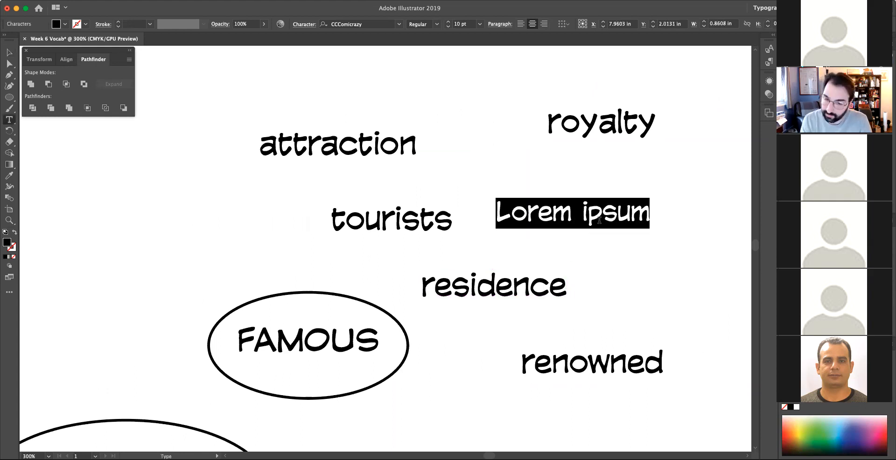
{"action": "type", "text": "a place"}
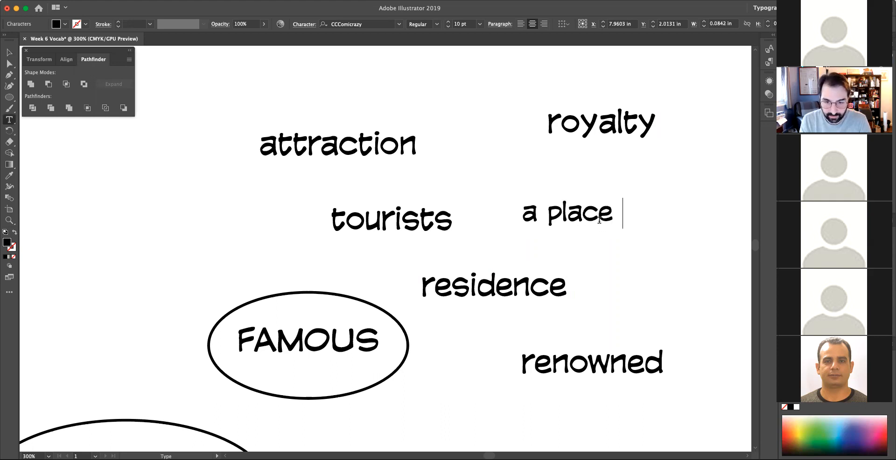
{"action": "type", "text": "where"}
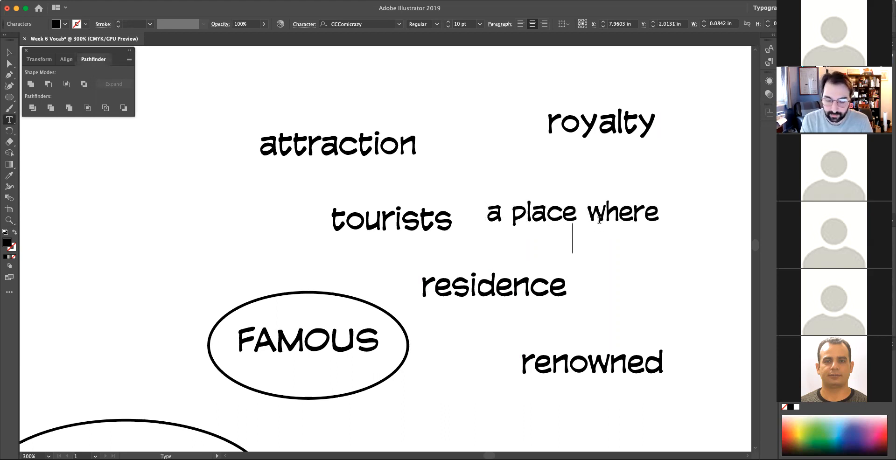
{"action": "type", "text": "people live"}
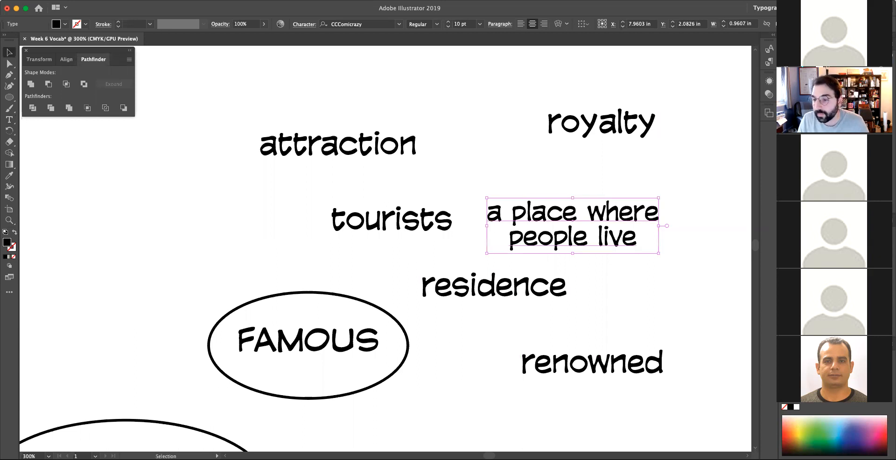
{"action": "mouse_move", "coordinate": [636, 229]}
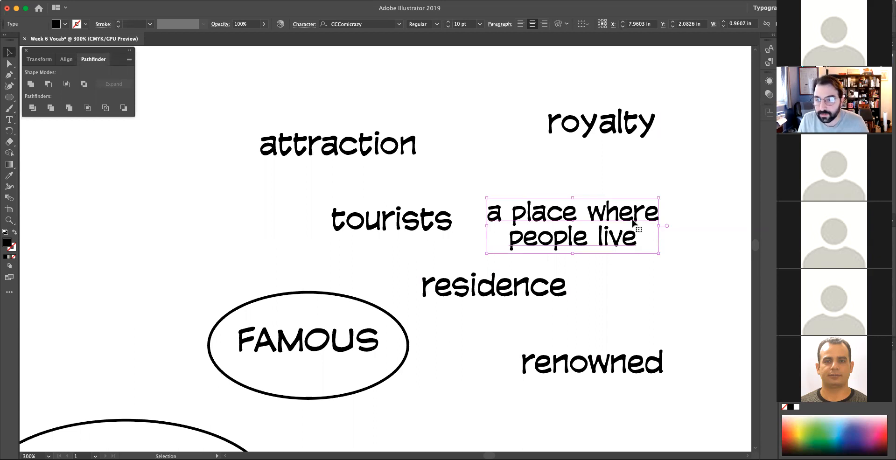
{"action": "left_click_drag", "start_coordinate": [571, 223], "coordinate": [493, 323]}
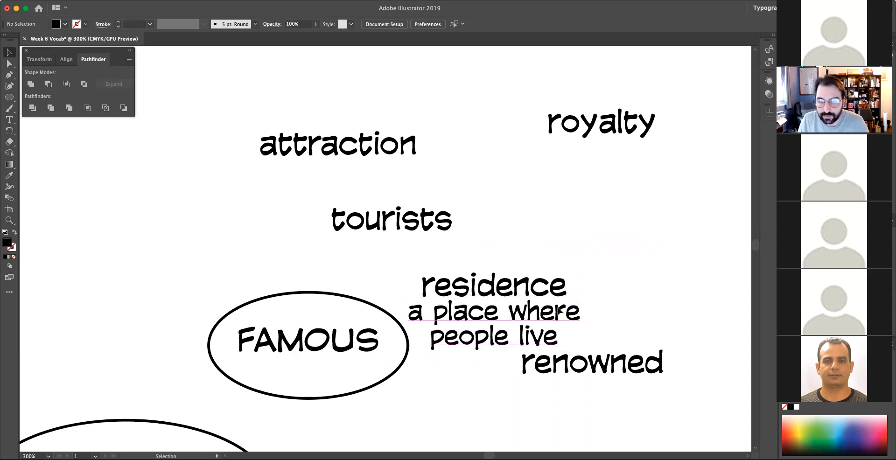
Step: Restyle the residence definition to 8 pt Bold and settle it under residence
{"action": "left_click", "coordinate": [493, 323]}
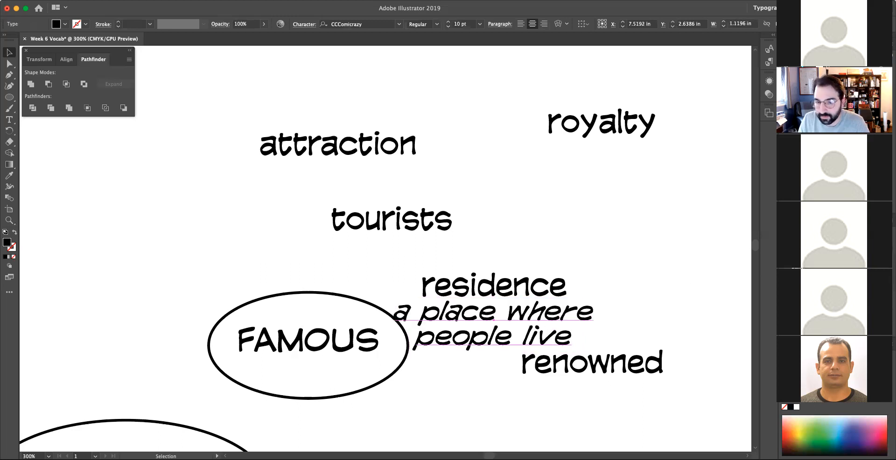
{"action": "left_click", "coordinate": [492, 322]}
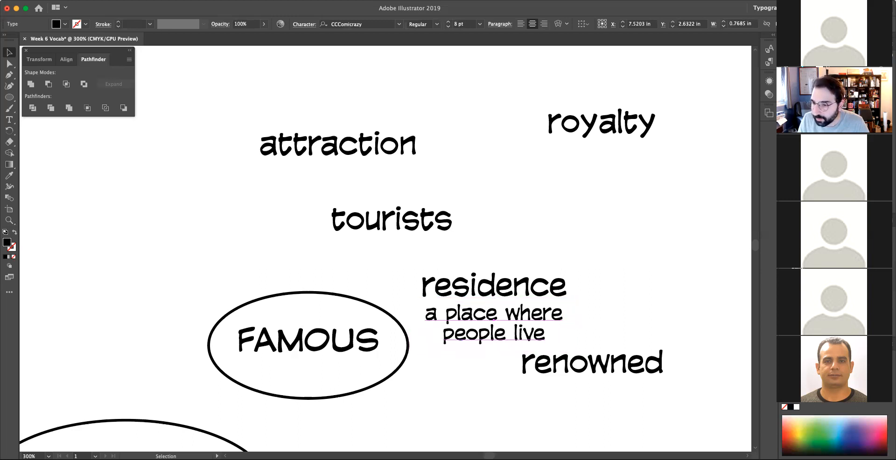
{"action": "left_click", "coordinate": [492, 323]}
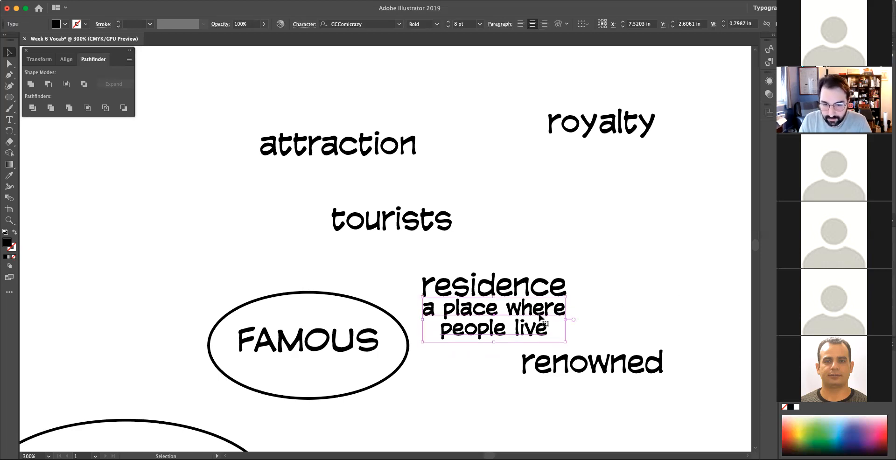
{"action": "left_click", "coordinate": [622, 311]}
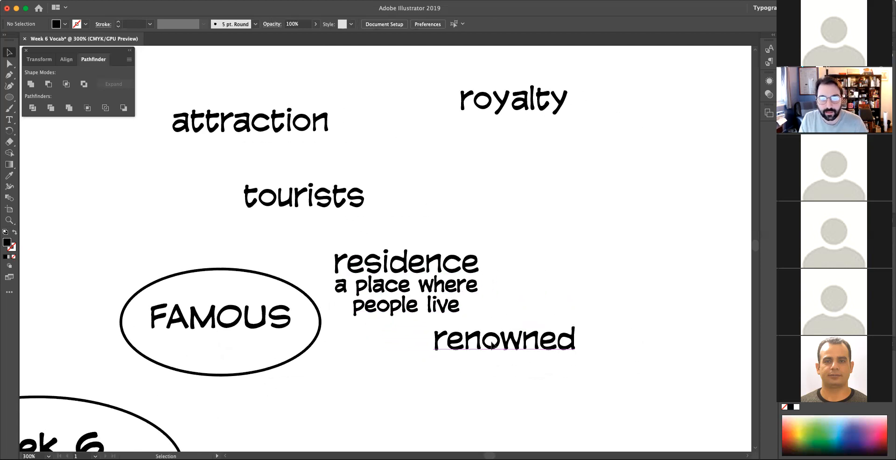
{"action": "left_click", "coordinate": [406, 283]}
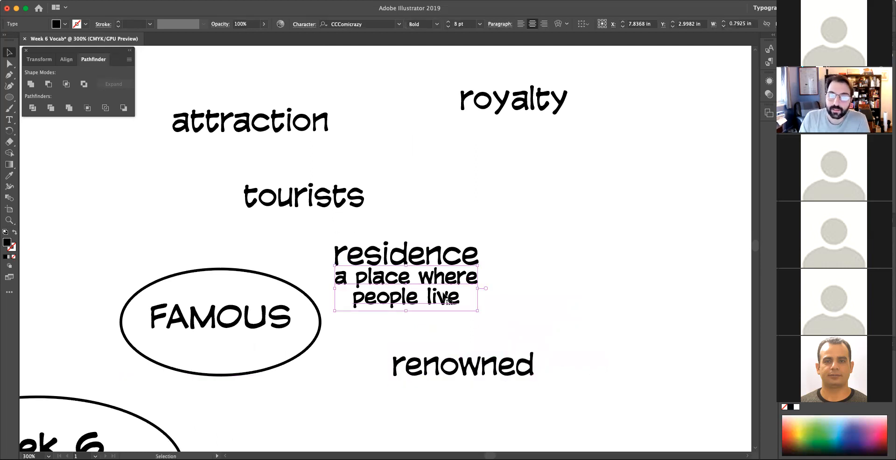
{"action": "left_click", "coordinate": [318, 143]}
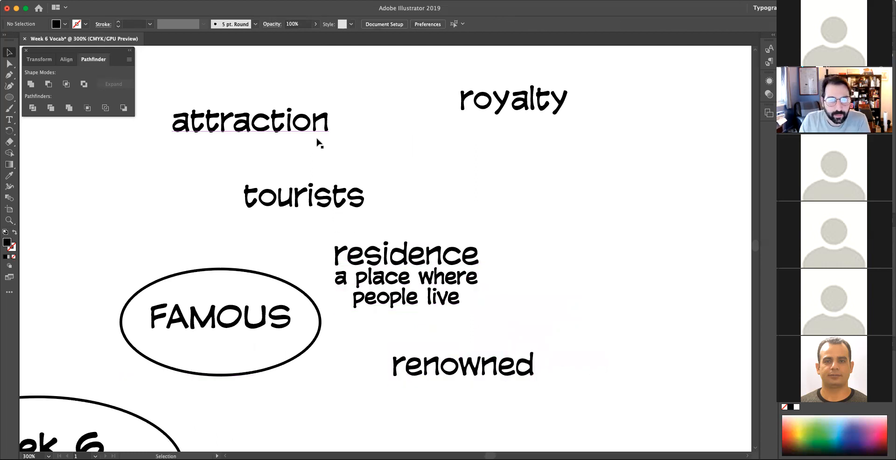
Step: Shift tourists slightly left and pick the residence definition to reuse its style
{"action": "left_click", "coordinate": [284, 194]}
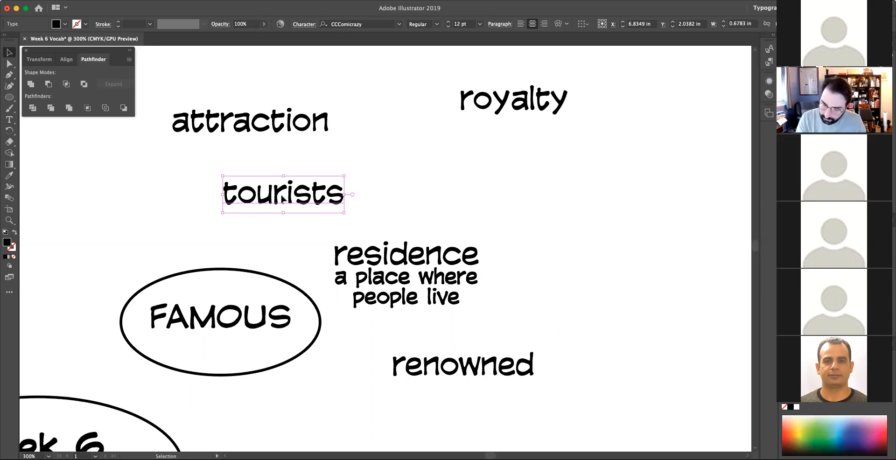
{"action": "mouse_move", "coordinate": [469, 154]}
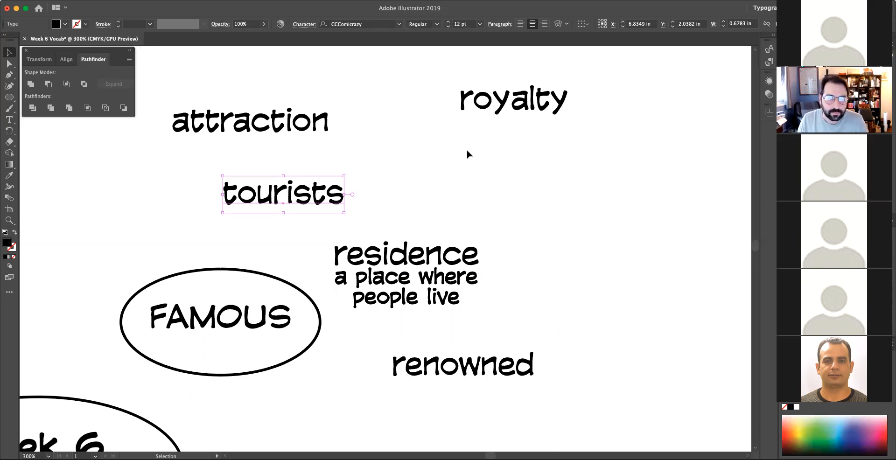
{"action": "mouse_move", "coordinate": [460, 185]}
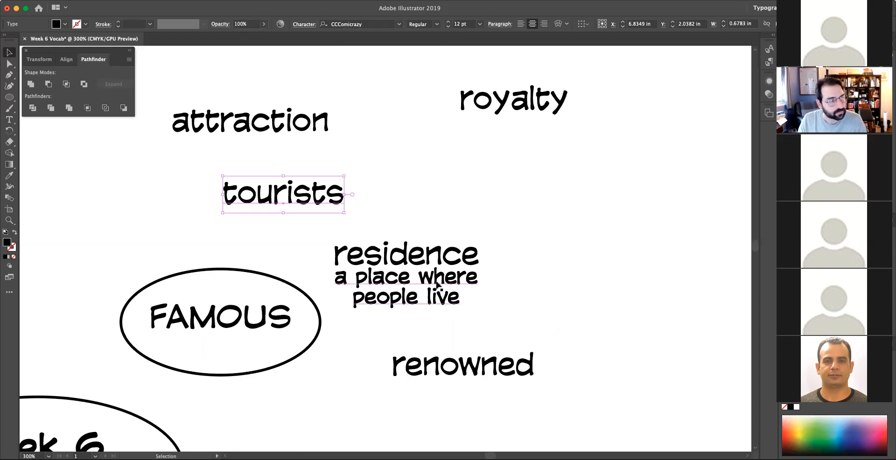
{"action": "left_click", "coordinate": [406, 286]}
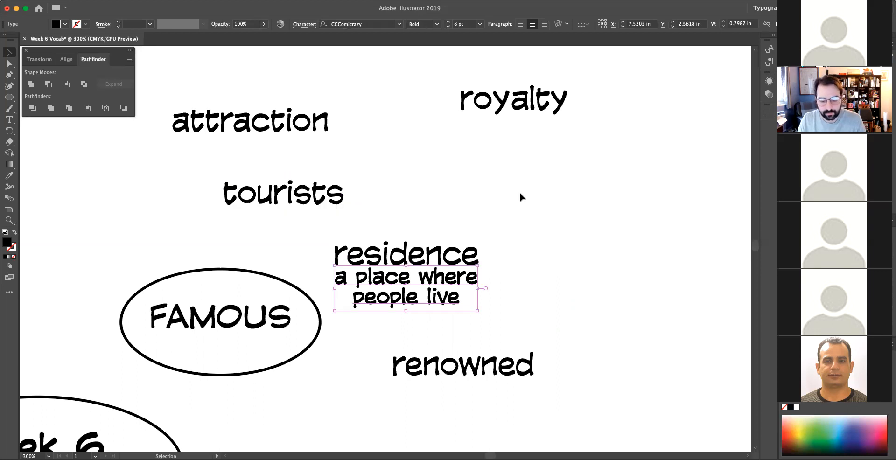
Step: Add 'foreigners who visit another country to visit a famous place' beside tourists and nudge it up-left
{"action": "type", "text": "forei"}
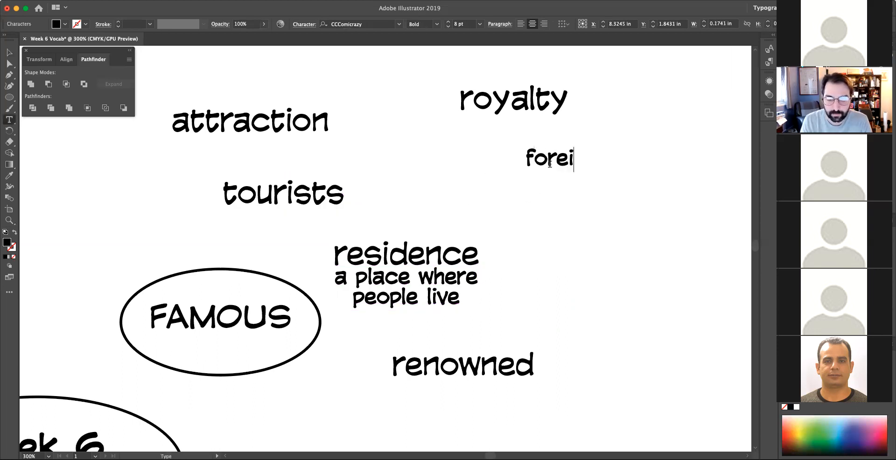
{"action": "type", "text": "gners"}
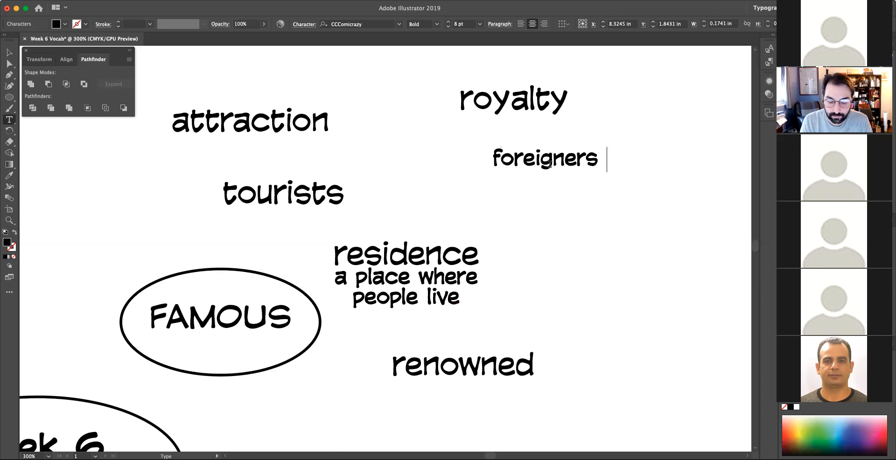
{"action": "type", "text": "who visit ano"}
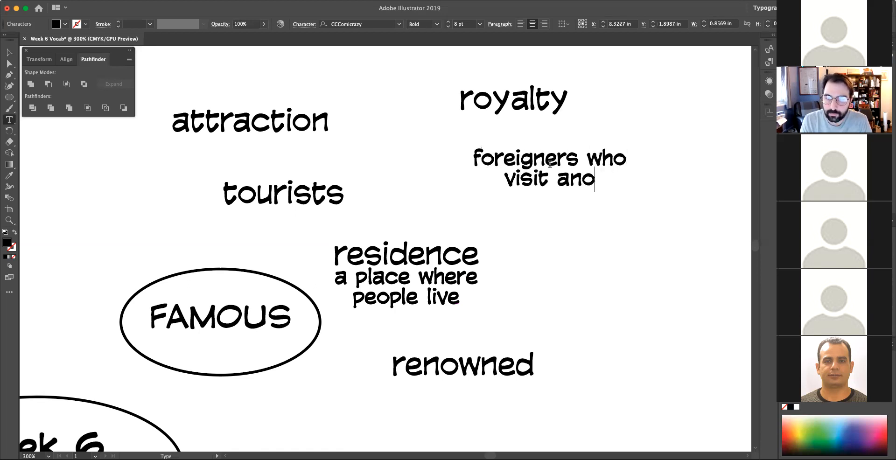
{"action": "type", "text": "ther country"}
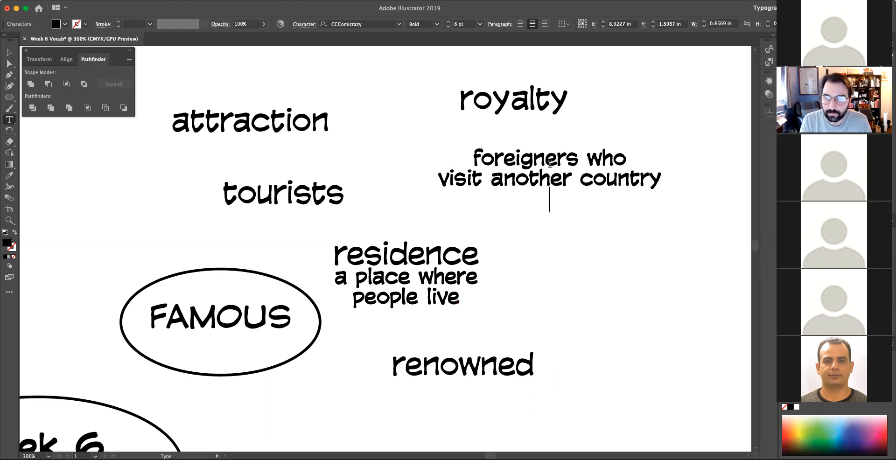
{"action": "type", "text": "to spend"}
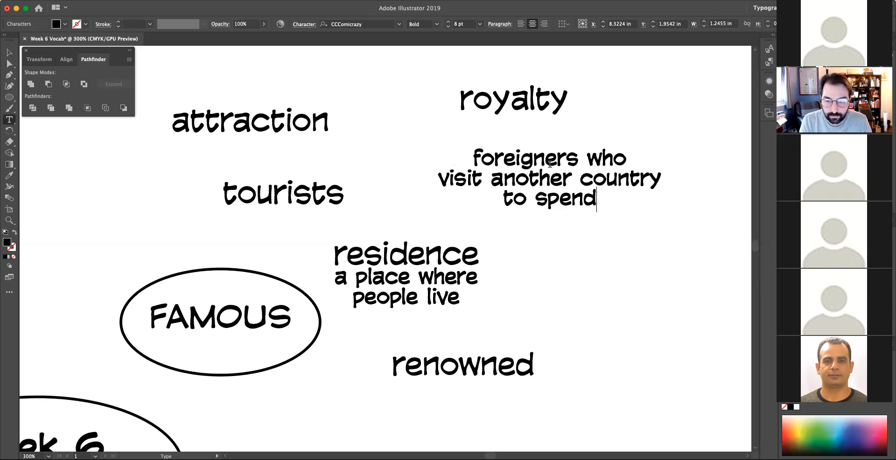
{"action": "type", "text": "visit"}
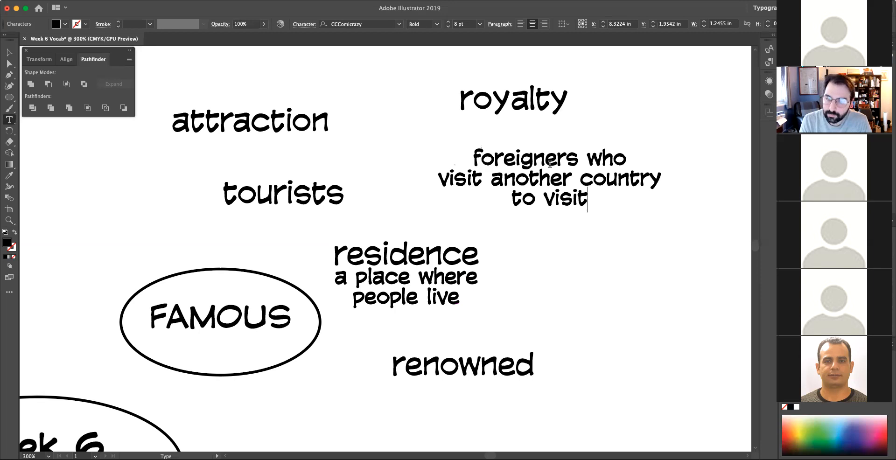
{"action": "type", "text": "a famous"}
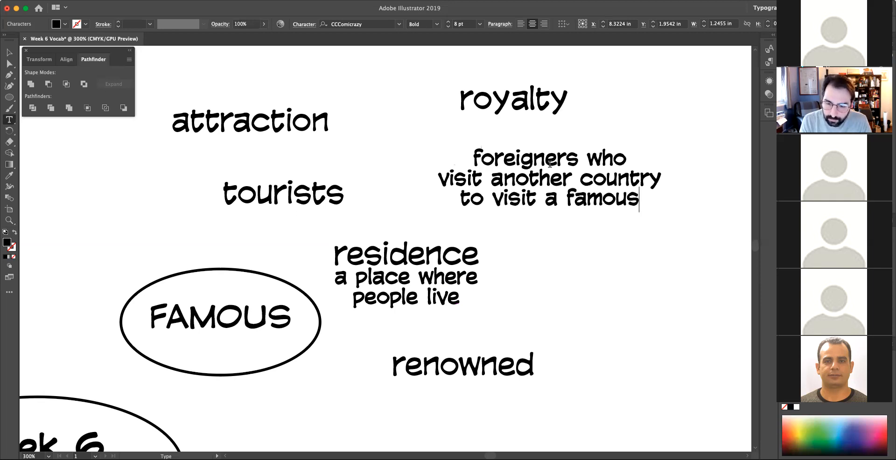
{"action": "type", "text": "place"}
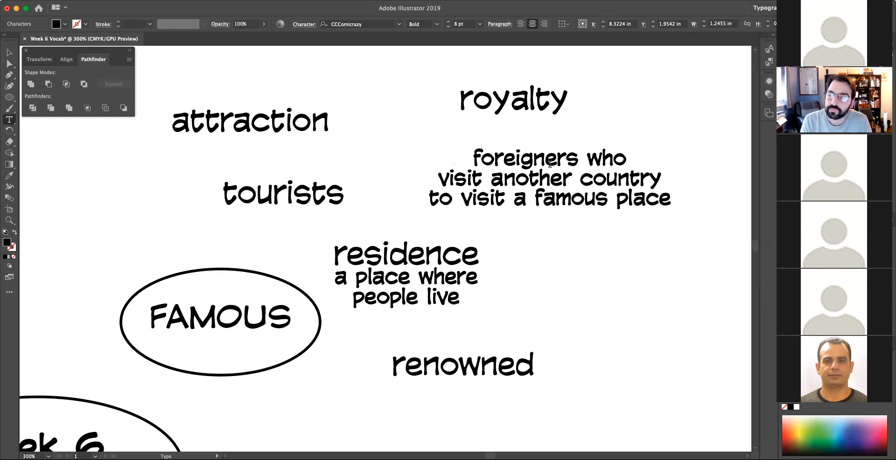
{"action": "left_click", "coordinate": [670, 199]}
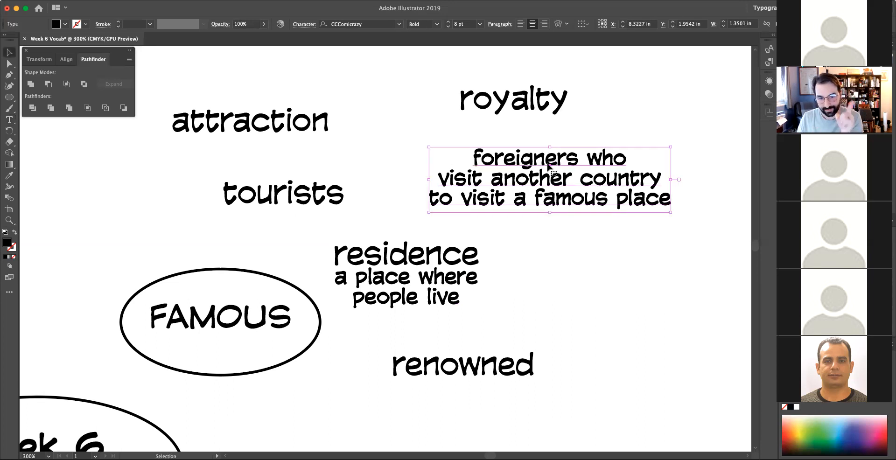
{"action": "left_click_drag", "start_coordinate": [548, 178], "coordinate": [533, 167]}
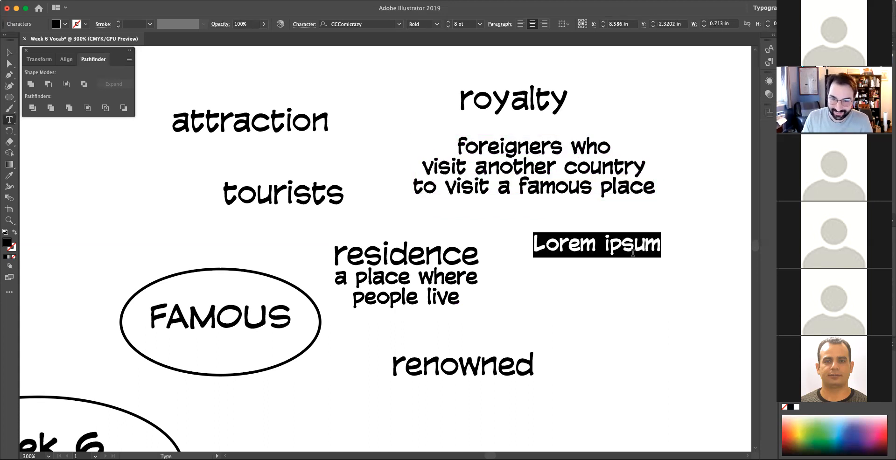
Step: Add an 'opposite: residents' note and place it at the right beside residence
{"action": "type", "text": "opposite:"}
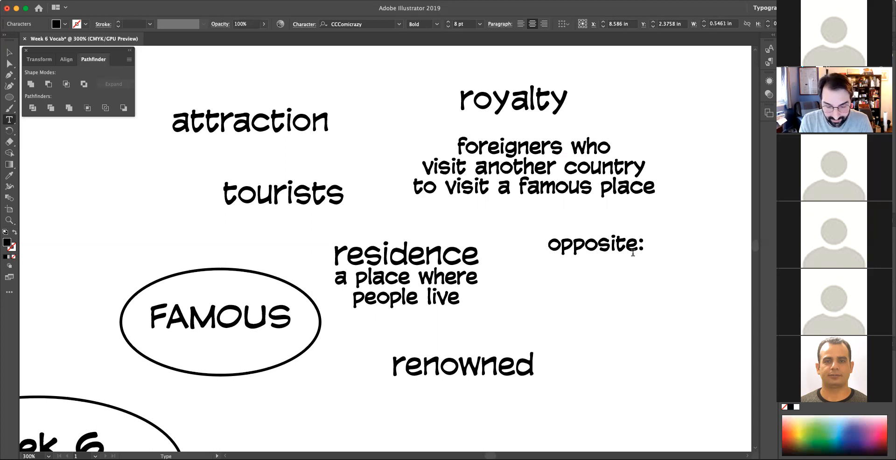
{"action": "type", "text": "residents"}
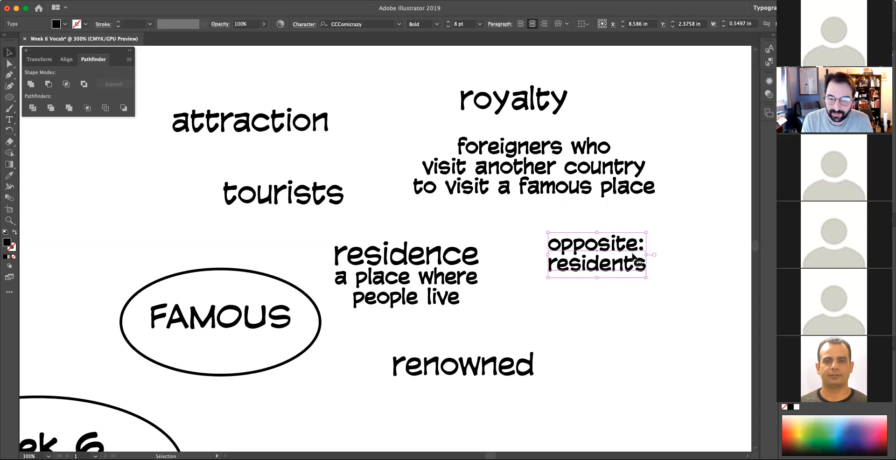
{"action": "mouse_move", "coordinate": [687, 237]}
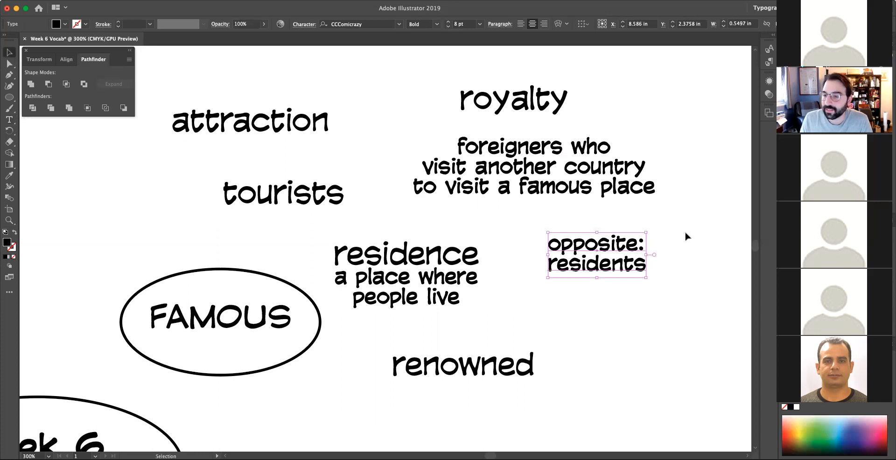
{"action": "left_click_drag", "start_coordinate": [596, 256], "coordinate": [665, 243]}
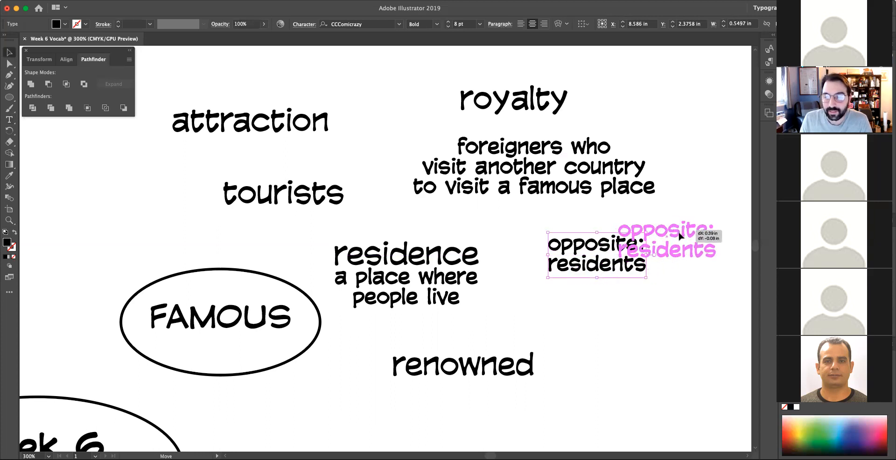
{"action": "left_click_drag", "start_coordinate": [596, 251], "coordinate": [668, 244]}
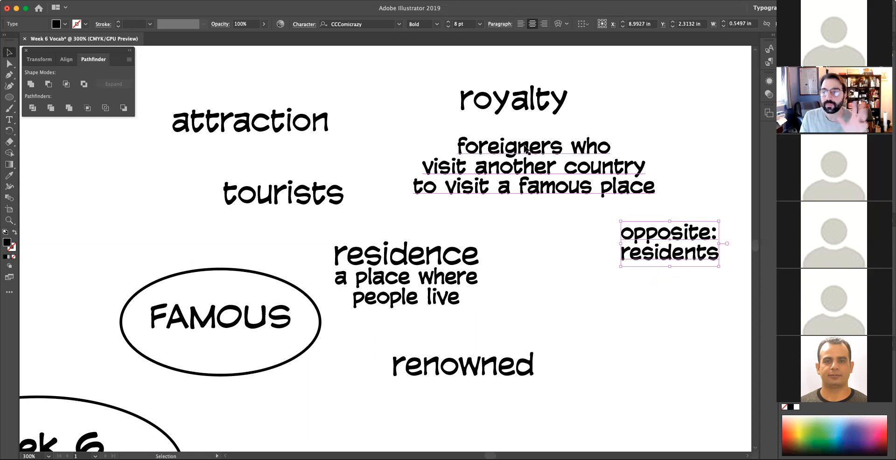
{"action": "left_click", "coordinate": [532, 166]}
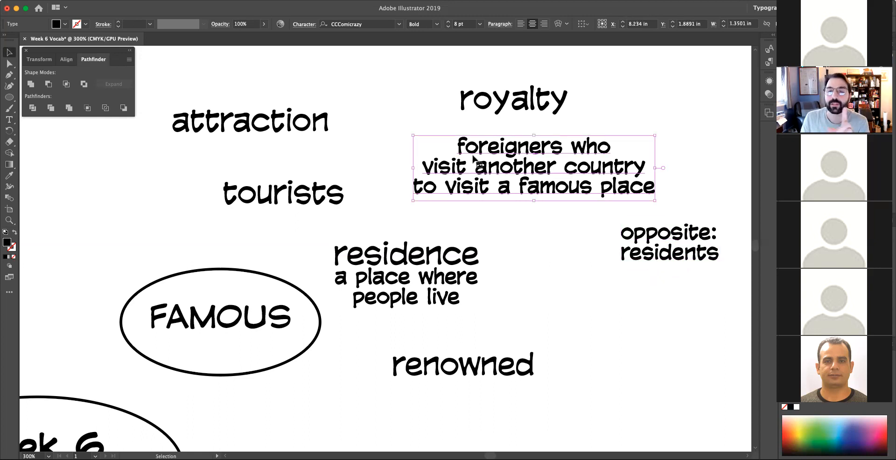
{"action": "left_click", "coordinate": [576, 231]}
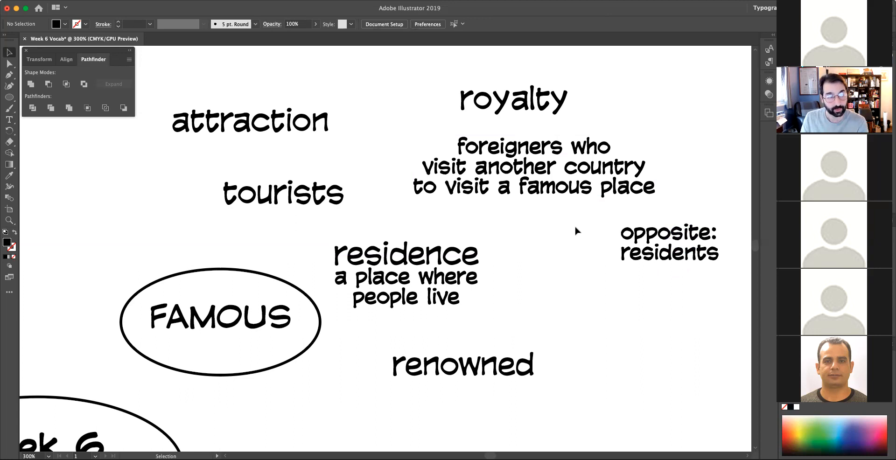
{"action": "mouse_move", "coordinate": [566, 239]}
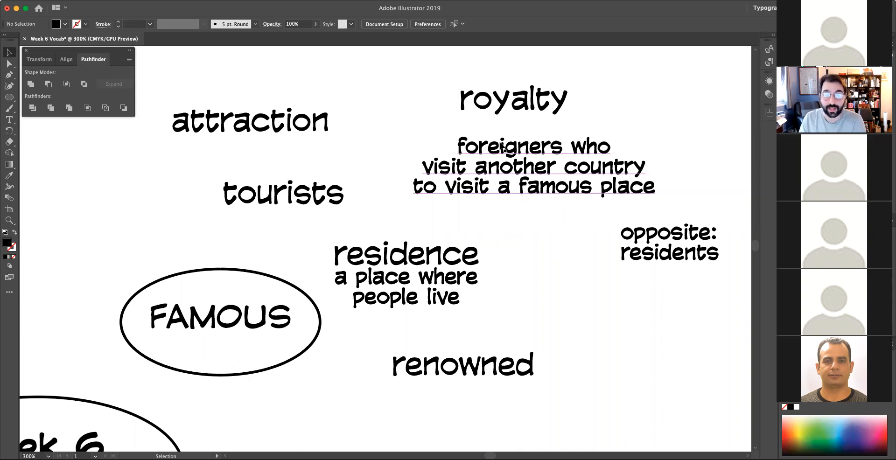
Step: Replace 'foreigners' with 'people' at the start of the tourists definition
{"action": "double_click", "coordinate": [512, 147]}
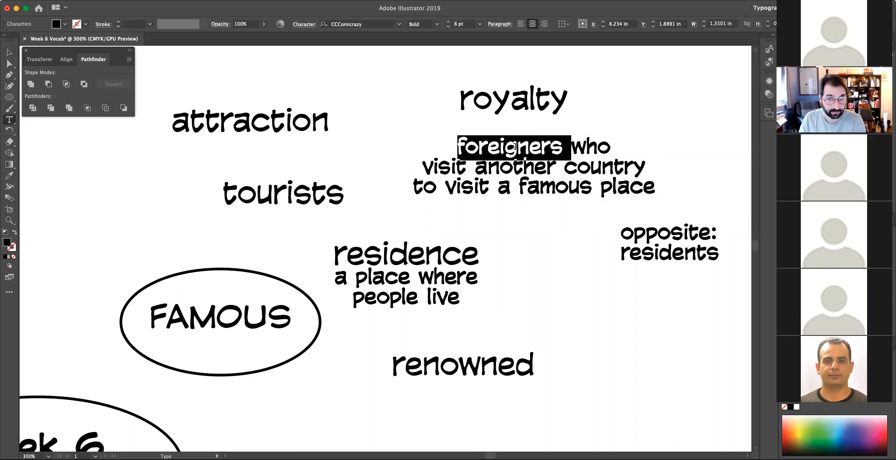
{"action": "type", "text": "people who"}
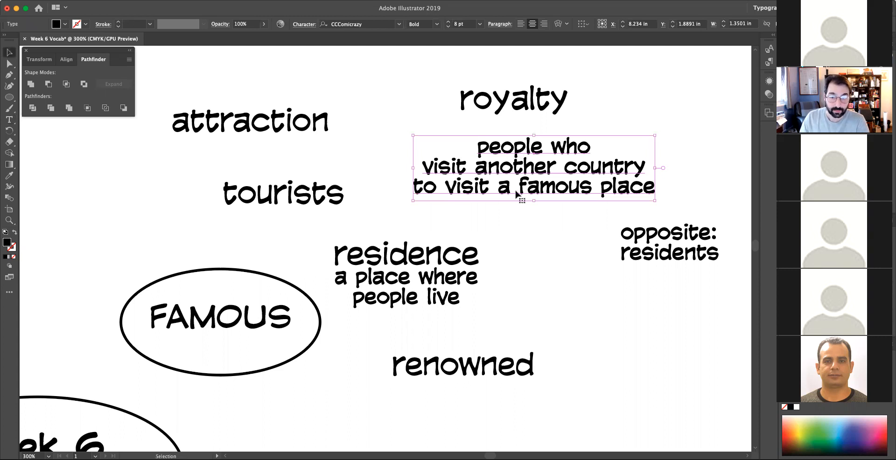
{"action": "left_click", "coordinate": [562, 223]}
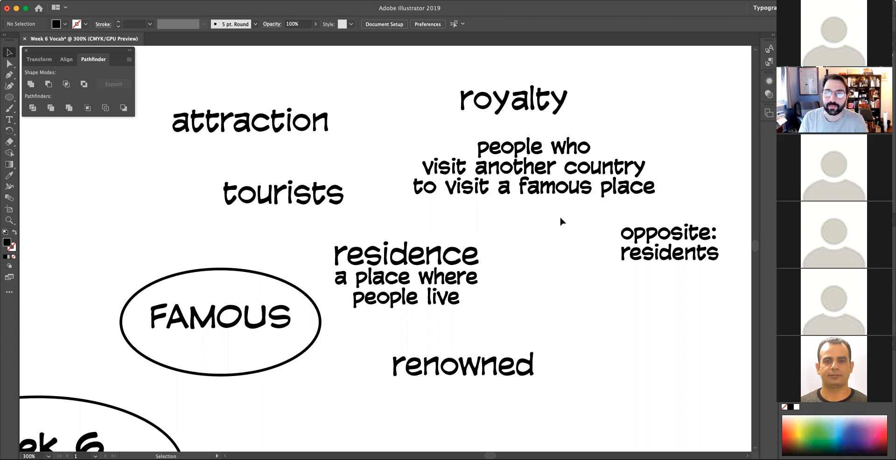
{"action": "mouse_move", "coordinate": [622, 223]}
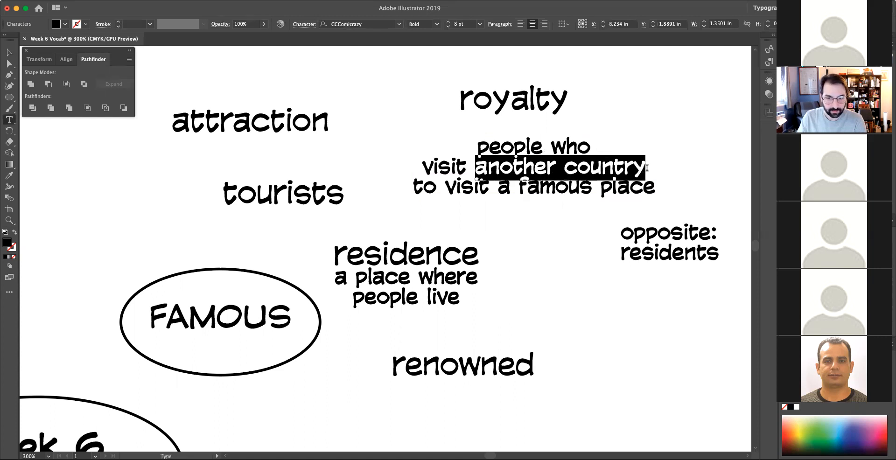
Step: Reword the definition to 'people who travel to visit famous places'
{"action": "left_click_drag", "start_coordinate": [645, 167], "coordinate": [474, 186]}
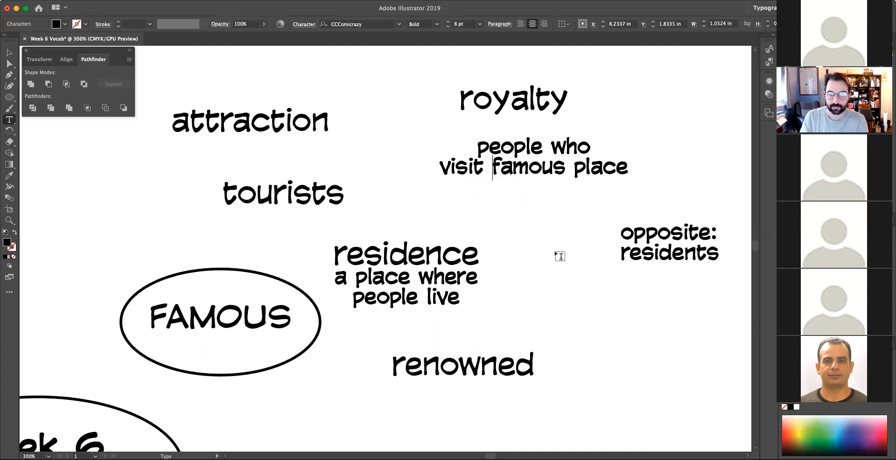
{"action": "type", "text": "s"}
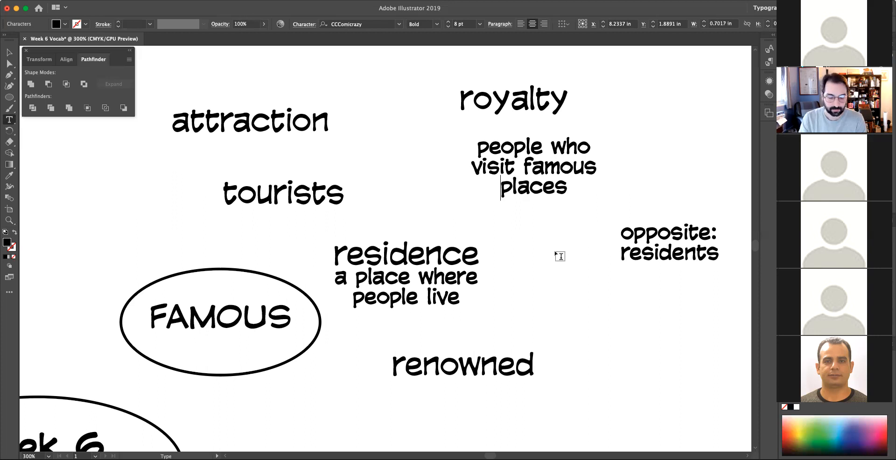
{"action": "left_click", "coordinate": [533, 166]}
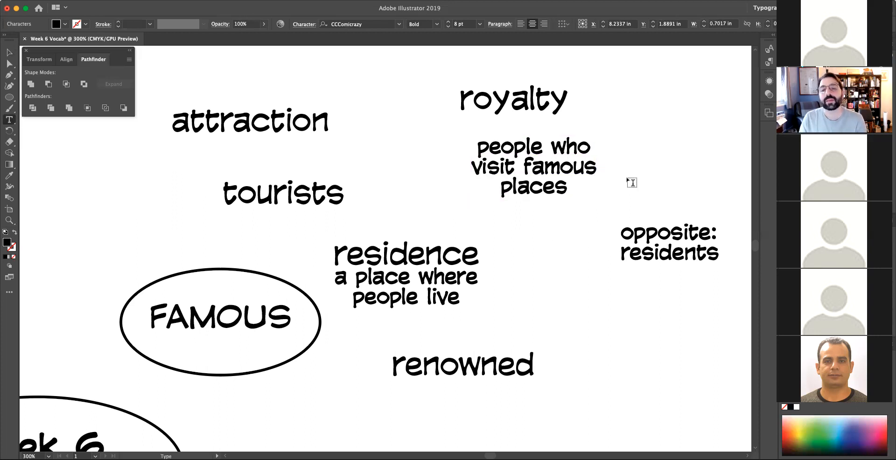
{"action": "left_click", "coordinate": [590, 147]}
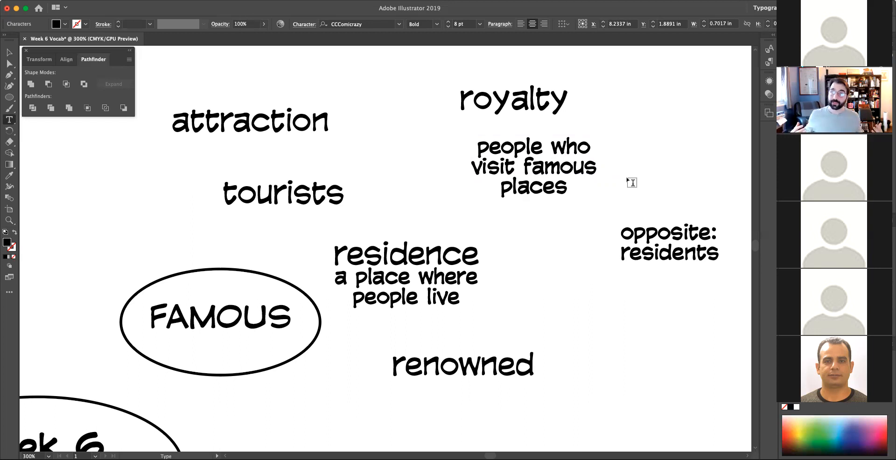
{"action": "left_click", "coordinate": [592, 148]}
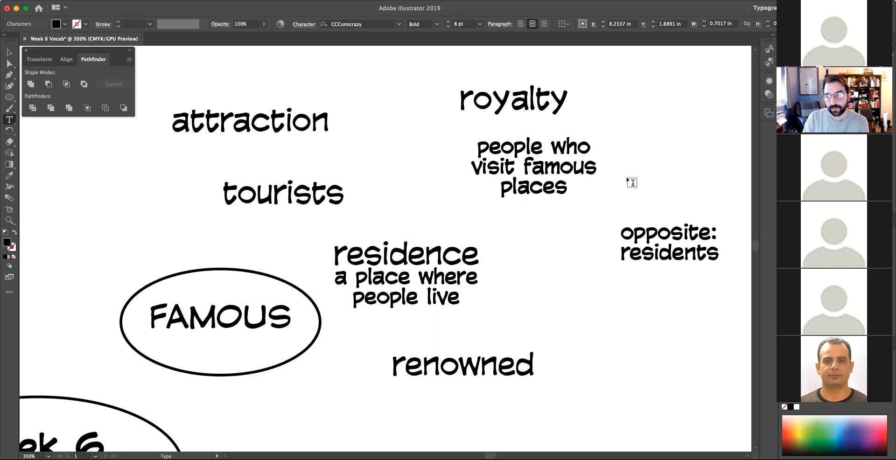
{"action": "type", "text": "travel to"}
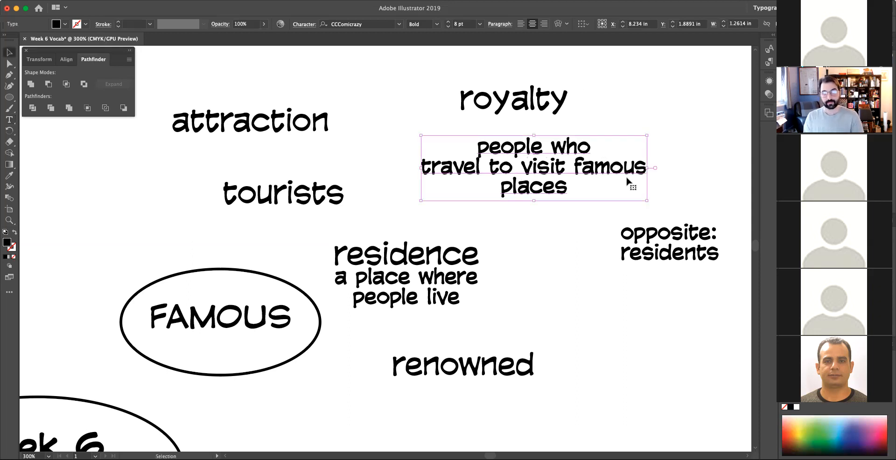
{"action": "mouse_move", "coordinate": [400, 201]}
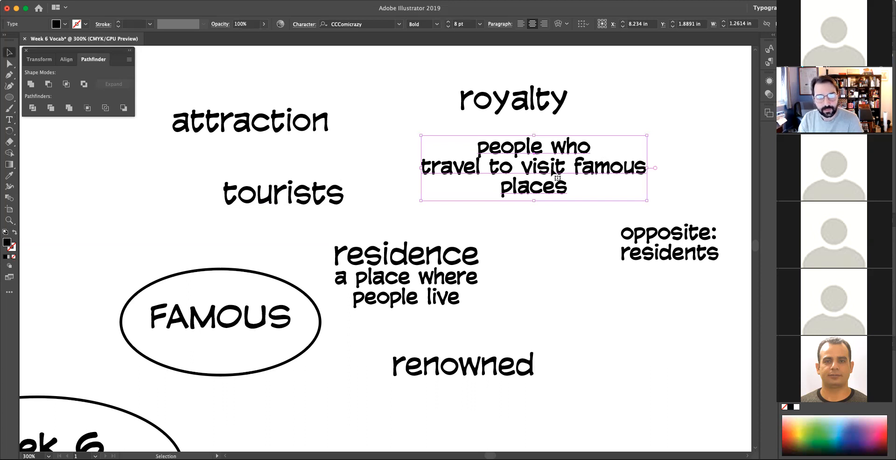
Step: Move tourists up-left and settle its definition directly beneath it
{"action": "left_click_drag", "start_coordinate": [283, 192], "coordinate": [274, 184]}
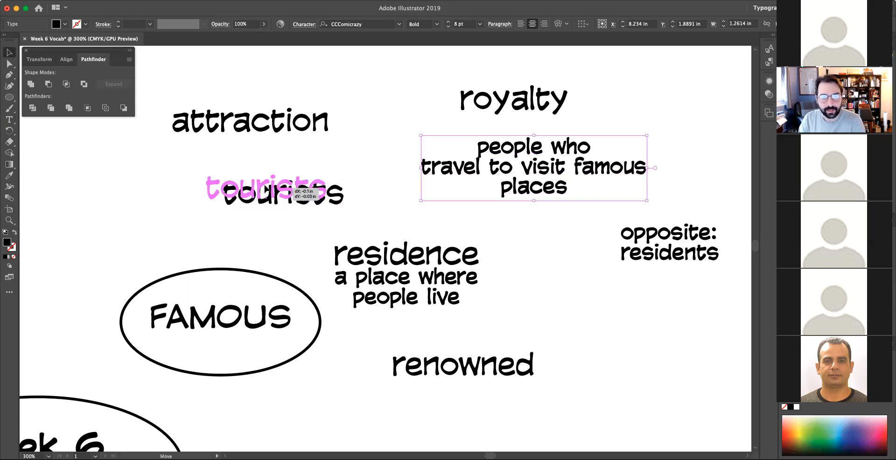
{"action": "left_click", "coordinate": [255, 184]}
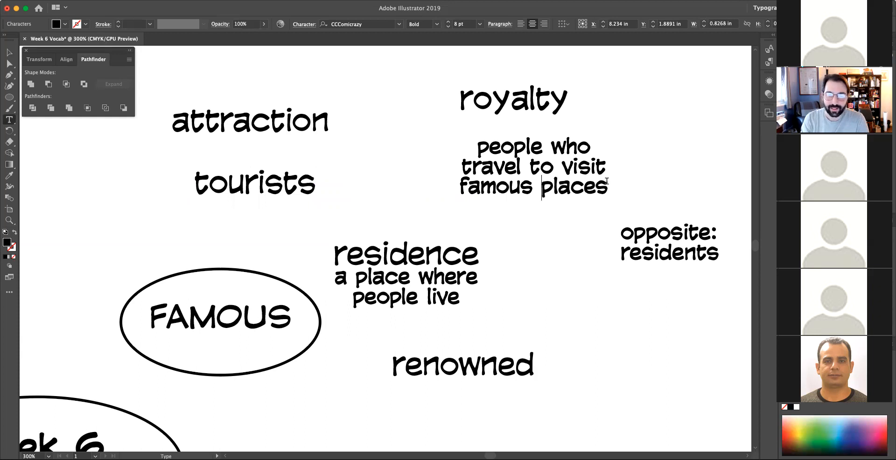
{"action": "left_click_drag", "start_coordinate": [531, 166], "coordinate": [296, 234]}
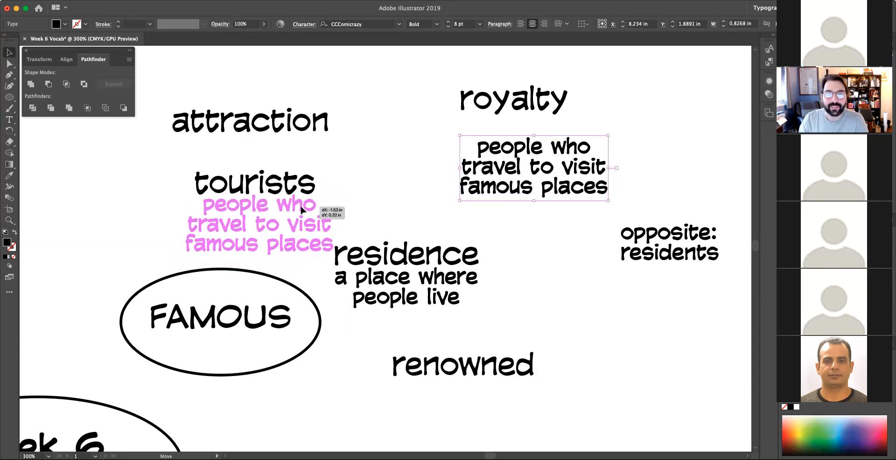
{"action": "left_click_drag", "start_coordinate": [531, 167], "coordinate": [258, 222]}
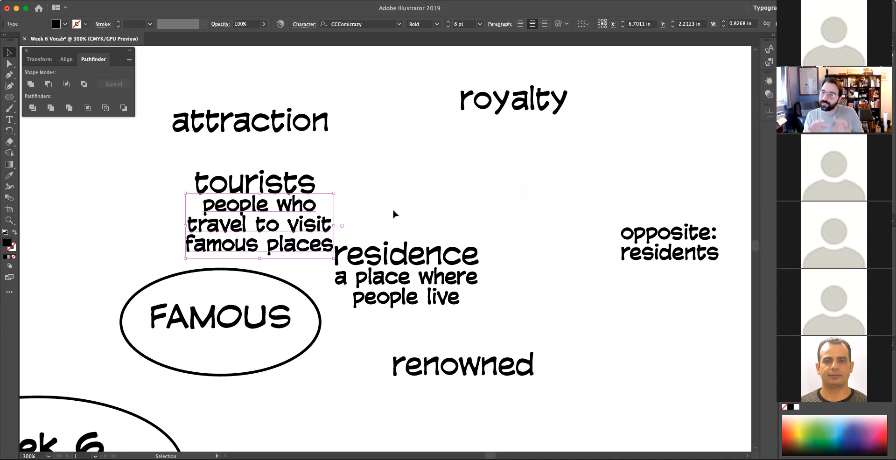
{"action": "mouse_move", "coordinate": [195, 164]}
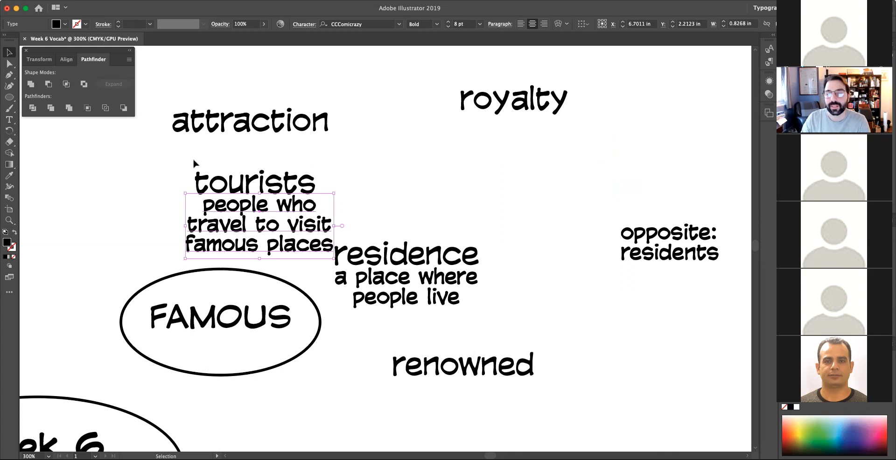
{"action": "left_click_drag", "start_coordinate": [258, 223], "coordinate": [246, 214]}
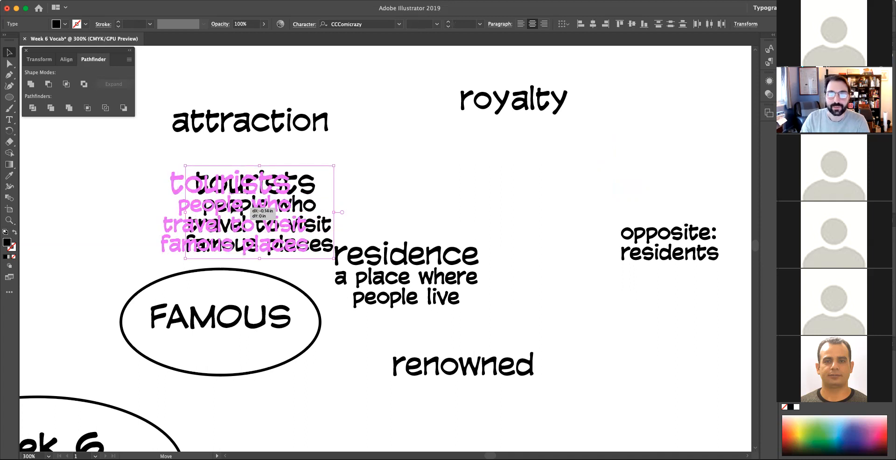
{"action": "left_click", "coordinate": [668, 242]}
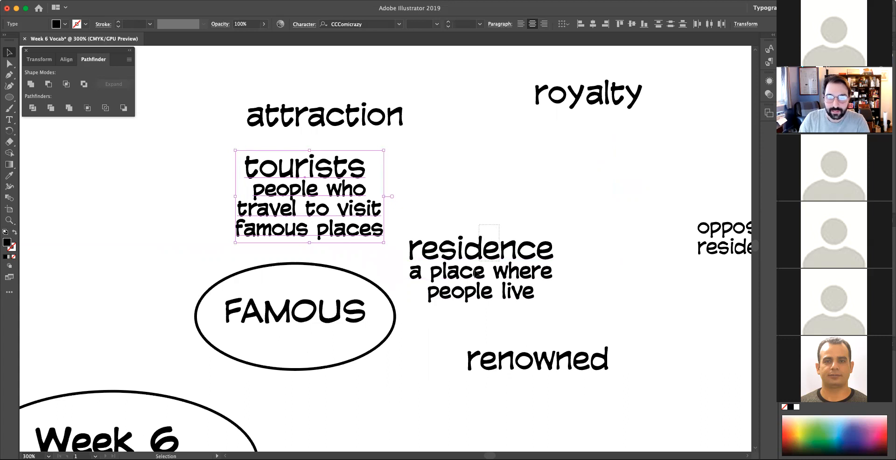
Step: Move renowned lower right and drag the 'opposite: residents' note left of tourists
{"action": "left_click", "coordinate": [479, 266]}
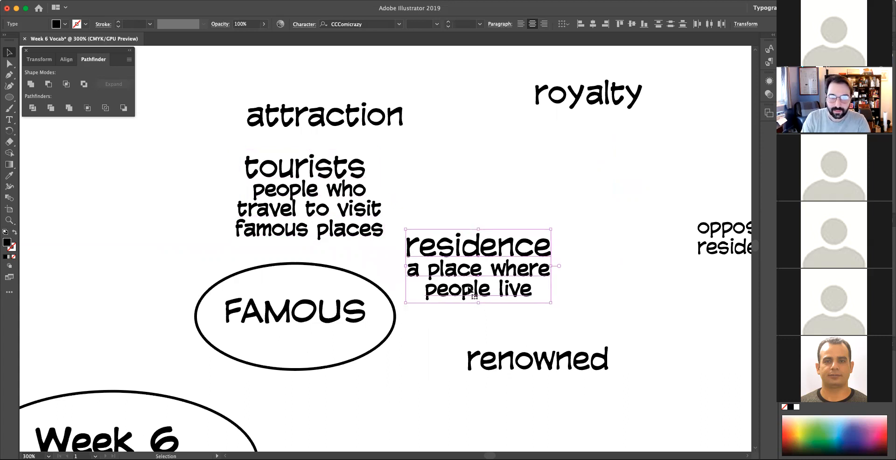
{"action": "left_click", "coordinate": [519, 191]}
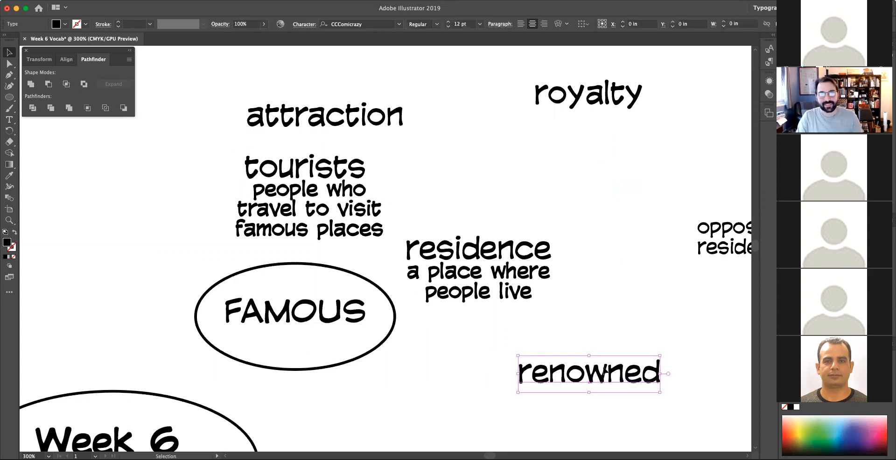
{"action": "left_click_drag", "start_coordinate": [723, 237], "coordinate": [249, 180]}
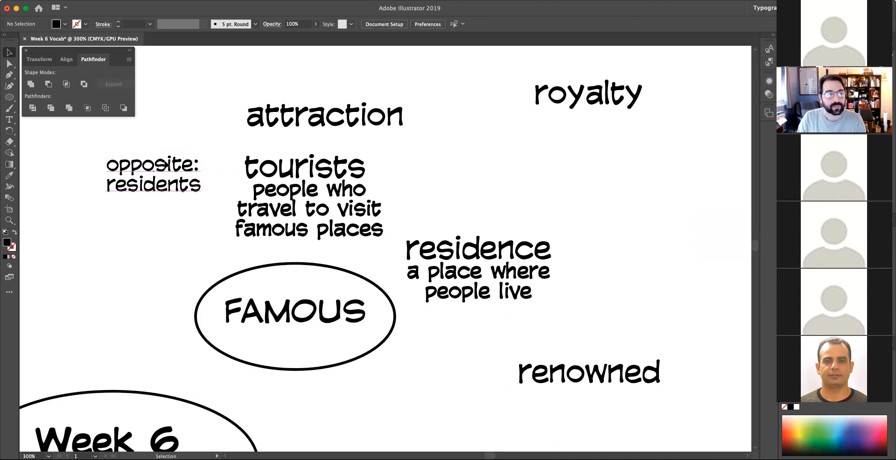
Step: Set the 'opposite: residents' note to Italic
{"action": "left_click", "coordinate": [152, 175]}
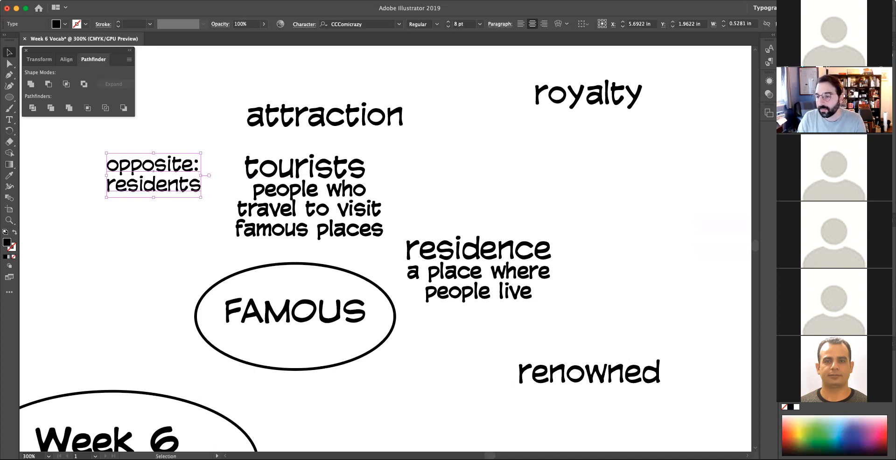
{"action": "left_click", "coordinate": [417, 24]}
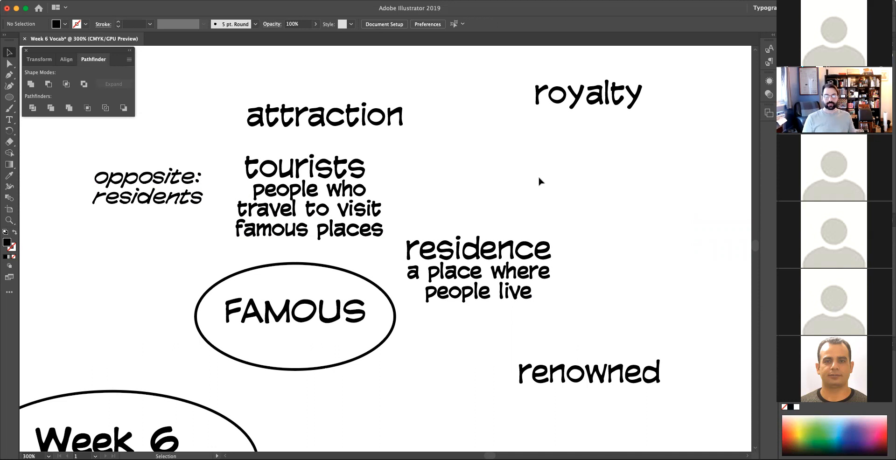
{"action": "left_click", "coordinate": [148, 186]}
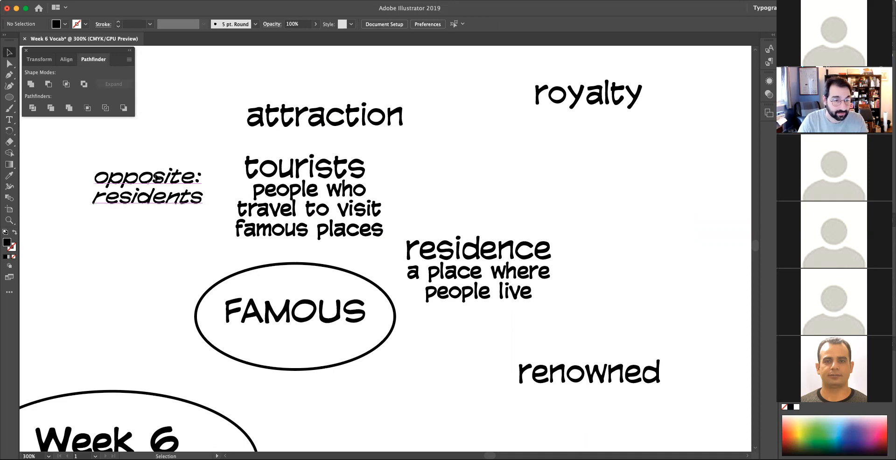
{"action": "left_click", "coordinate": [146, 182]}
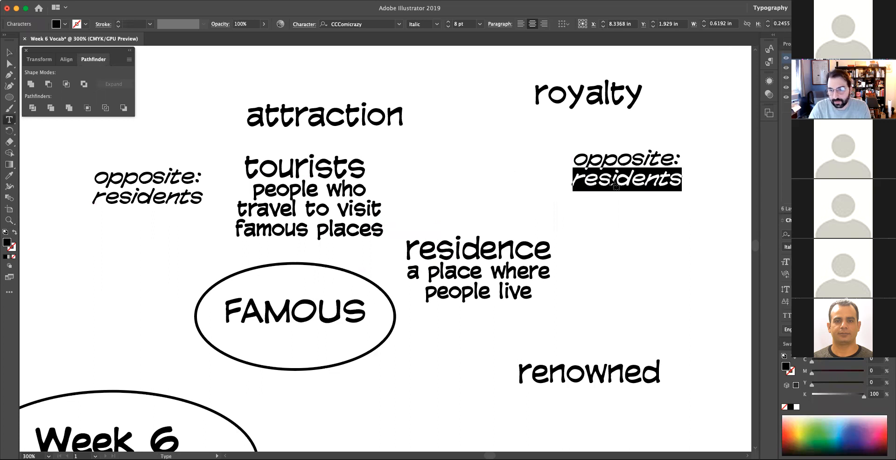
{"action": "type", "text": "tourists"}
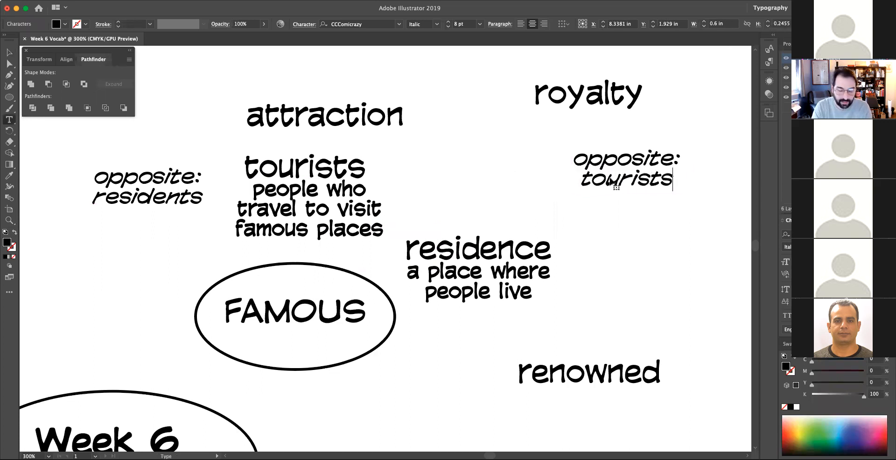
{"action": "left_click_drag", "start_coordinate": [625, 171], "coordinate": [625, 280]}
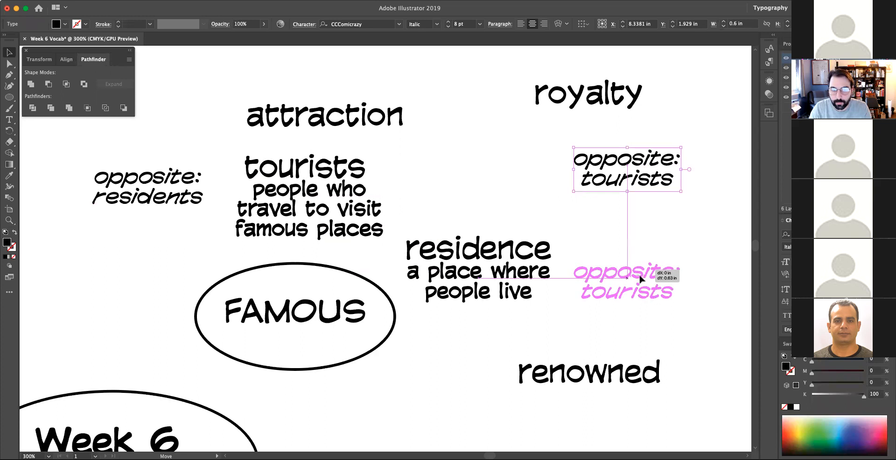
{"action": "left_click_drag", "start_coordinate": [625, 169], "coordinate": [617, 280]}
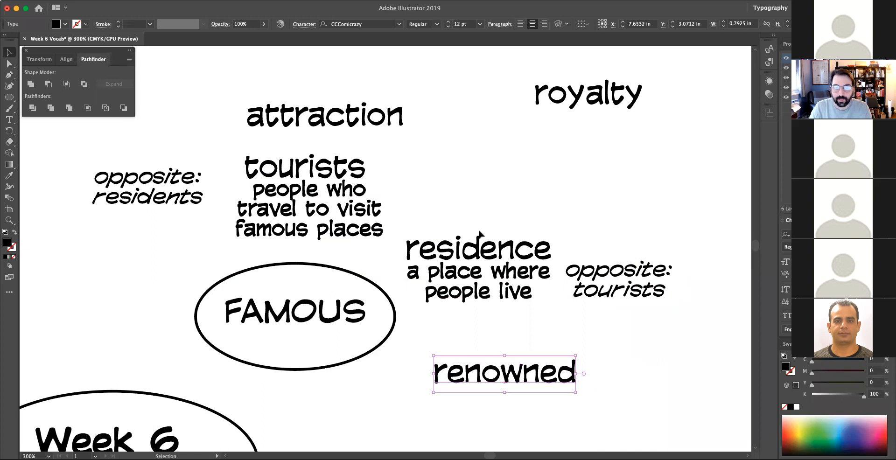
{"action": "left_click", "coordinate": [478, 248]}
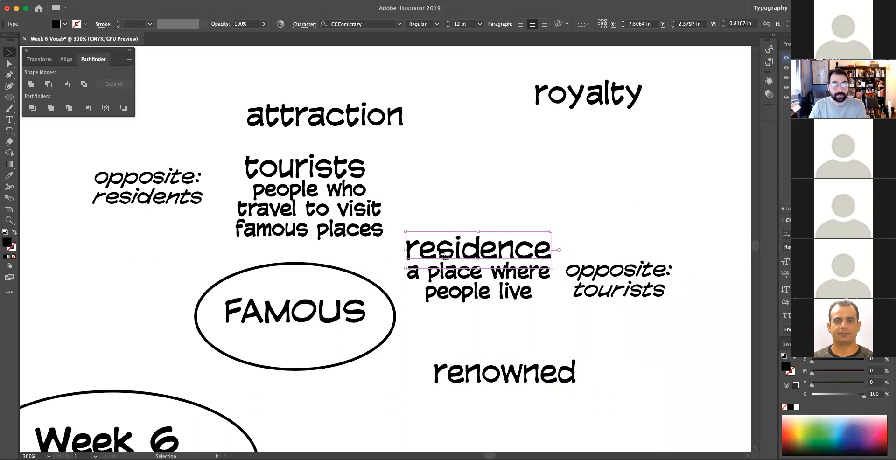
{"action": "double_click", "coordinate": [477, 248]}
{"action": "type", "text": "a "}
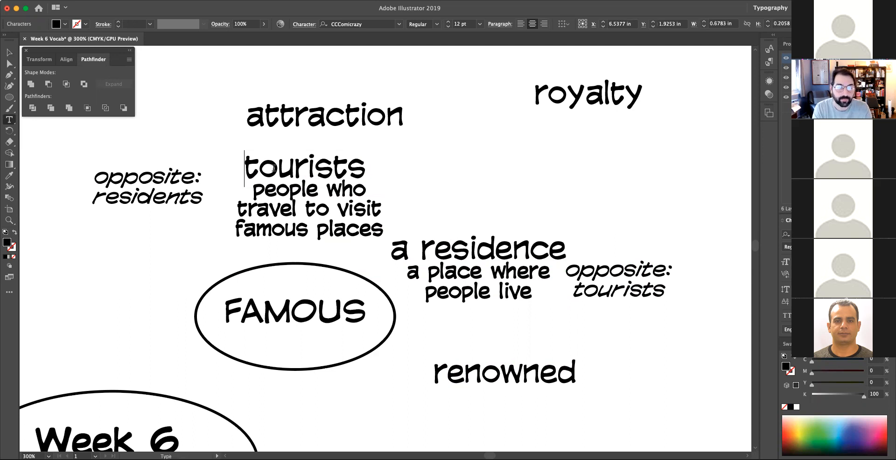
Step: Prefix the headings as 'the tourists' and 'an attraction' and move an attraction near the top
{"action": "type", "text": "the"}
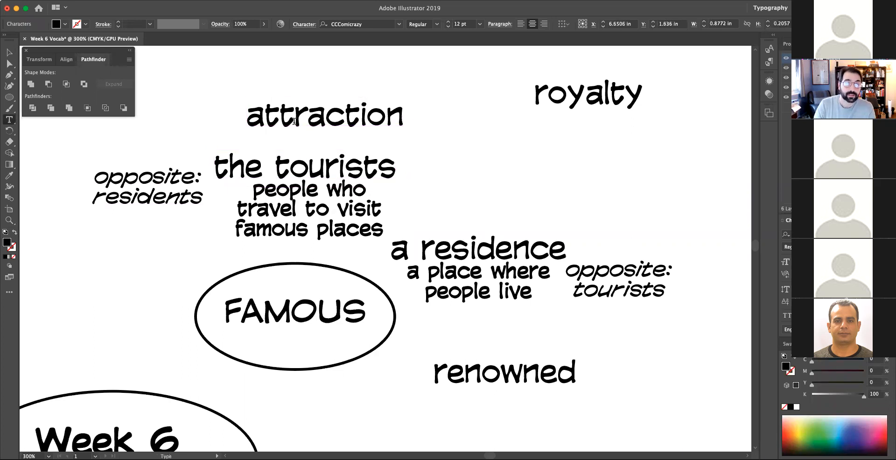
{"action": "type", "text": "an"}
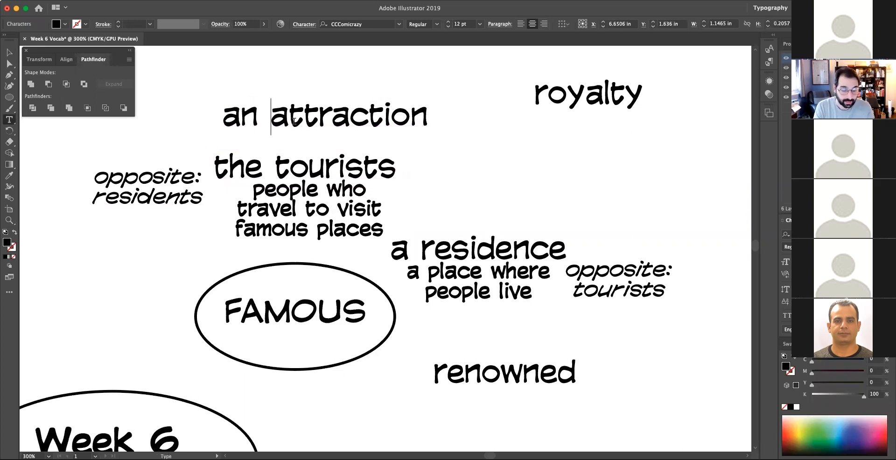
{"action": "left_click_drag", "start_coordinate": [324, 118], "coordinate": [303, 83]}
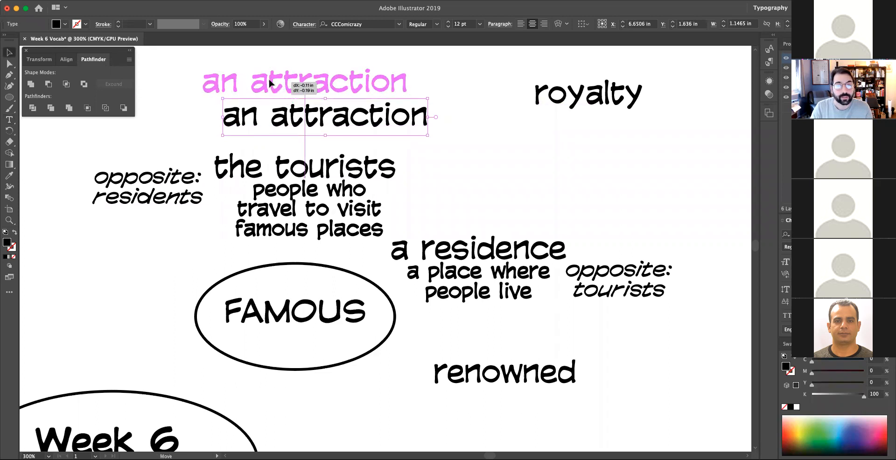
{"action": "left_click_drag", "start_coordinate": [323, 117], "coordinate": [291, 75]}
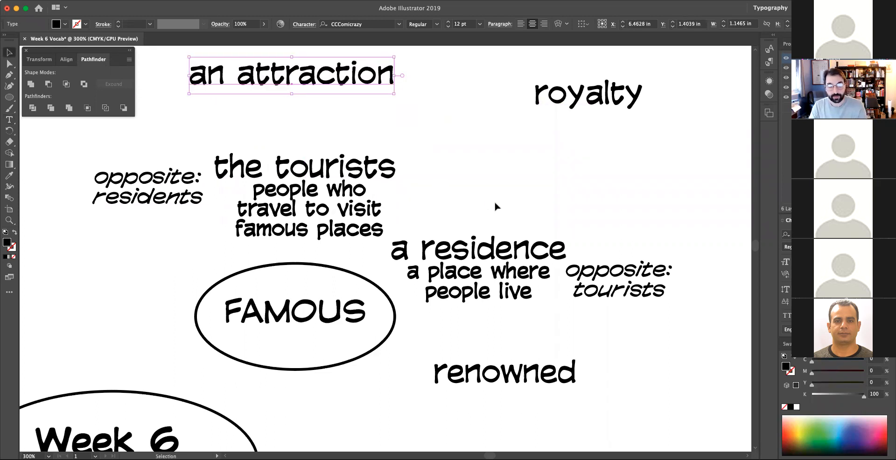
Step: Edit the 'opposite: residents' note, typing 'root' into it
{"action": "left_click", "coordinate": [132, 188]}
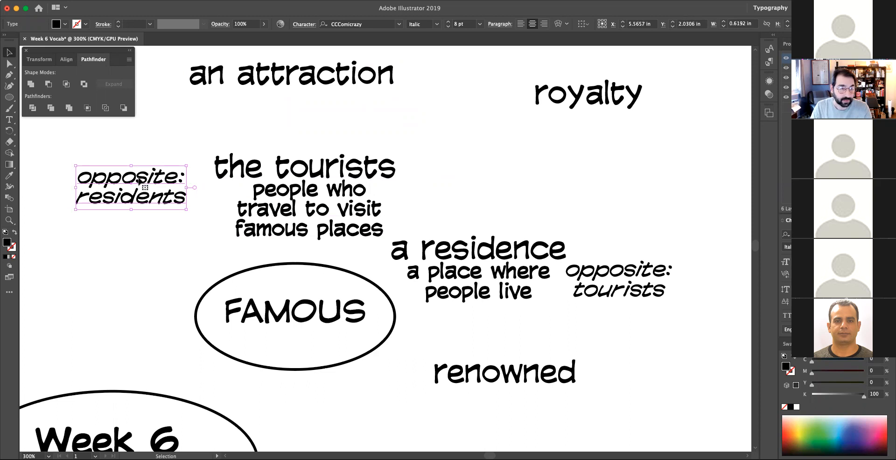
{"action": "double_click", "coordinate": [137, 195]}
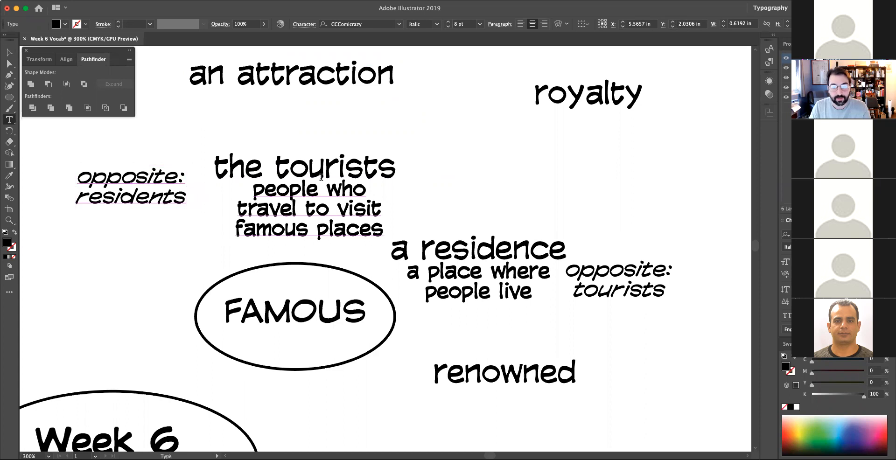
{"action": "type", "text": "root"}
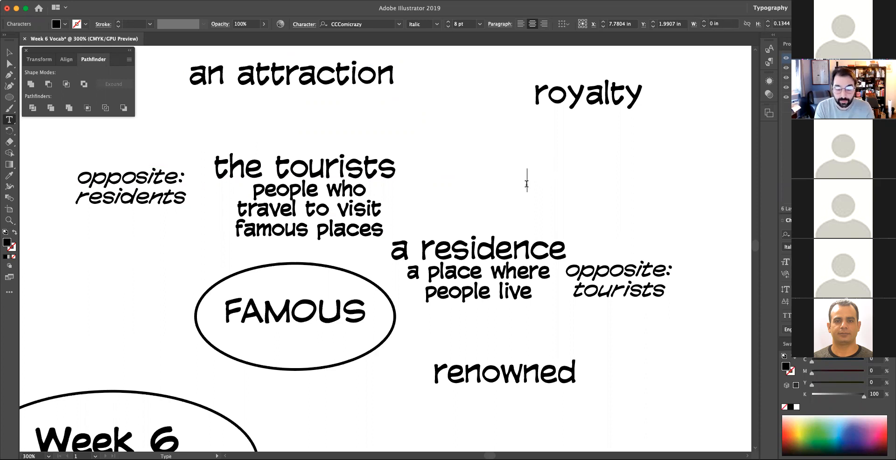
Step: Add italic 'to tour' and place it just above the tourists heading
{"action": "type", "text": "to tour"}
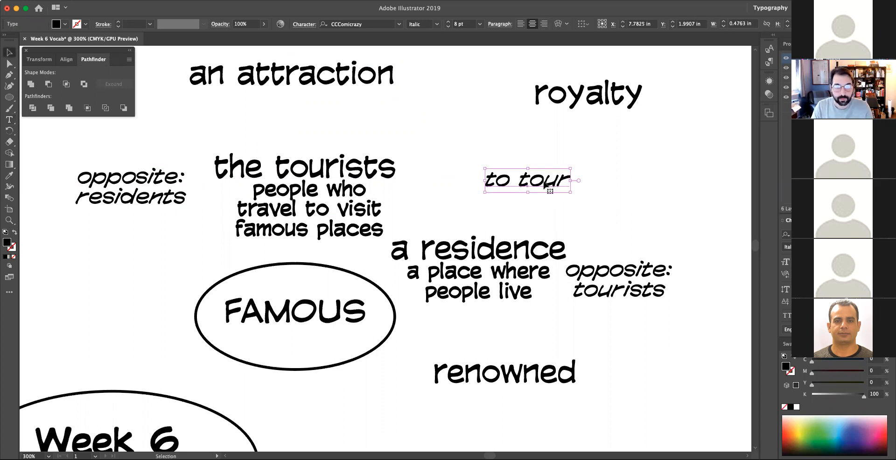
{"action": "left_click_drag", "start_coordinate": [526, 180], "coordinate": [297, 142]}
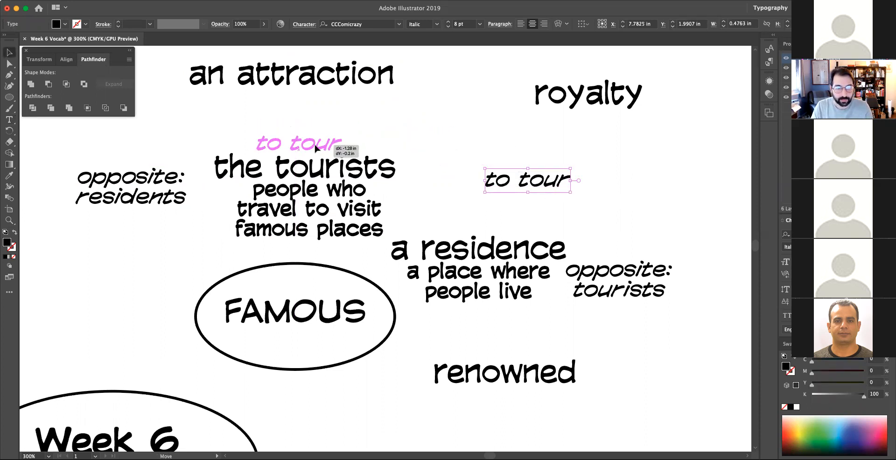
{"action": "left_click_drag", "start_coordinate": [526, 180], "coordinate": [295, 144]}
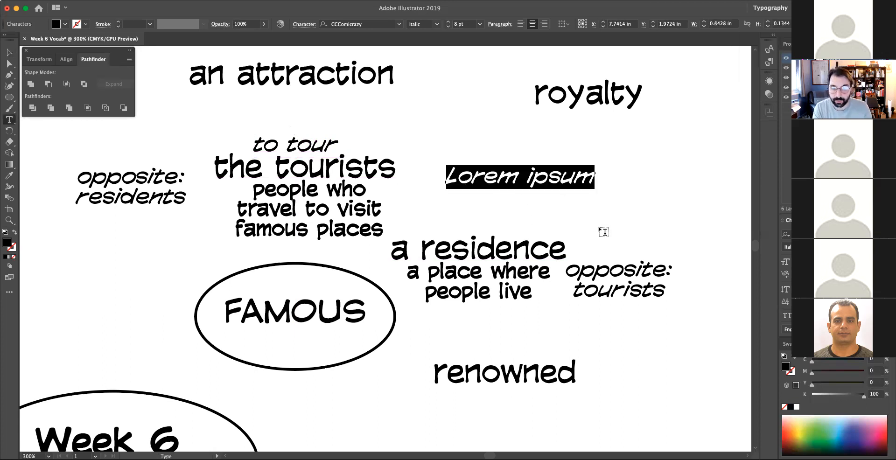
Step: Add italic 'to reside' and place it above the a residence heading
{"action": "type", "text": "t"}
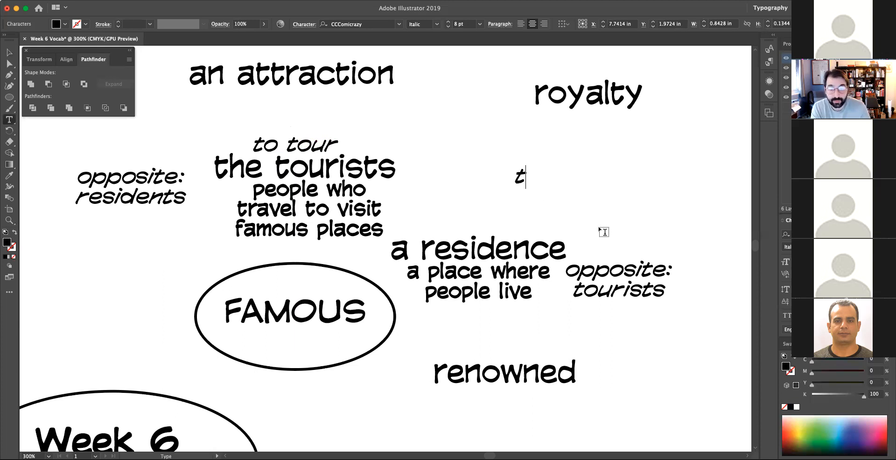
{"action": "type", "text": "o reside"}
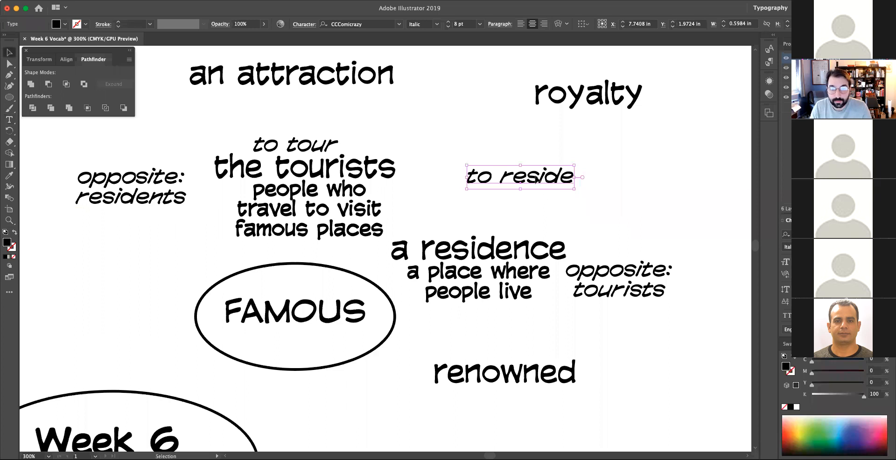
{"action": "left_click_drag", "start_coordinate": [519, 176], "coordinate": [508, 227]}
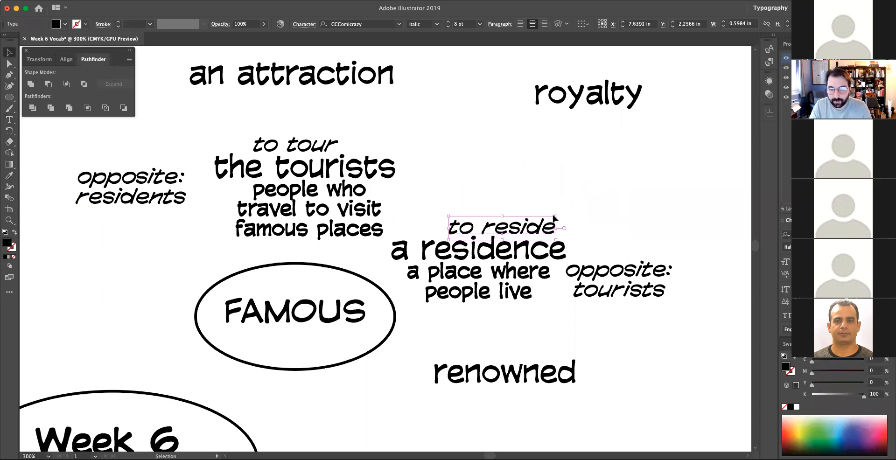
{"action": "left_click", "coordinate": [598, 176]}
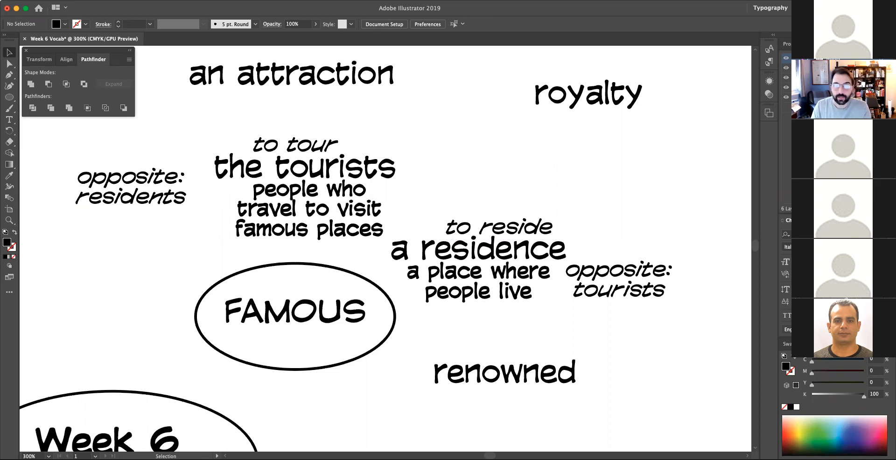
{"action": "mouse_move", "coordinate": [562, 195]}
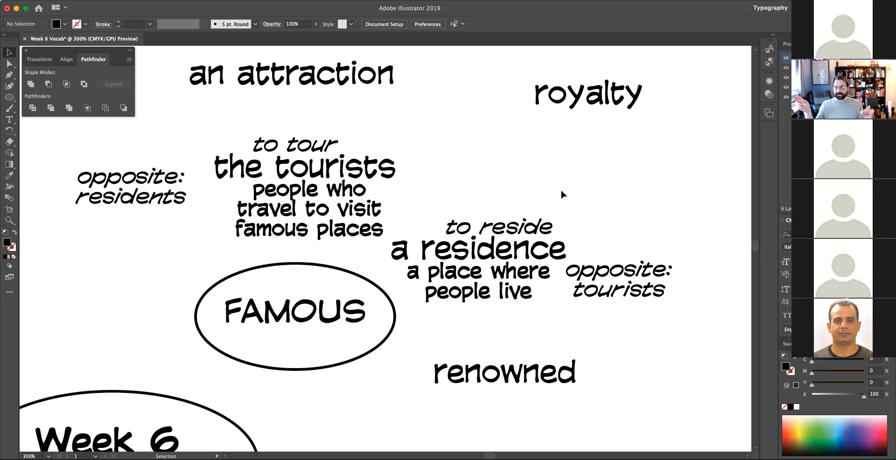
{"action": "mouse_move", "coordinate": [468, 209]}
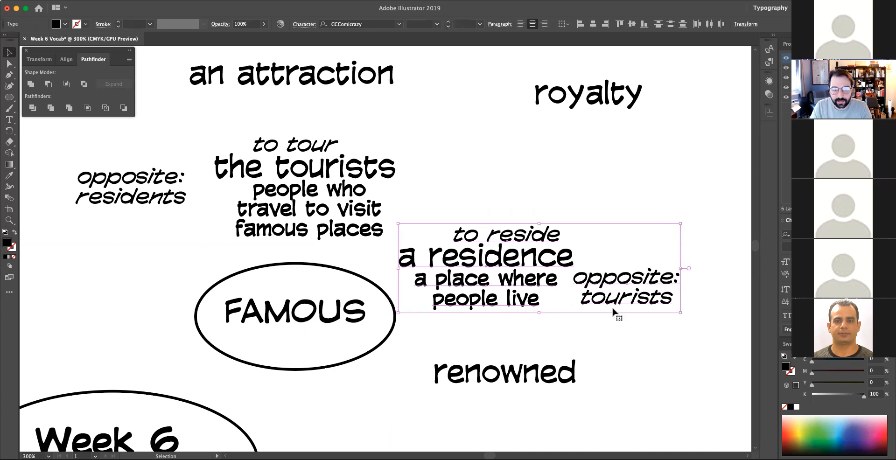
Step: Leave the new italic 'a residency' label beneath royalty, selecting then deselecting it
{"action": "left_click", "coordinate": [525, 222]}
{"action": "type", "text": "a residency"}
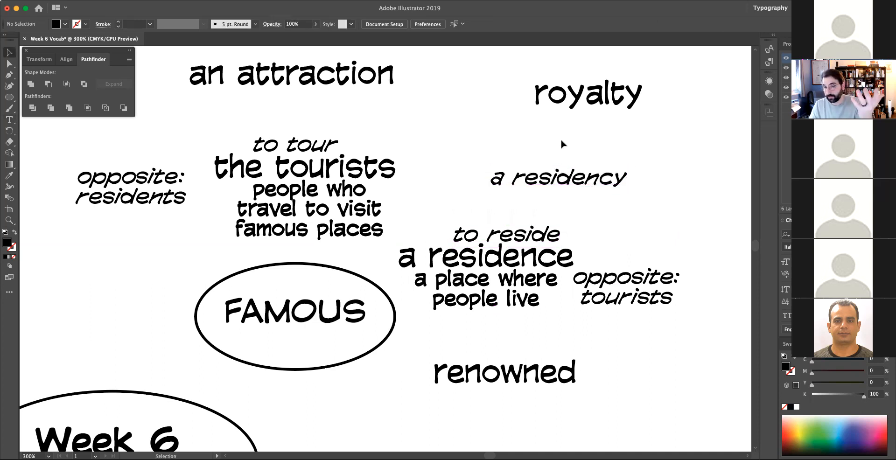
{"action": "left_click", "coordinate": [557, 178]}
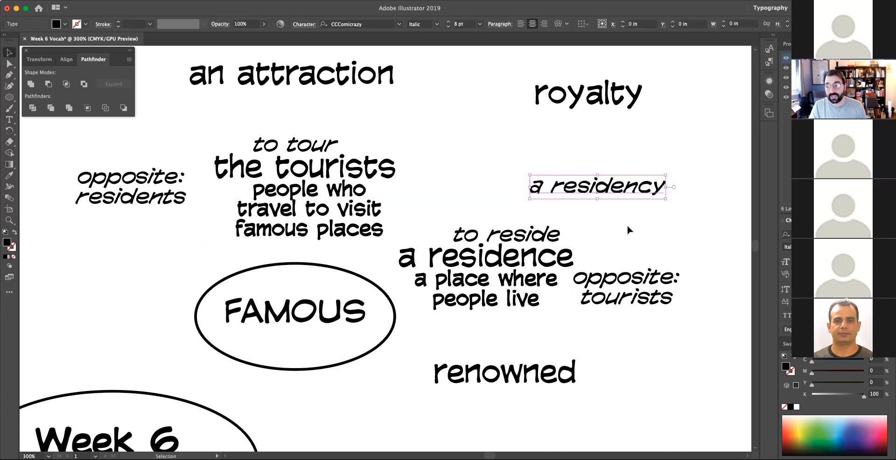
{"action": "left_click", "coordinate": [629, 231]}
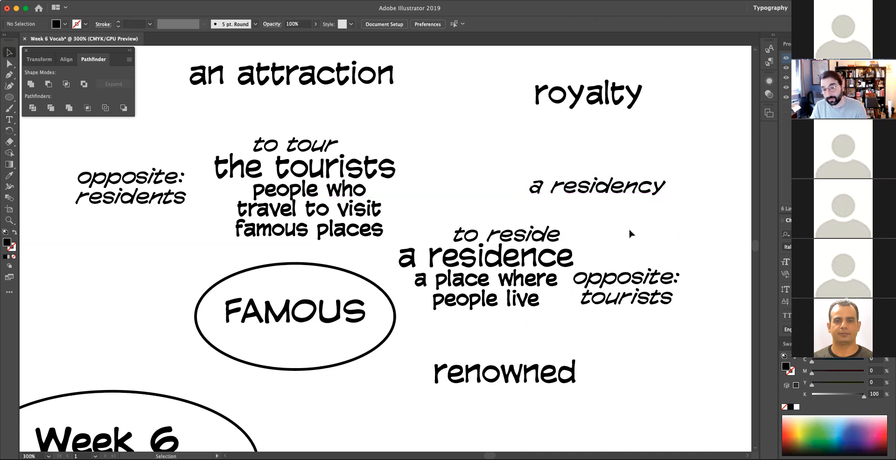
{"action": "mouse_move", "coordinate": [625, 223]}
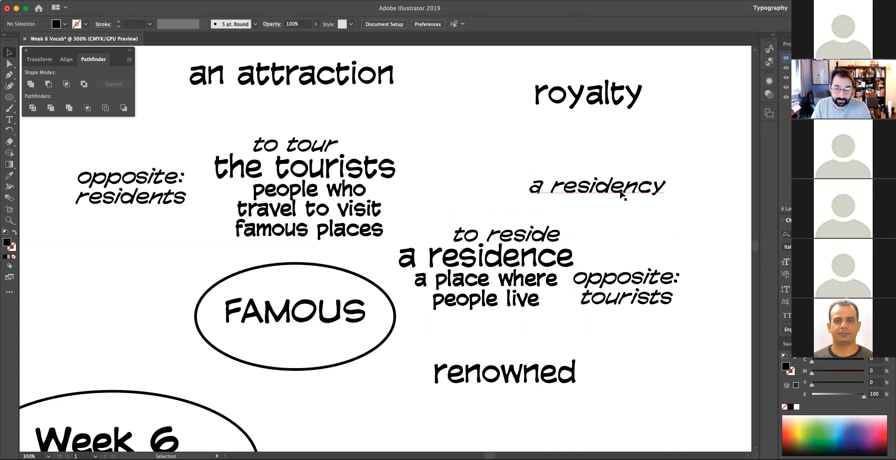
Step: Retype 'a residency' as 'residential' and move it slightly lower
{"action": "left_click", "coordinate": [597, 186]}
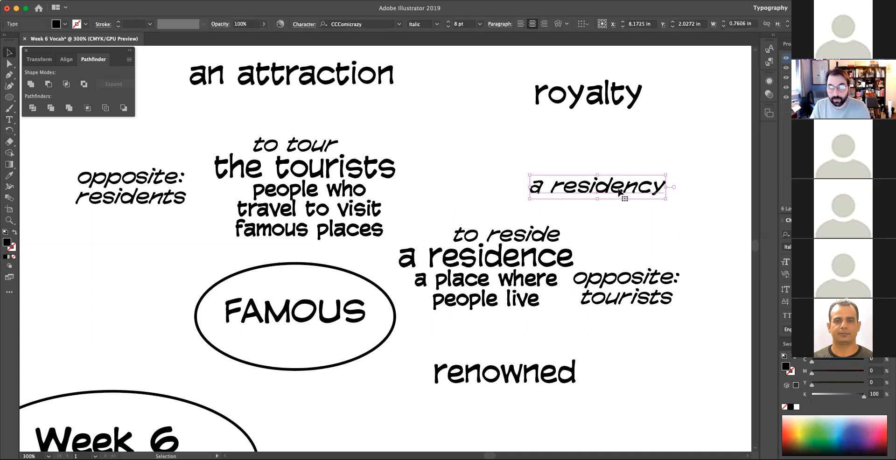
{"action": "double_click", "coordinate": [596, 187]}
{"action": "type", "text": "resid"}
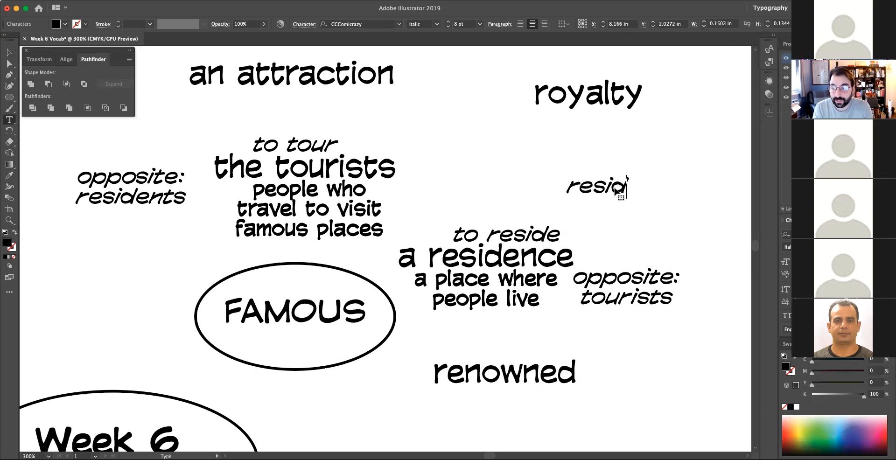
{"action": "type", "text": "ential"}
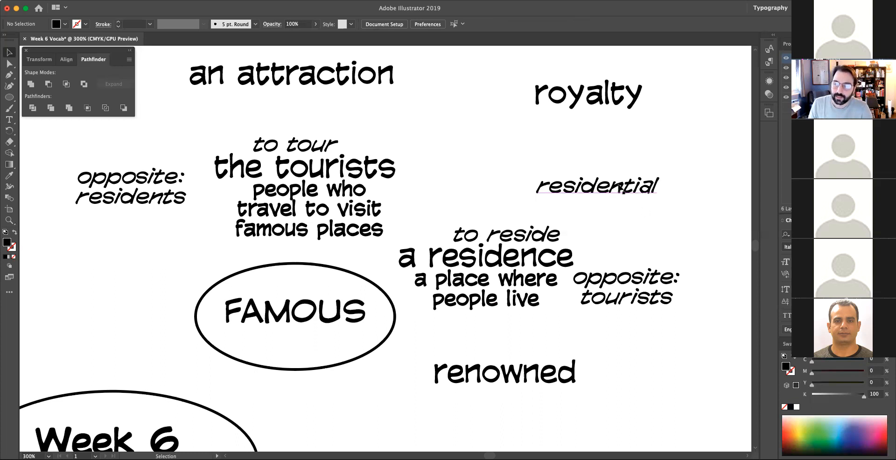
{"action": "left_click_drag", "start_coordinate": [596, 184], "coordinate": [600, 215]}
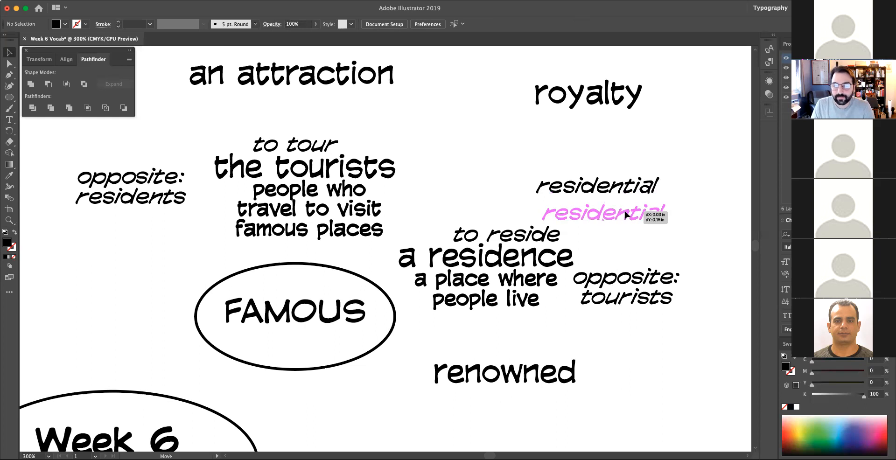